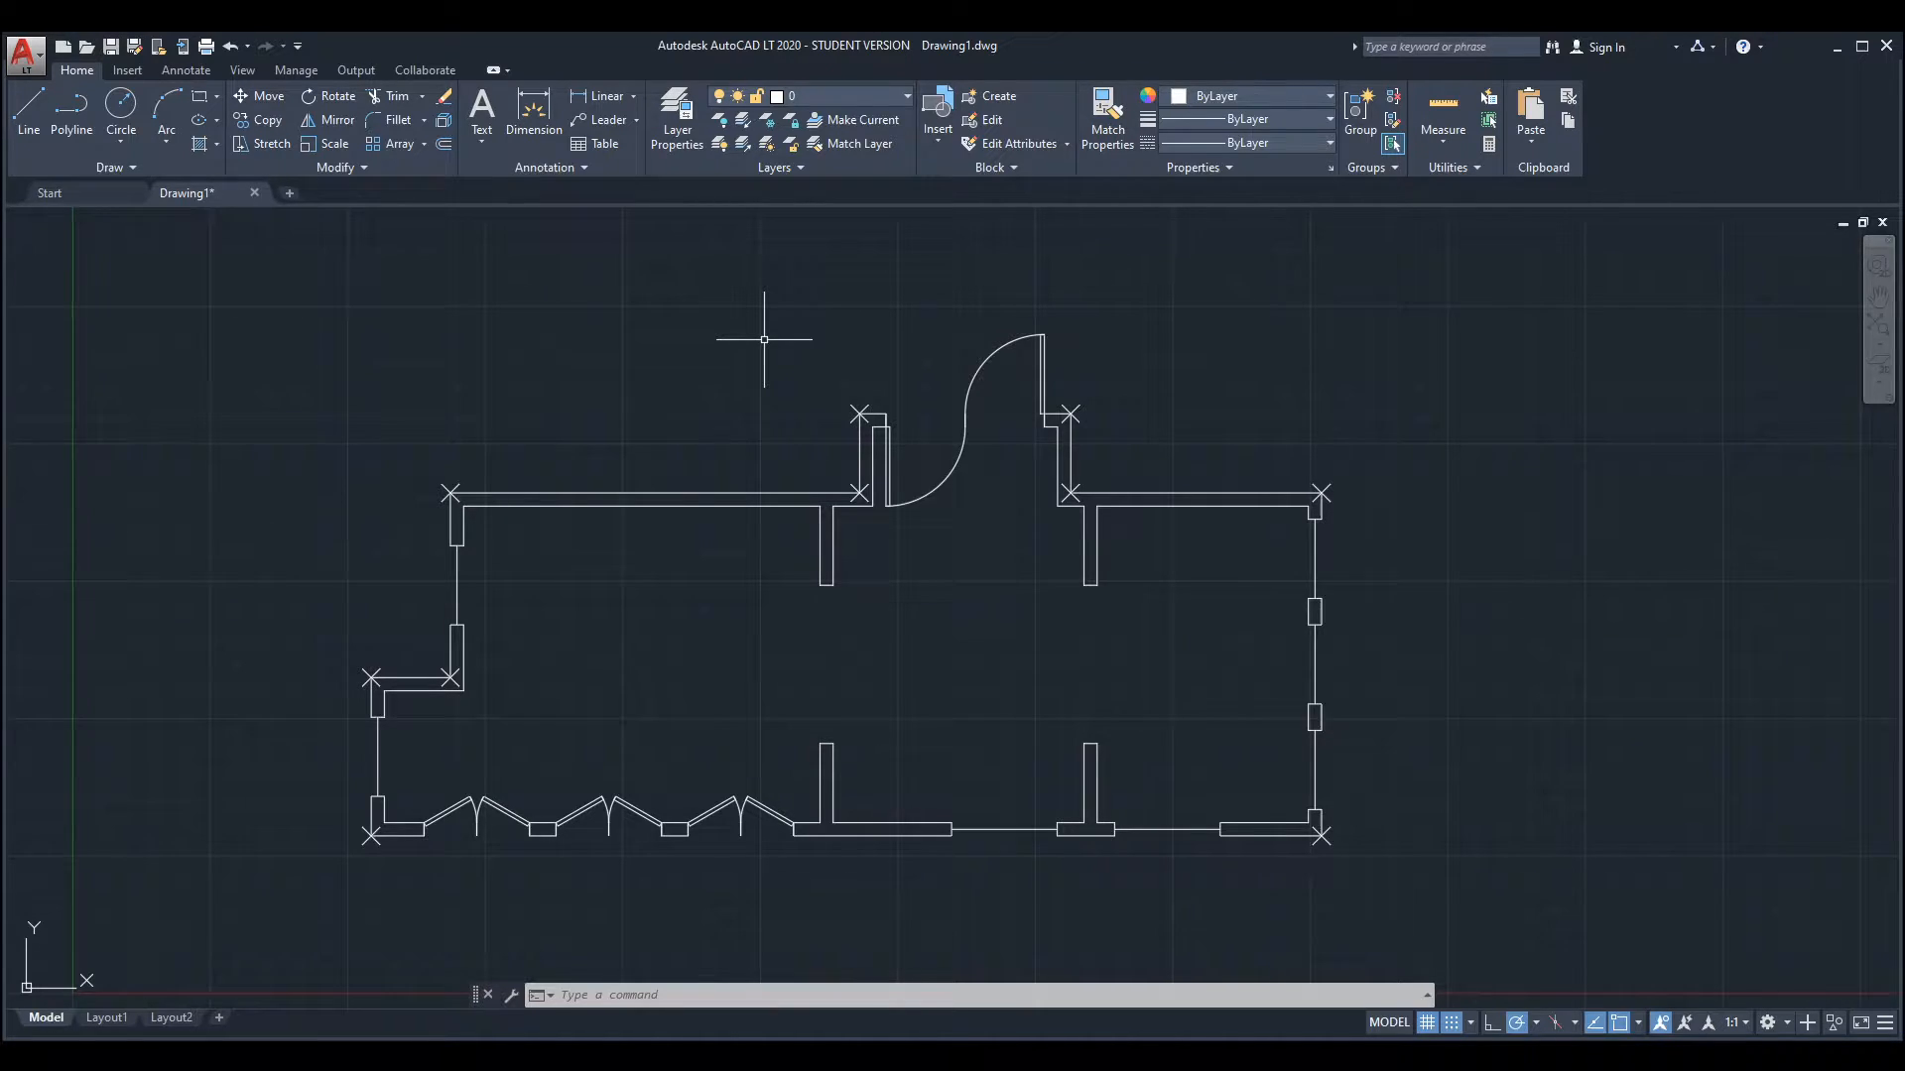
pyautogui.moveTo(825, 415)
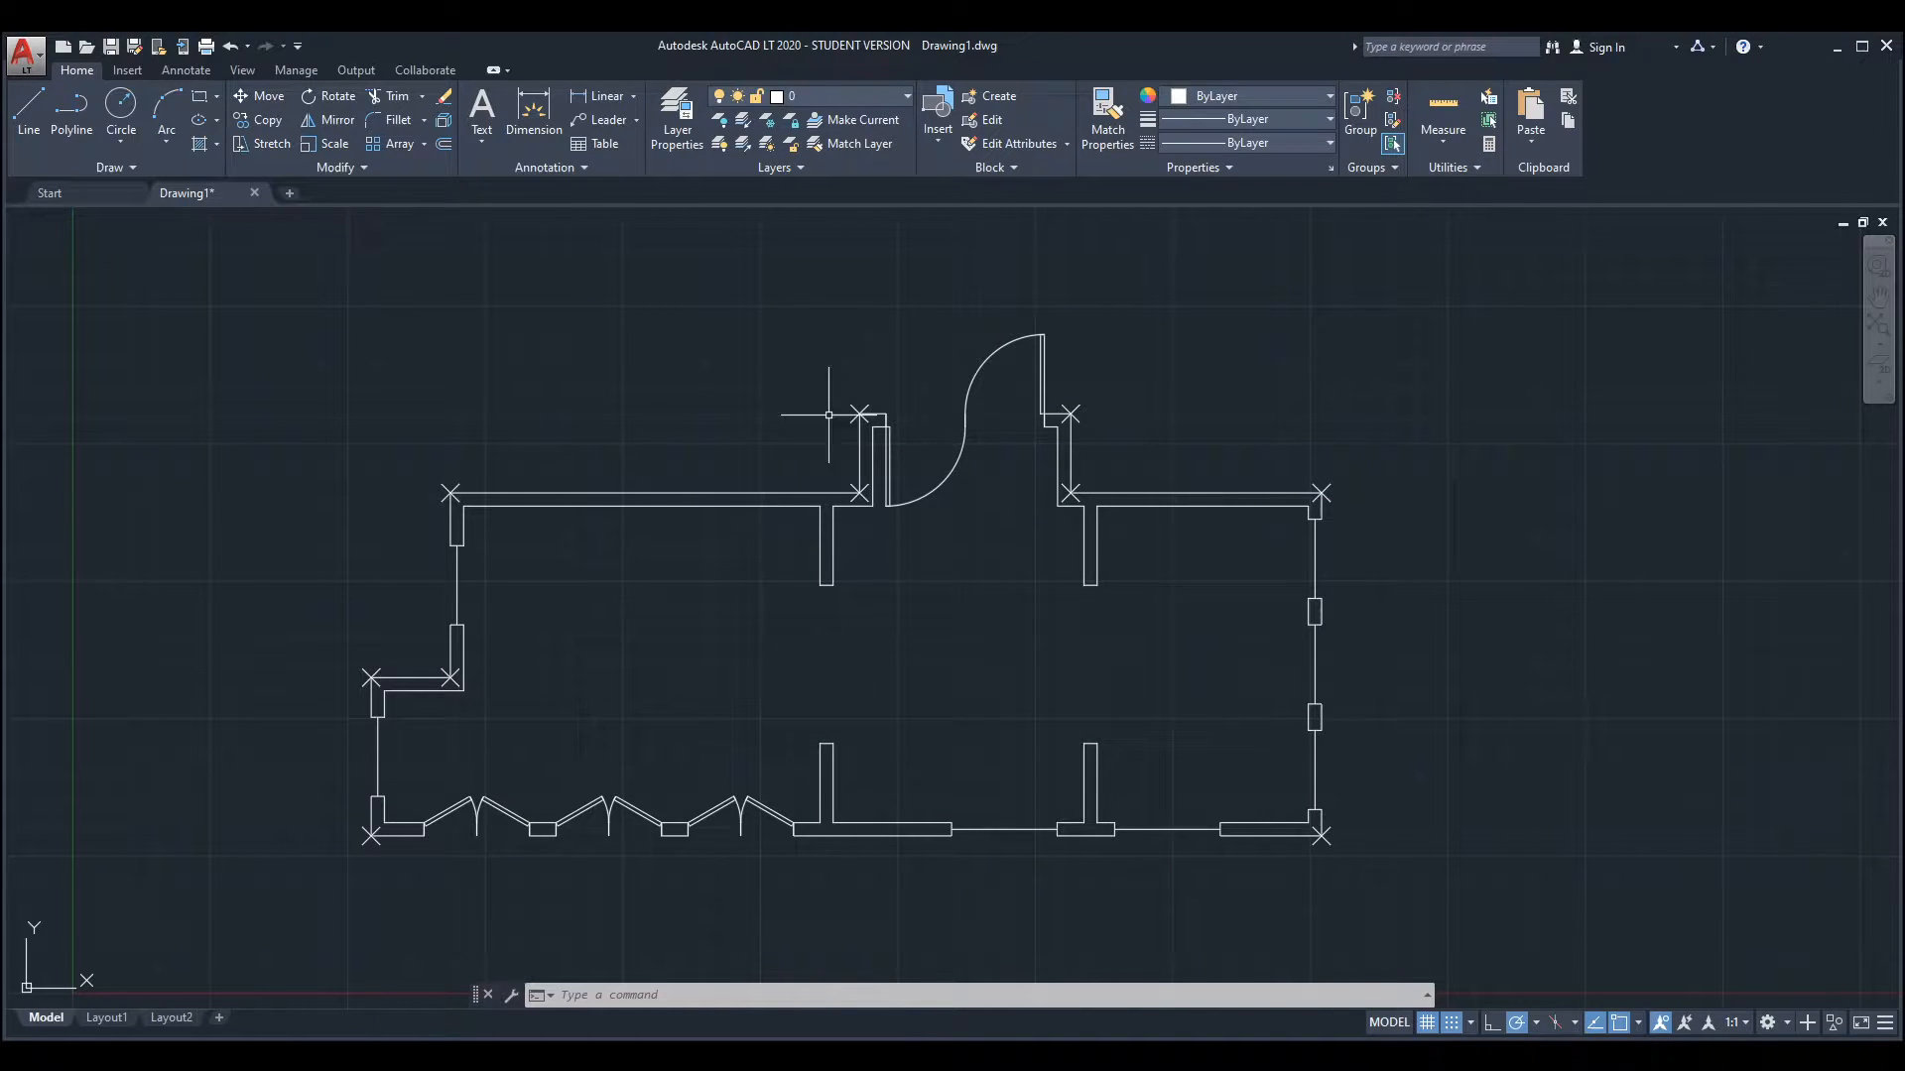
# Step: Place several Multiple Points markers in the open space above and left of the plan
pyautogui.scroll(-3)
pyautogui.write('RE')
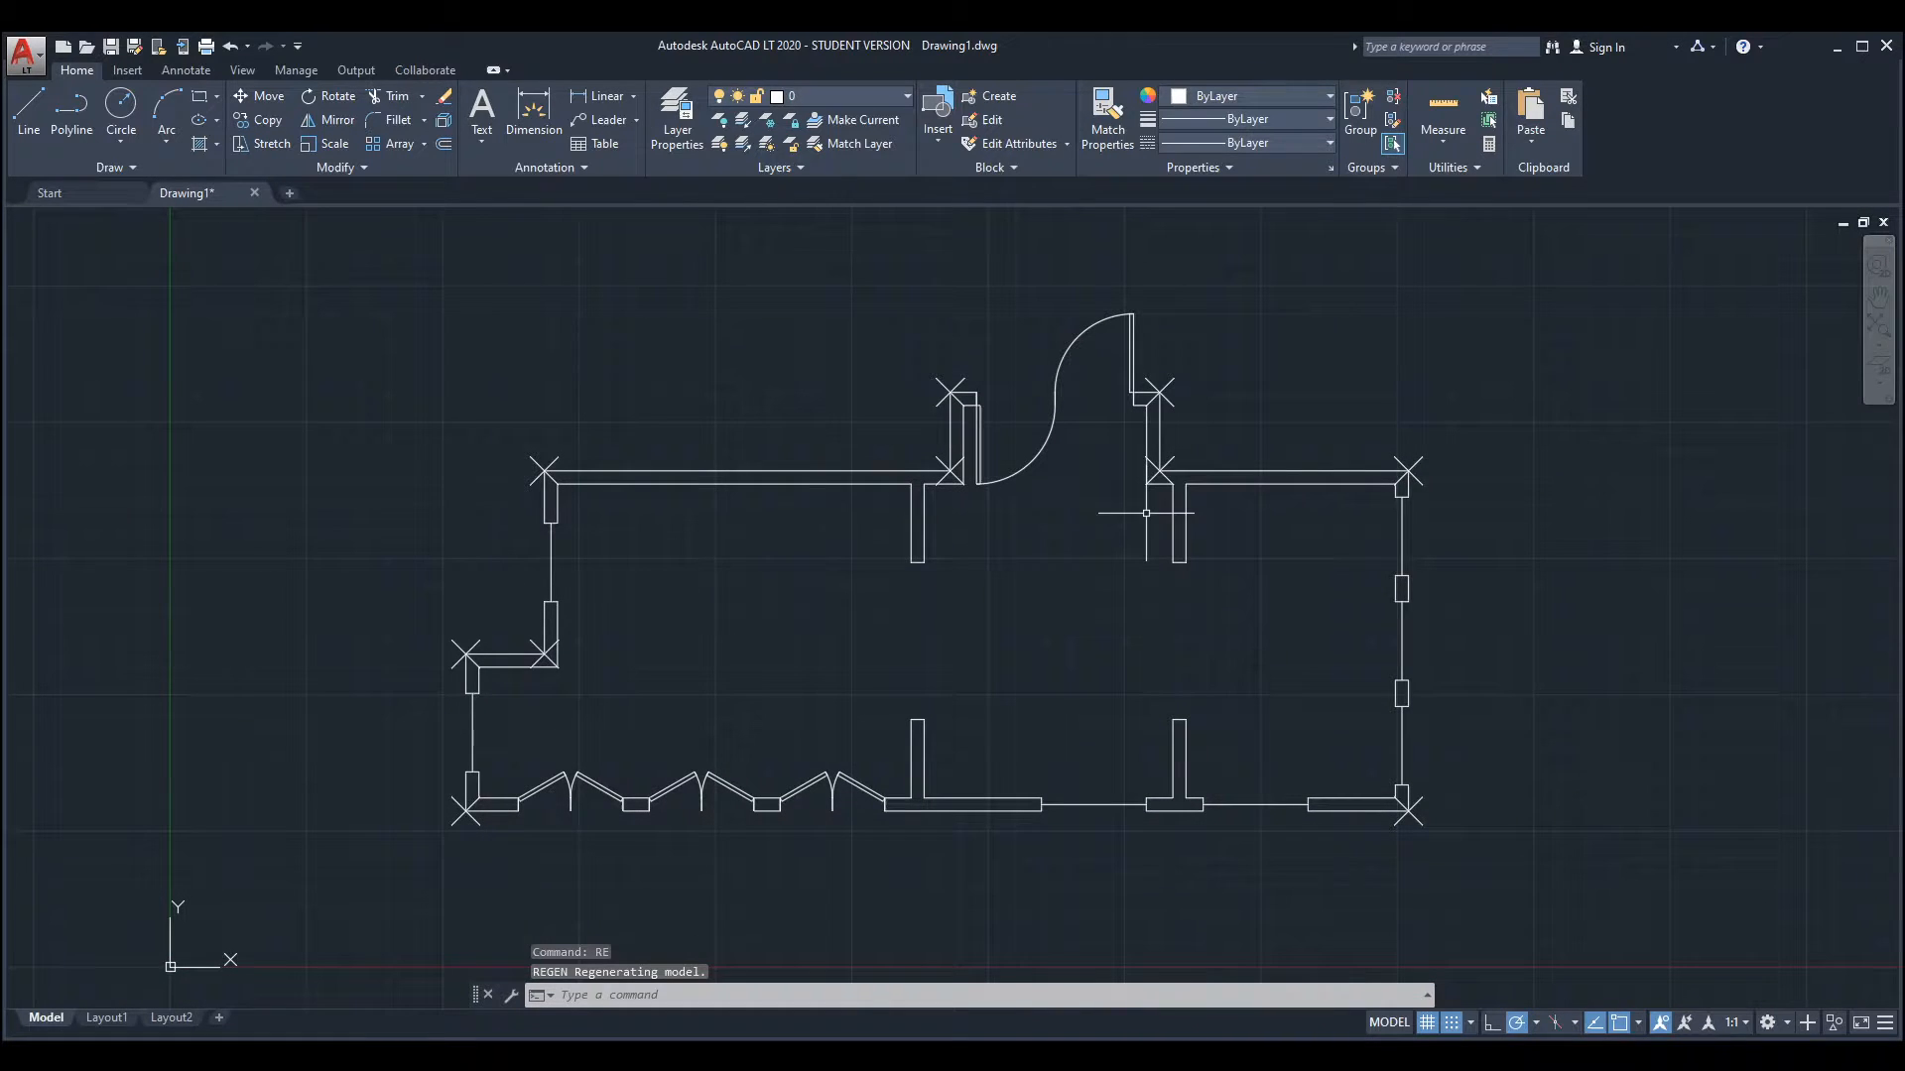
pyautogui.scroll(-3)
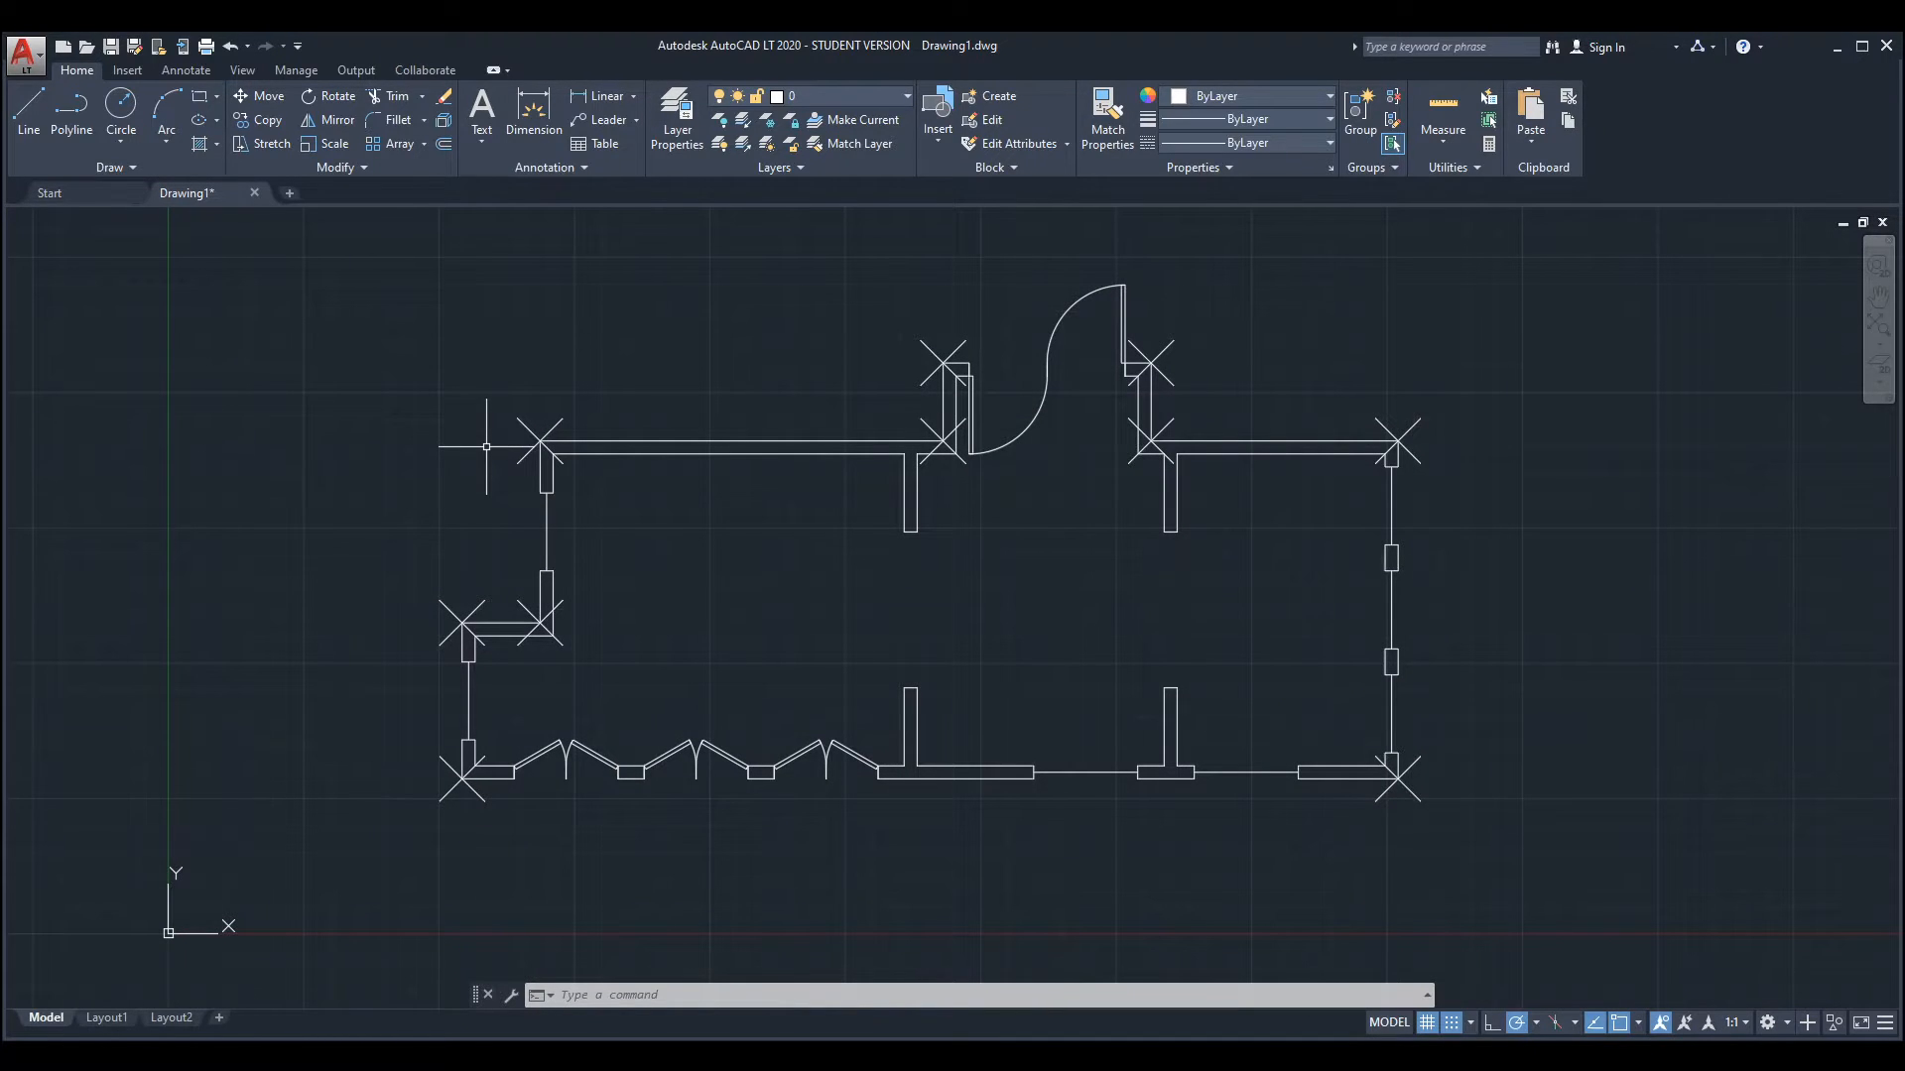
pyautogui.click(115, 167)
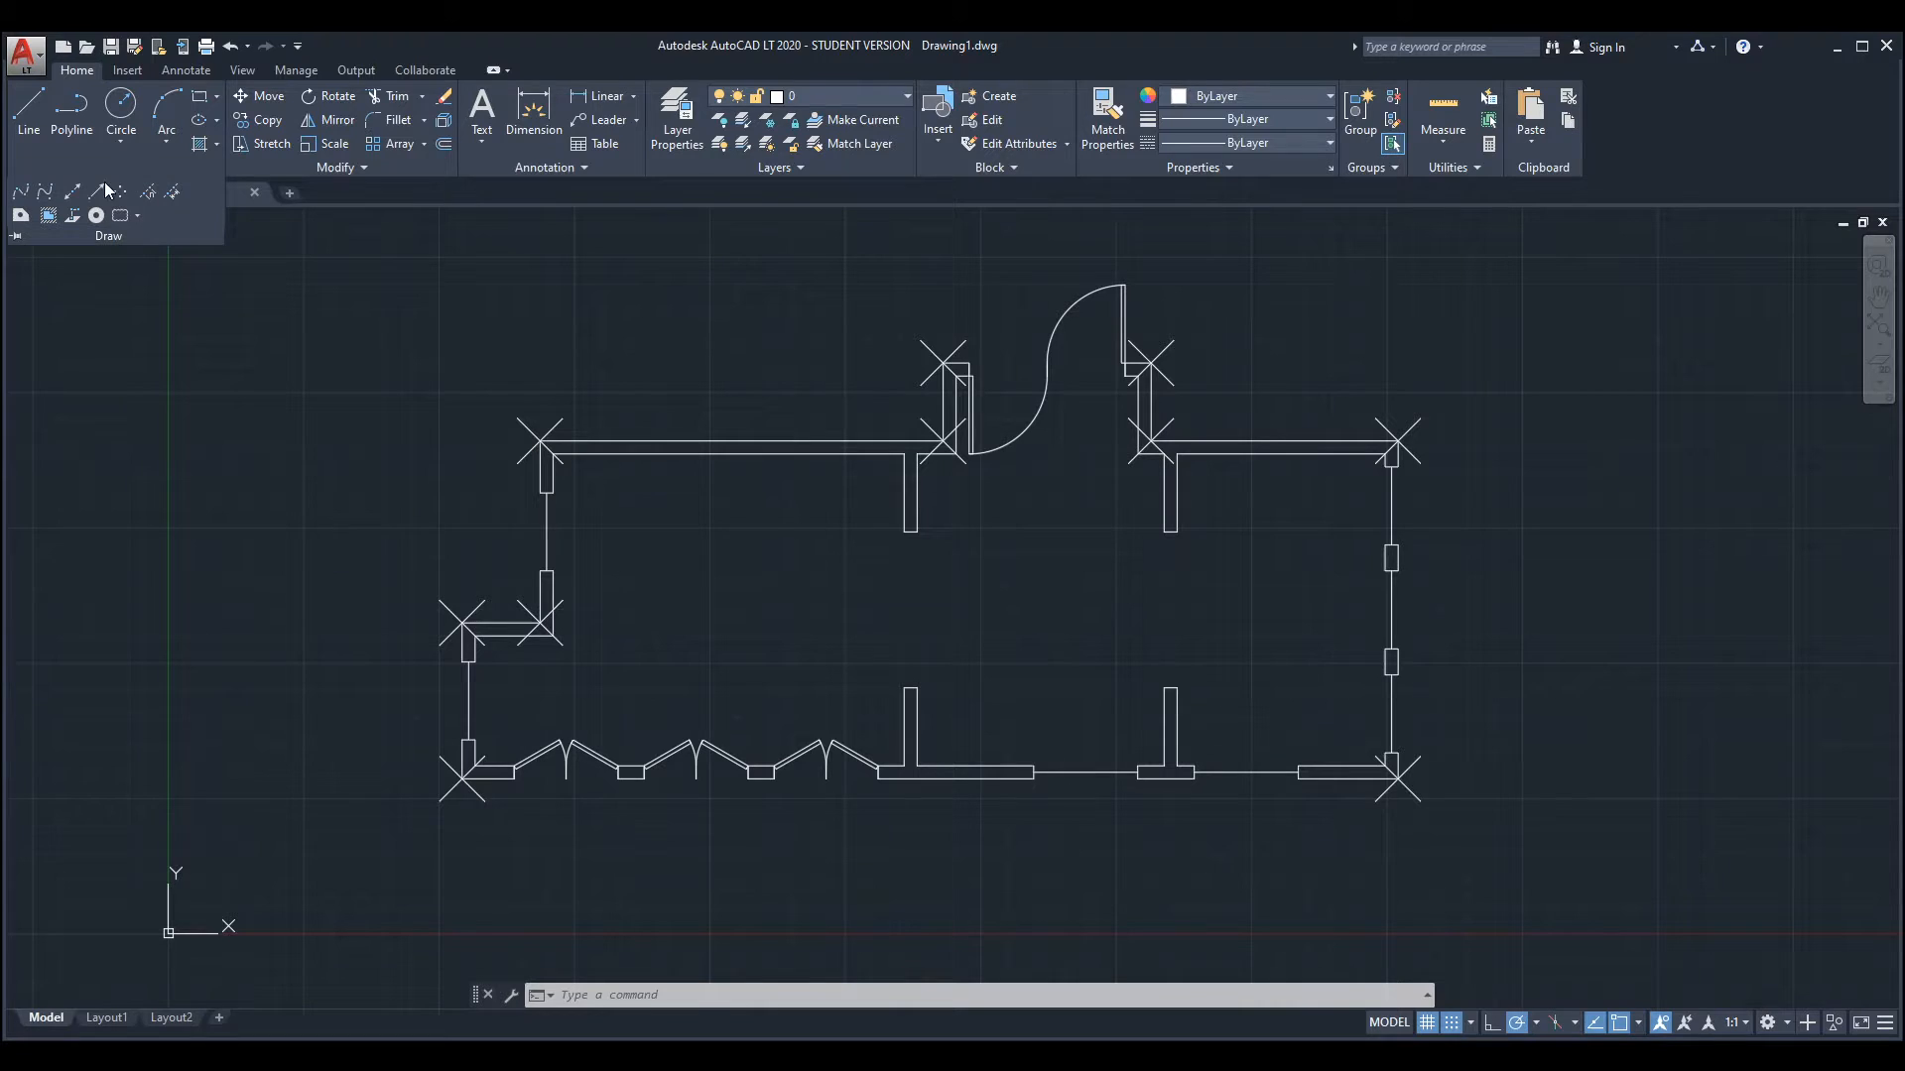
pyautogui.moveTo(121, 194)
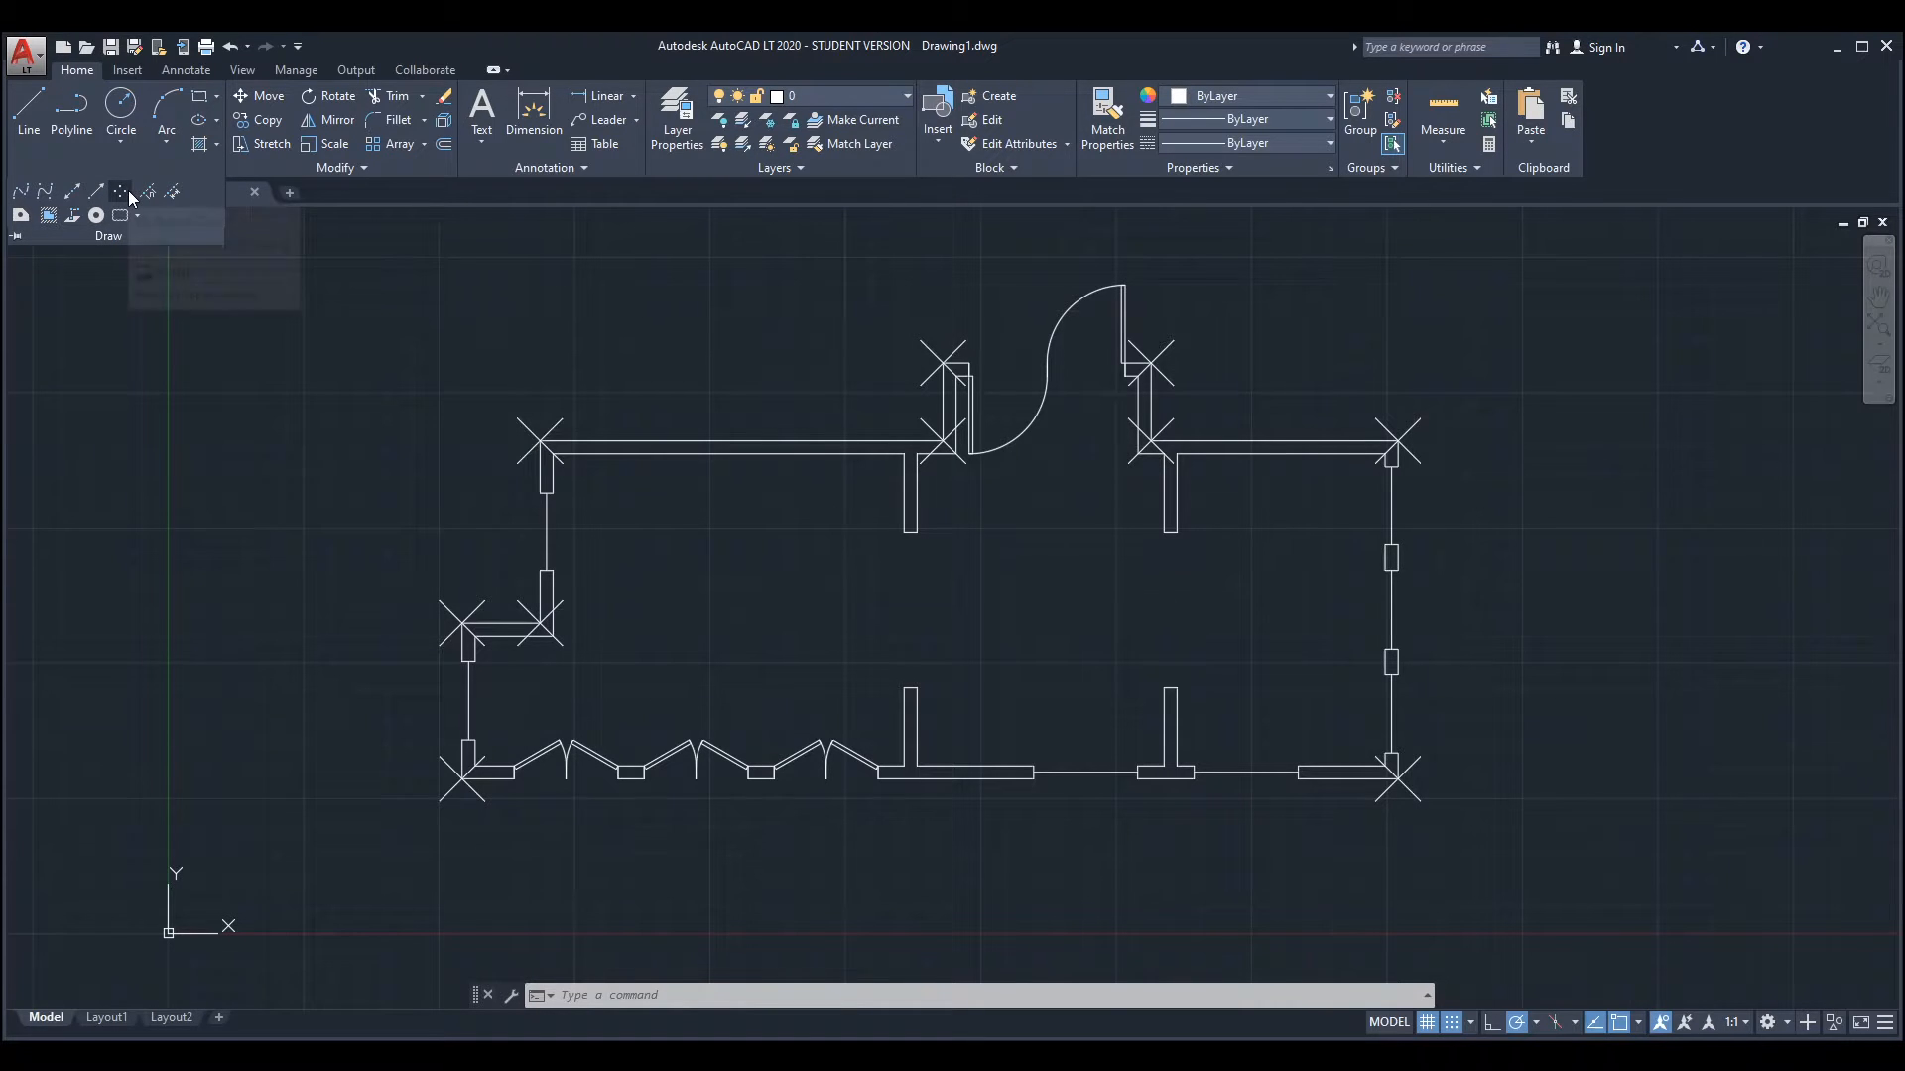
pyautogui.moveTo(121, 192)
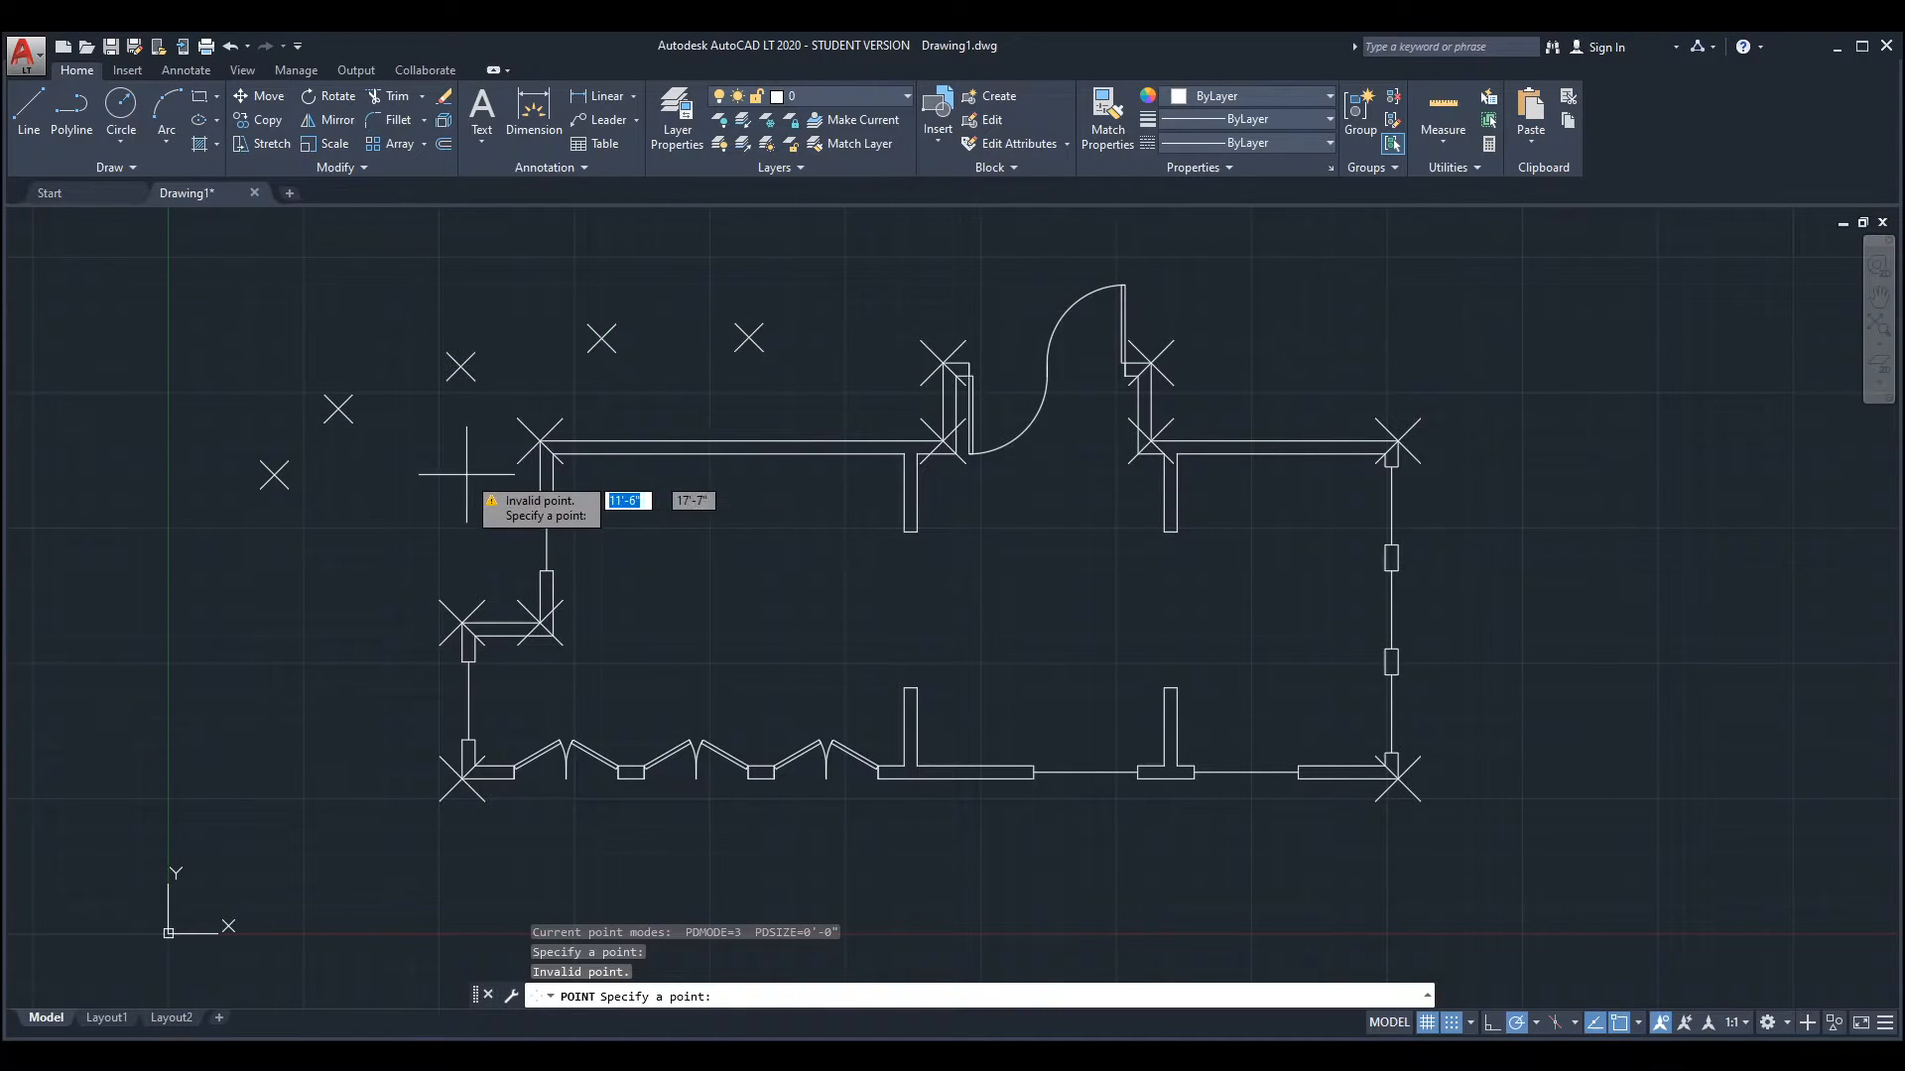
pyautogui.press('Escape')
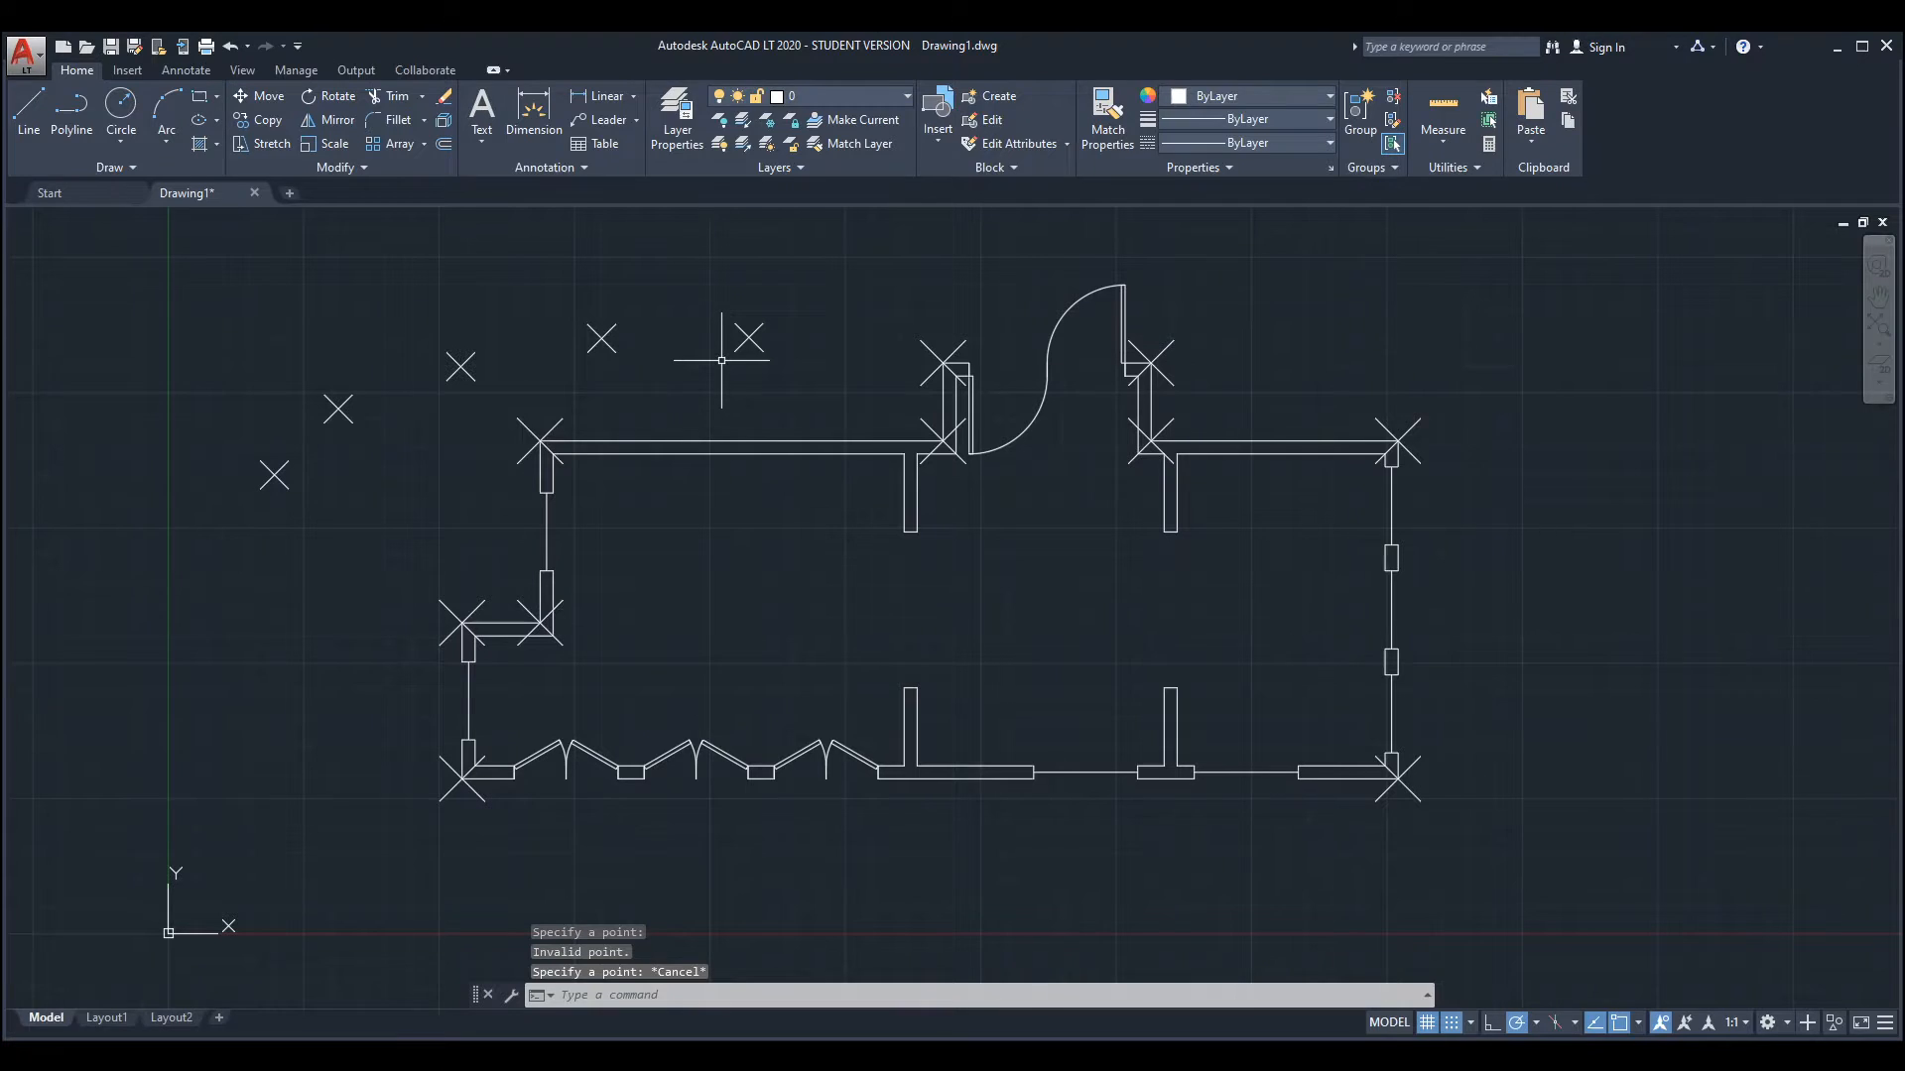
pyautogui.moveTo(716, 404)
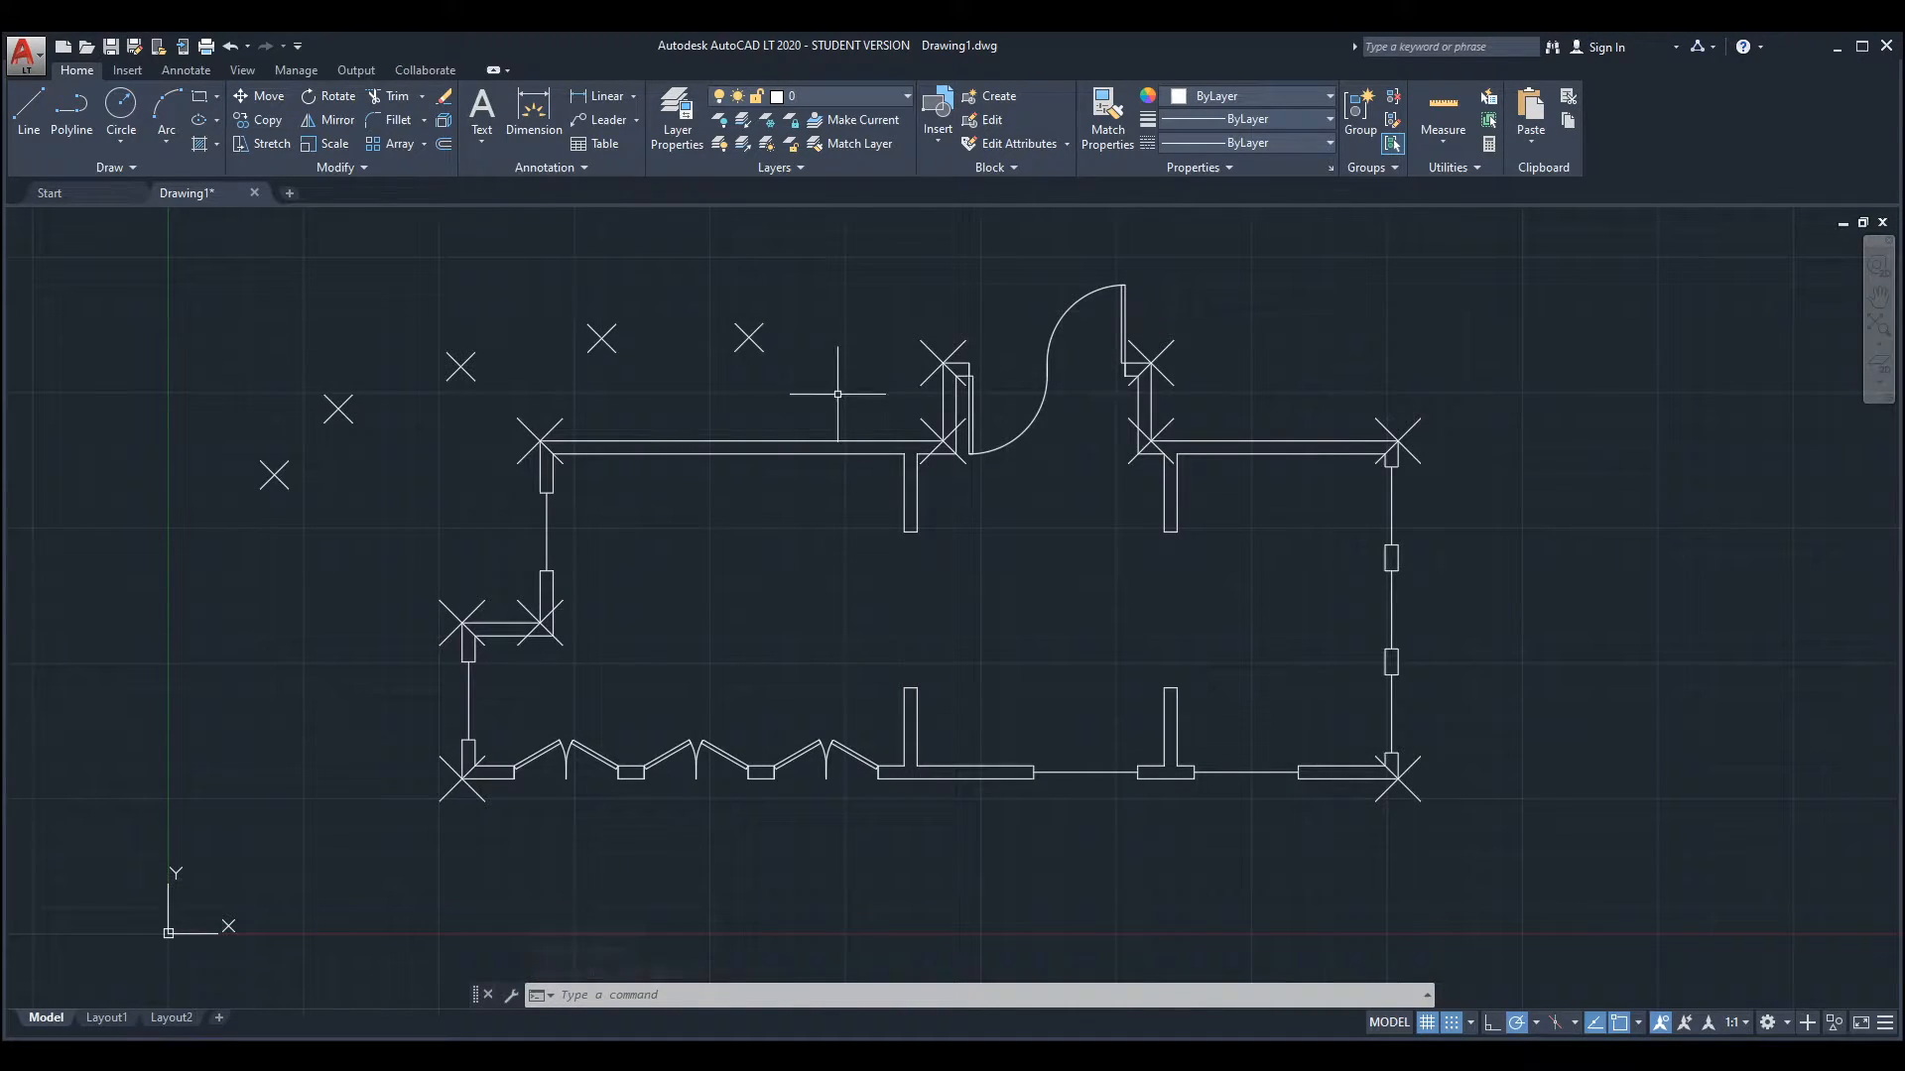
pyautogui.moveTo(871, 451)
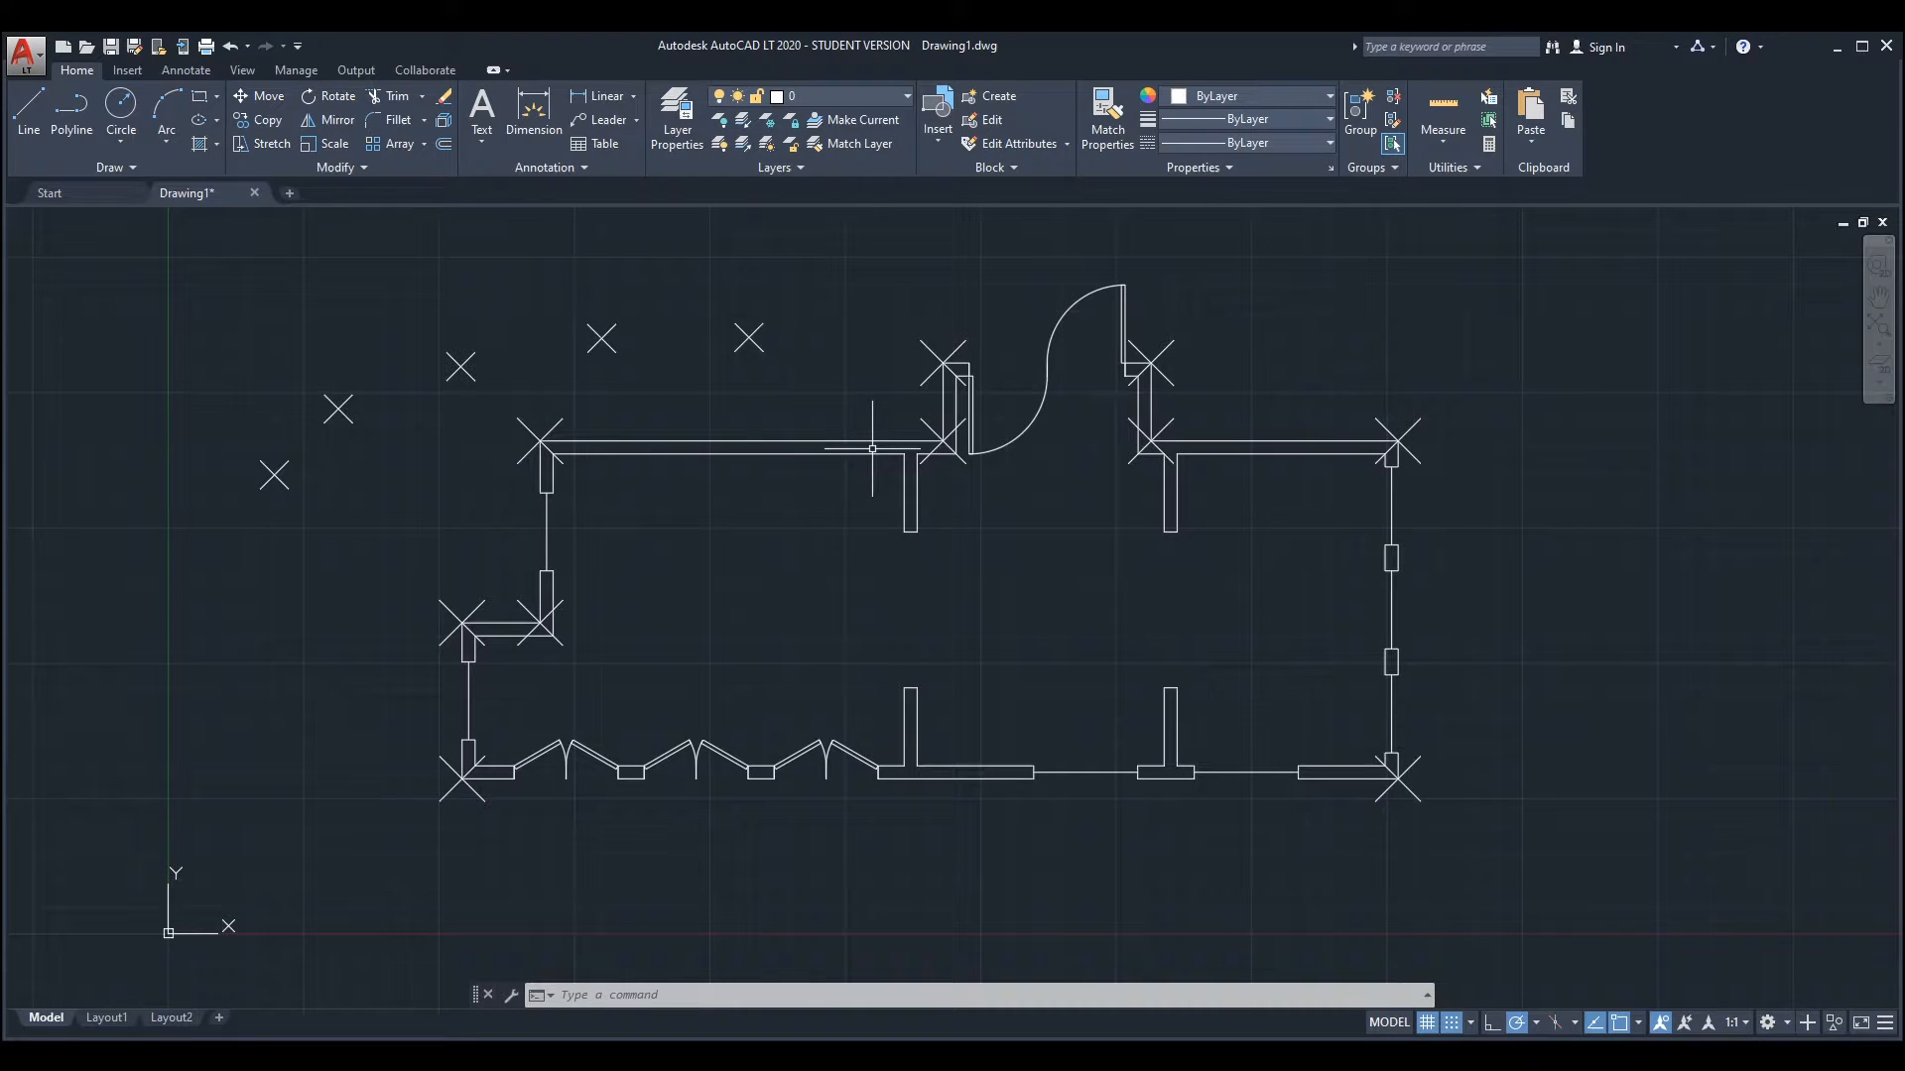
pyautogui.moveTo(1452, 167)
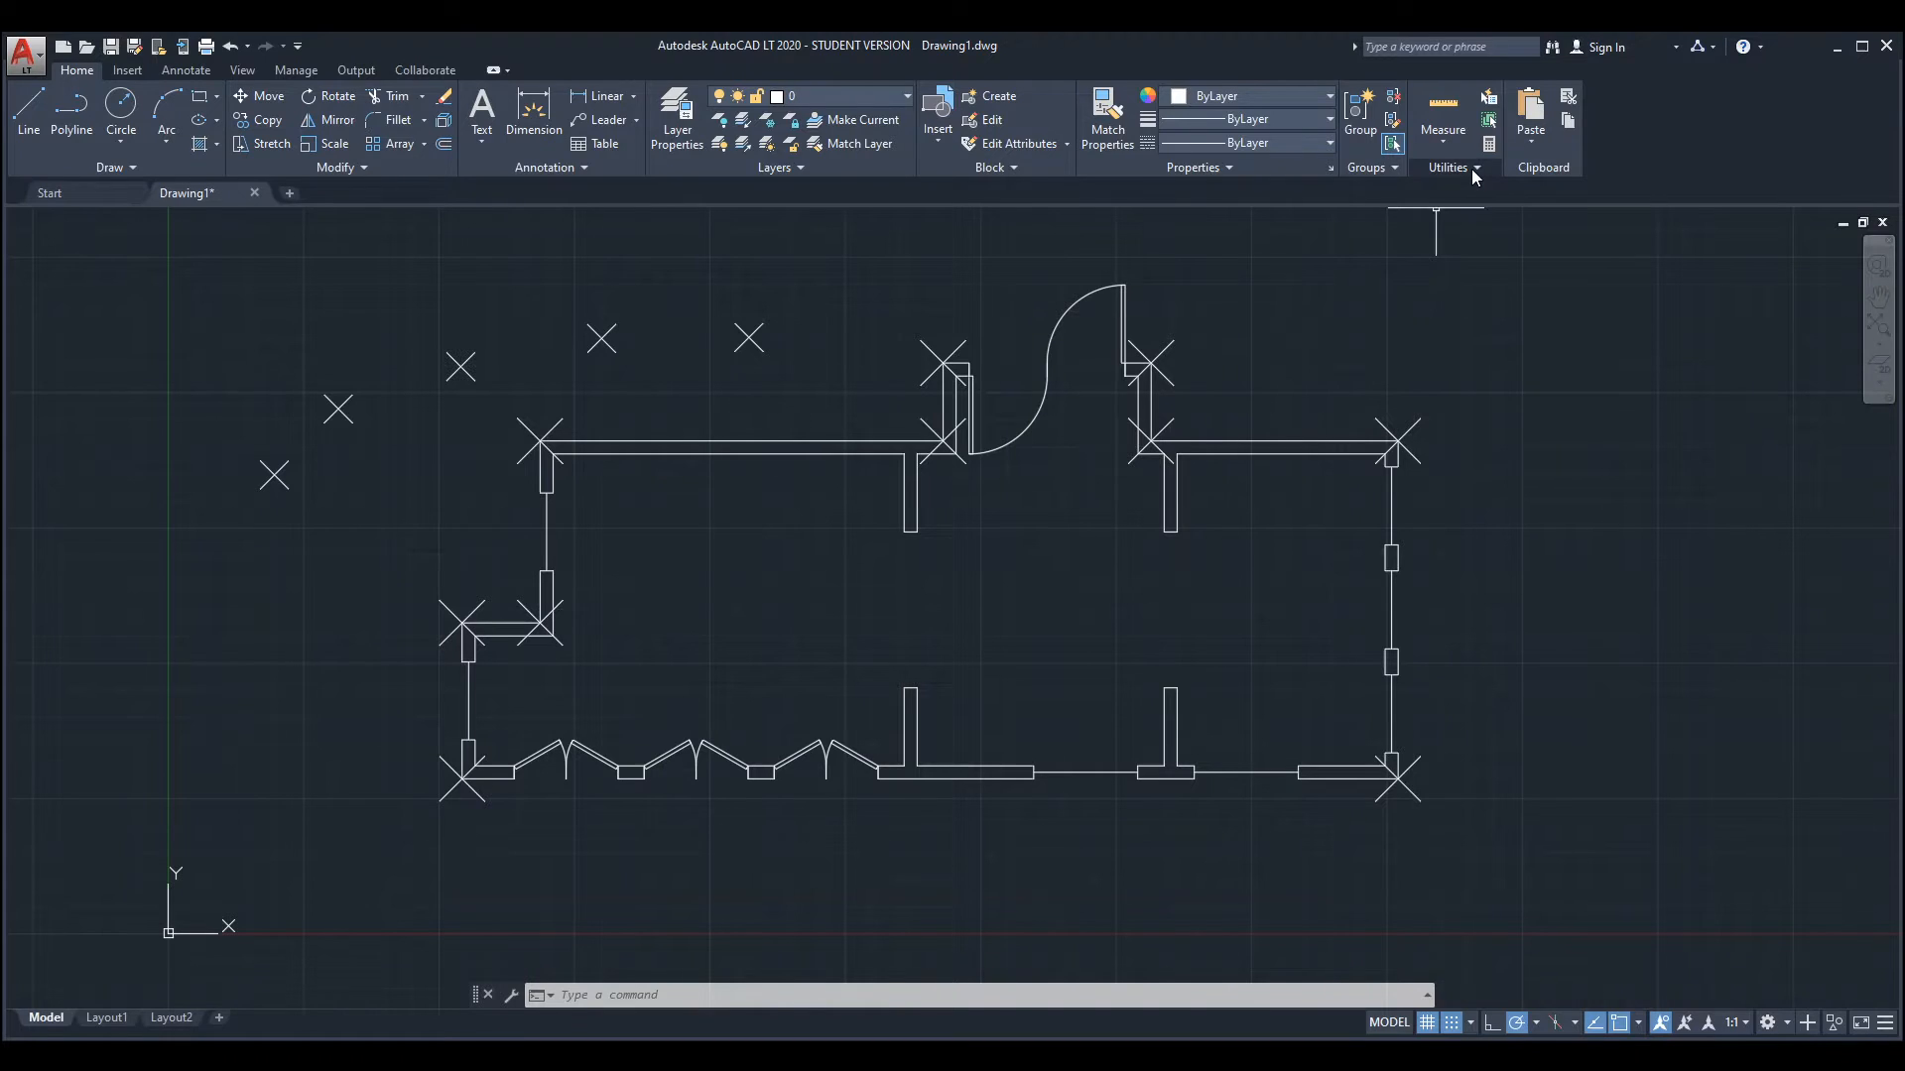
# Step: Set the Point Style to the plain dot so the X markers disappear
pyautogui.click(1450, 167)
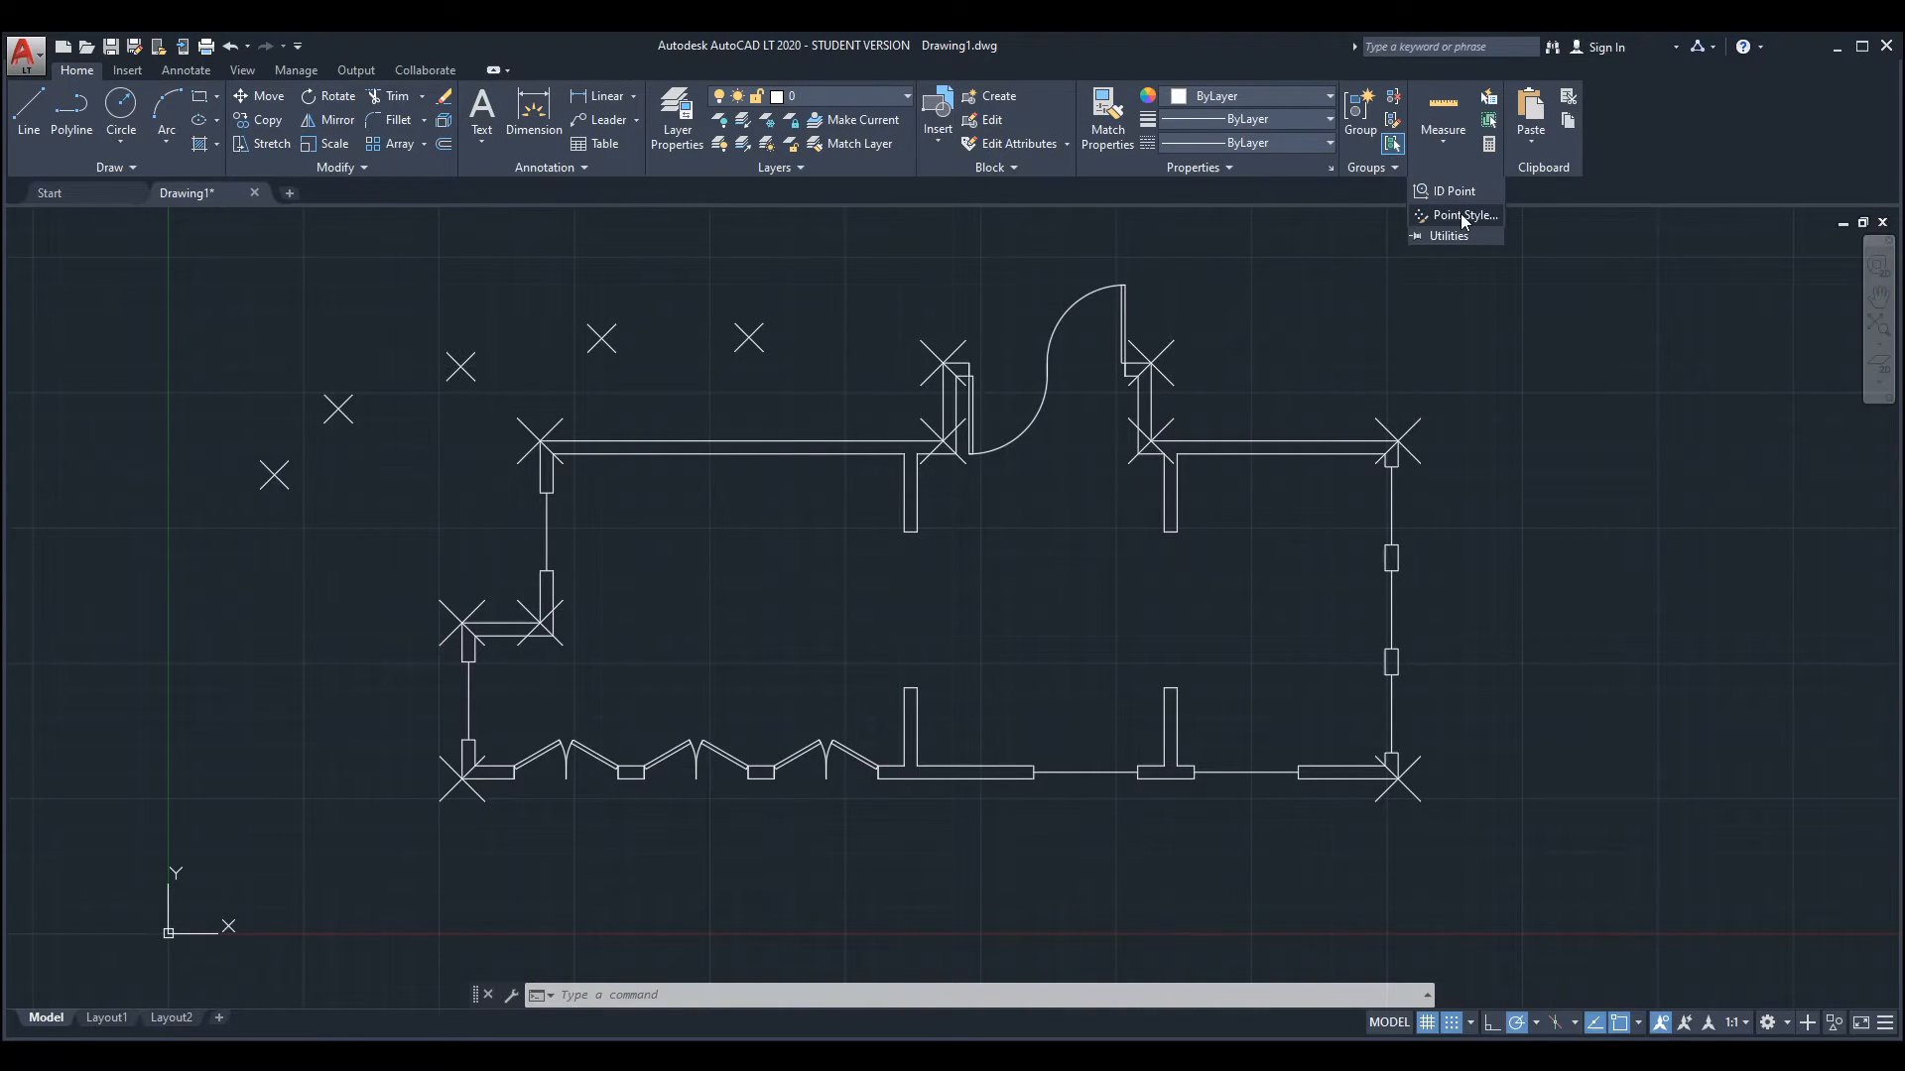
pyautogui.click(1462, 215)
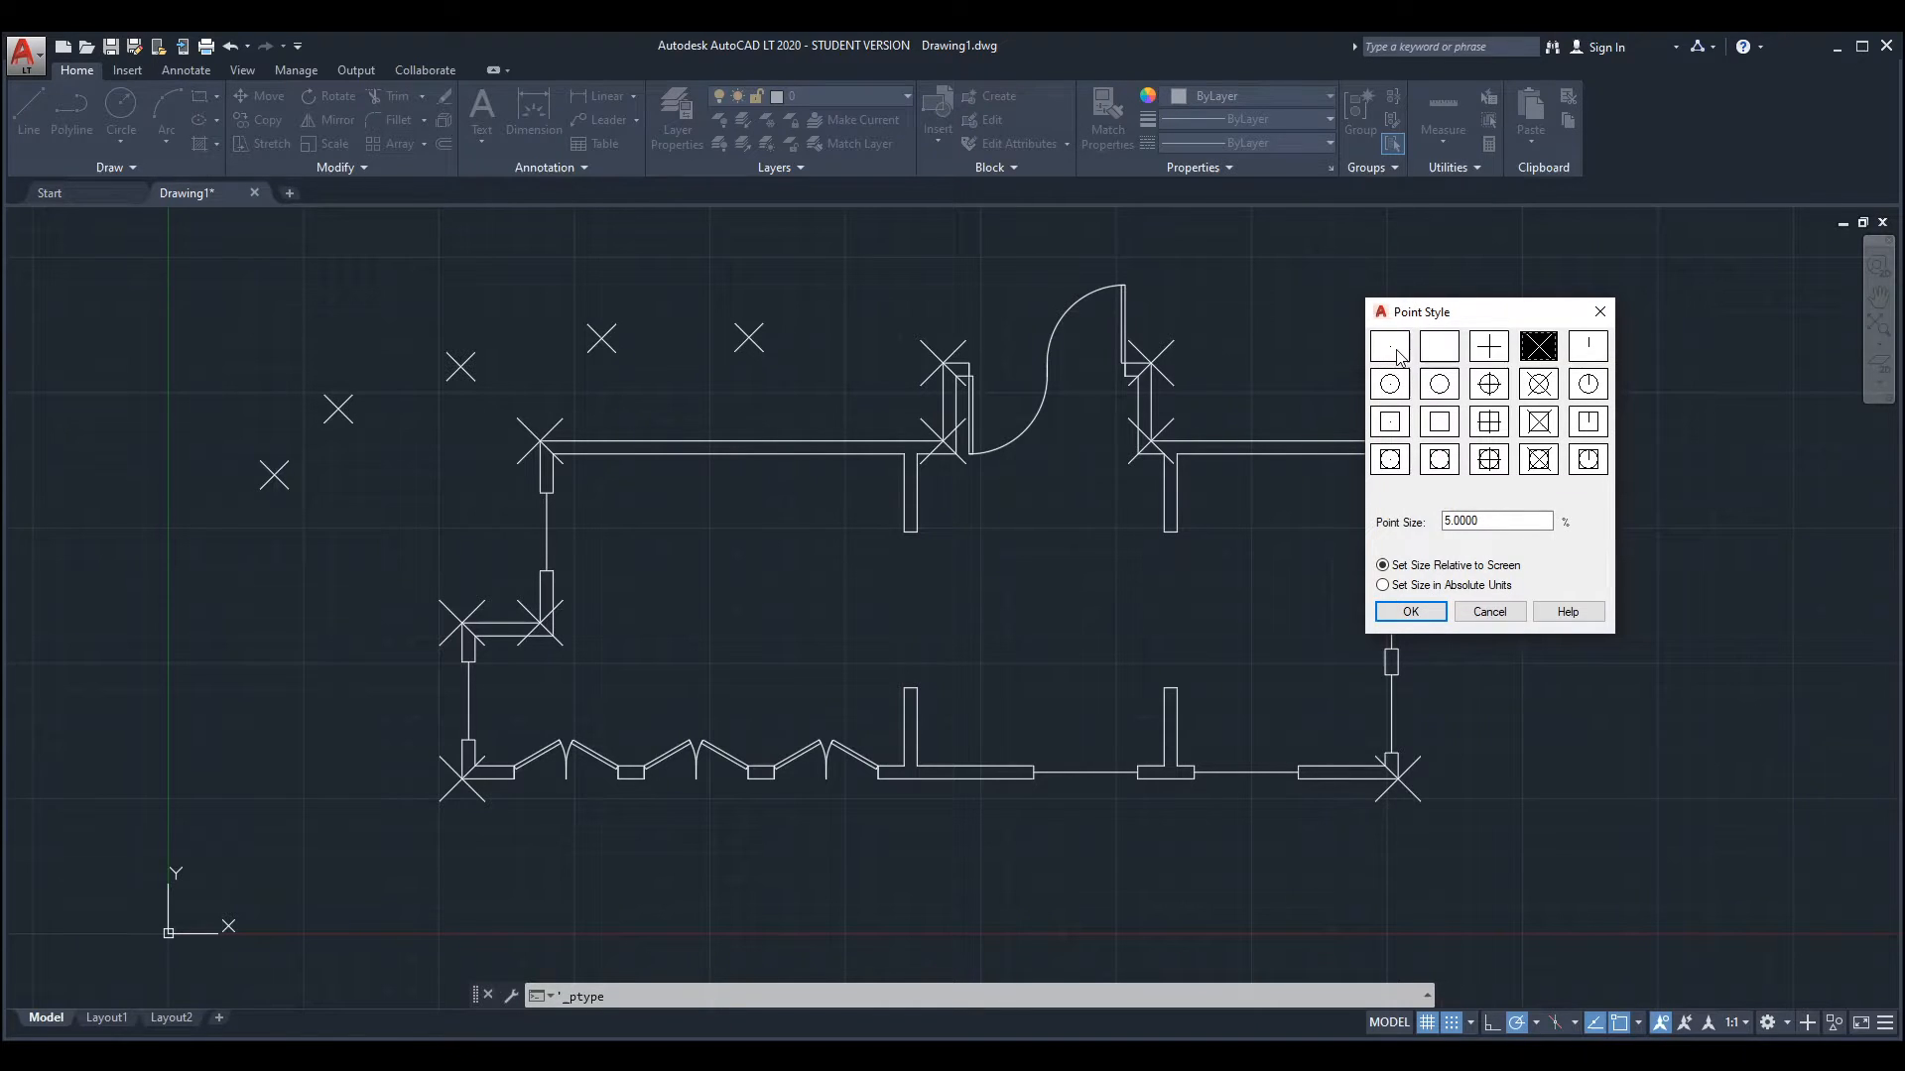
pyautogui.click(1389, 345)
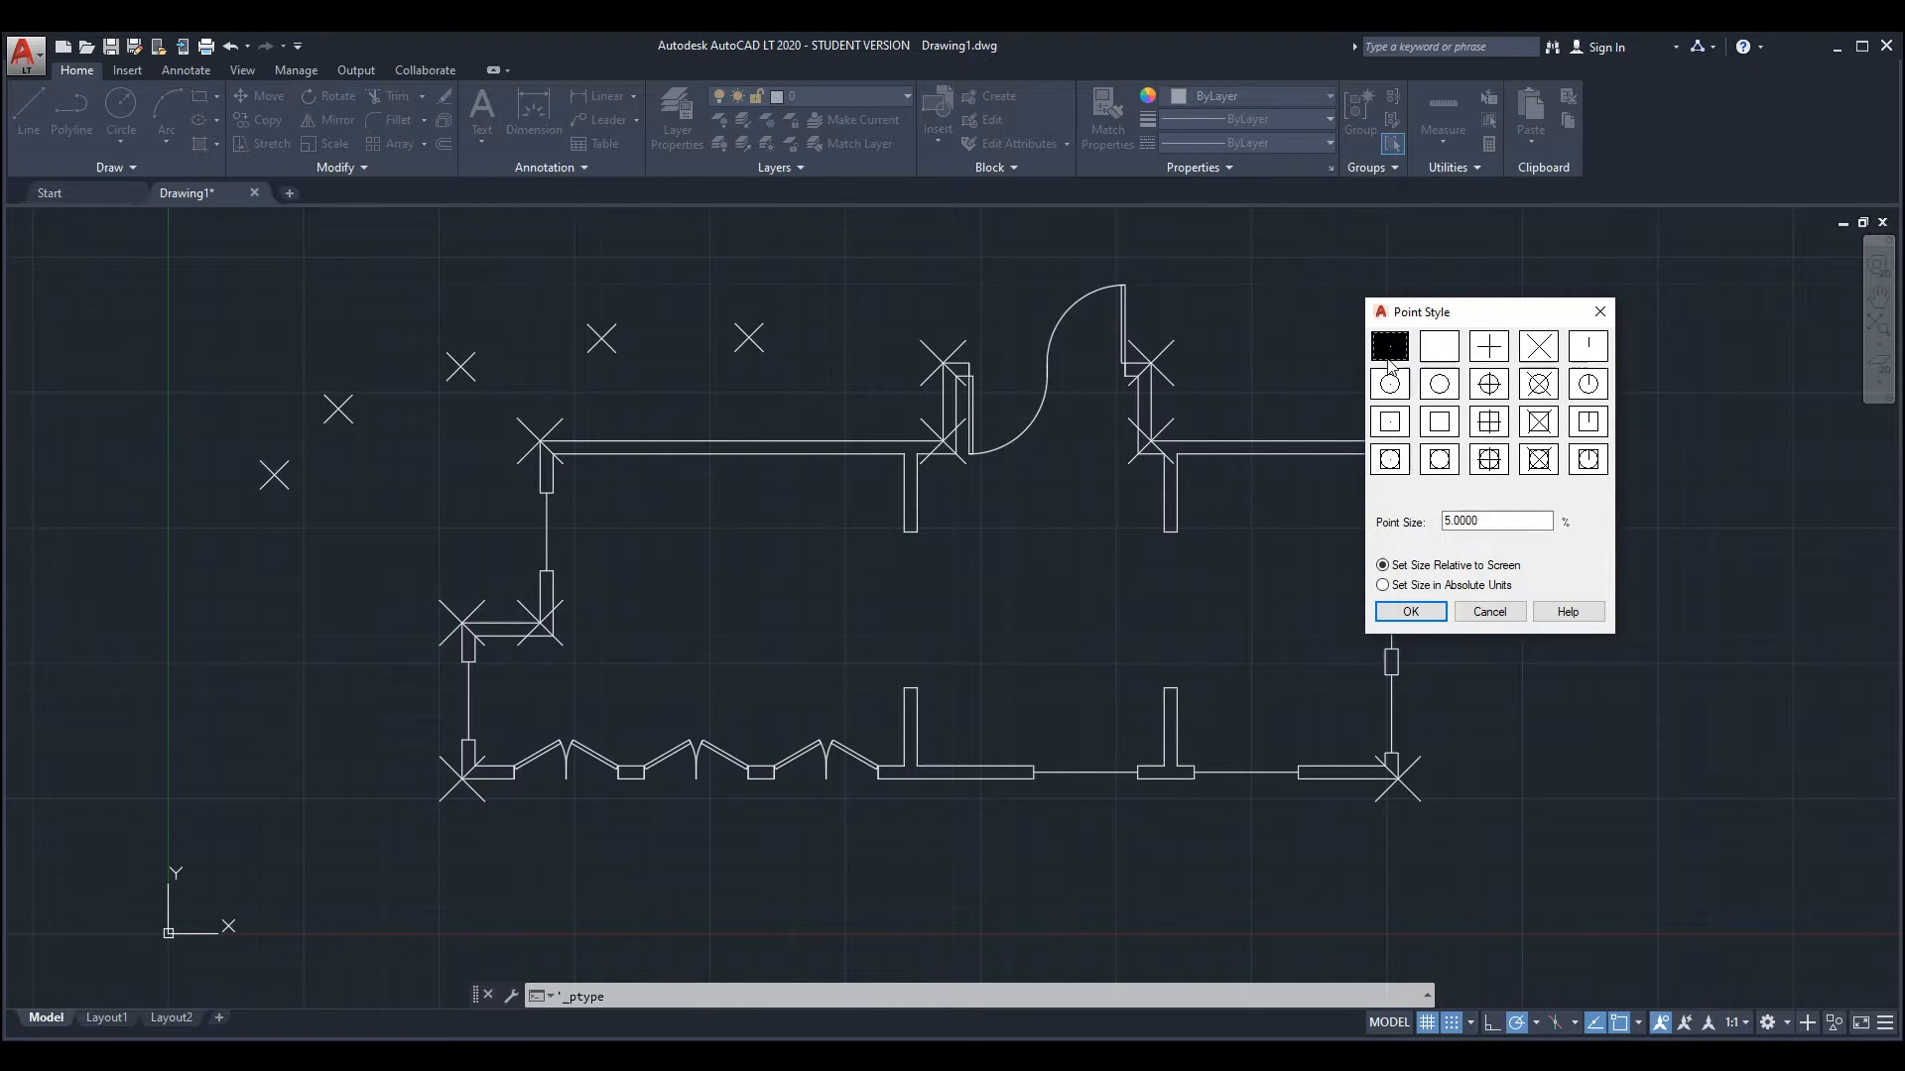
pyautogui.click(1409, 612)
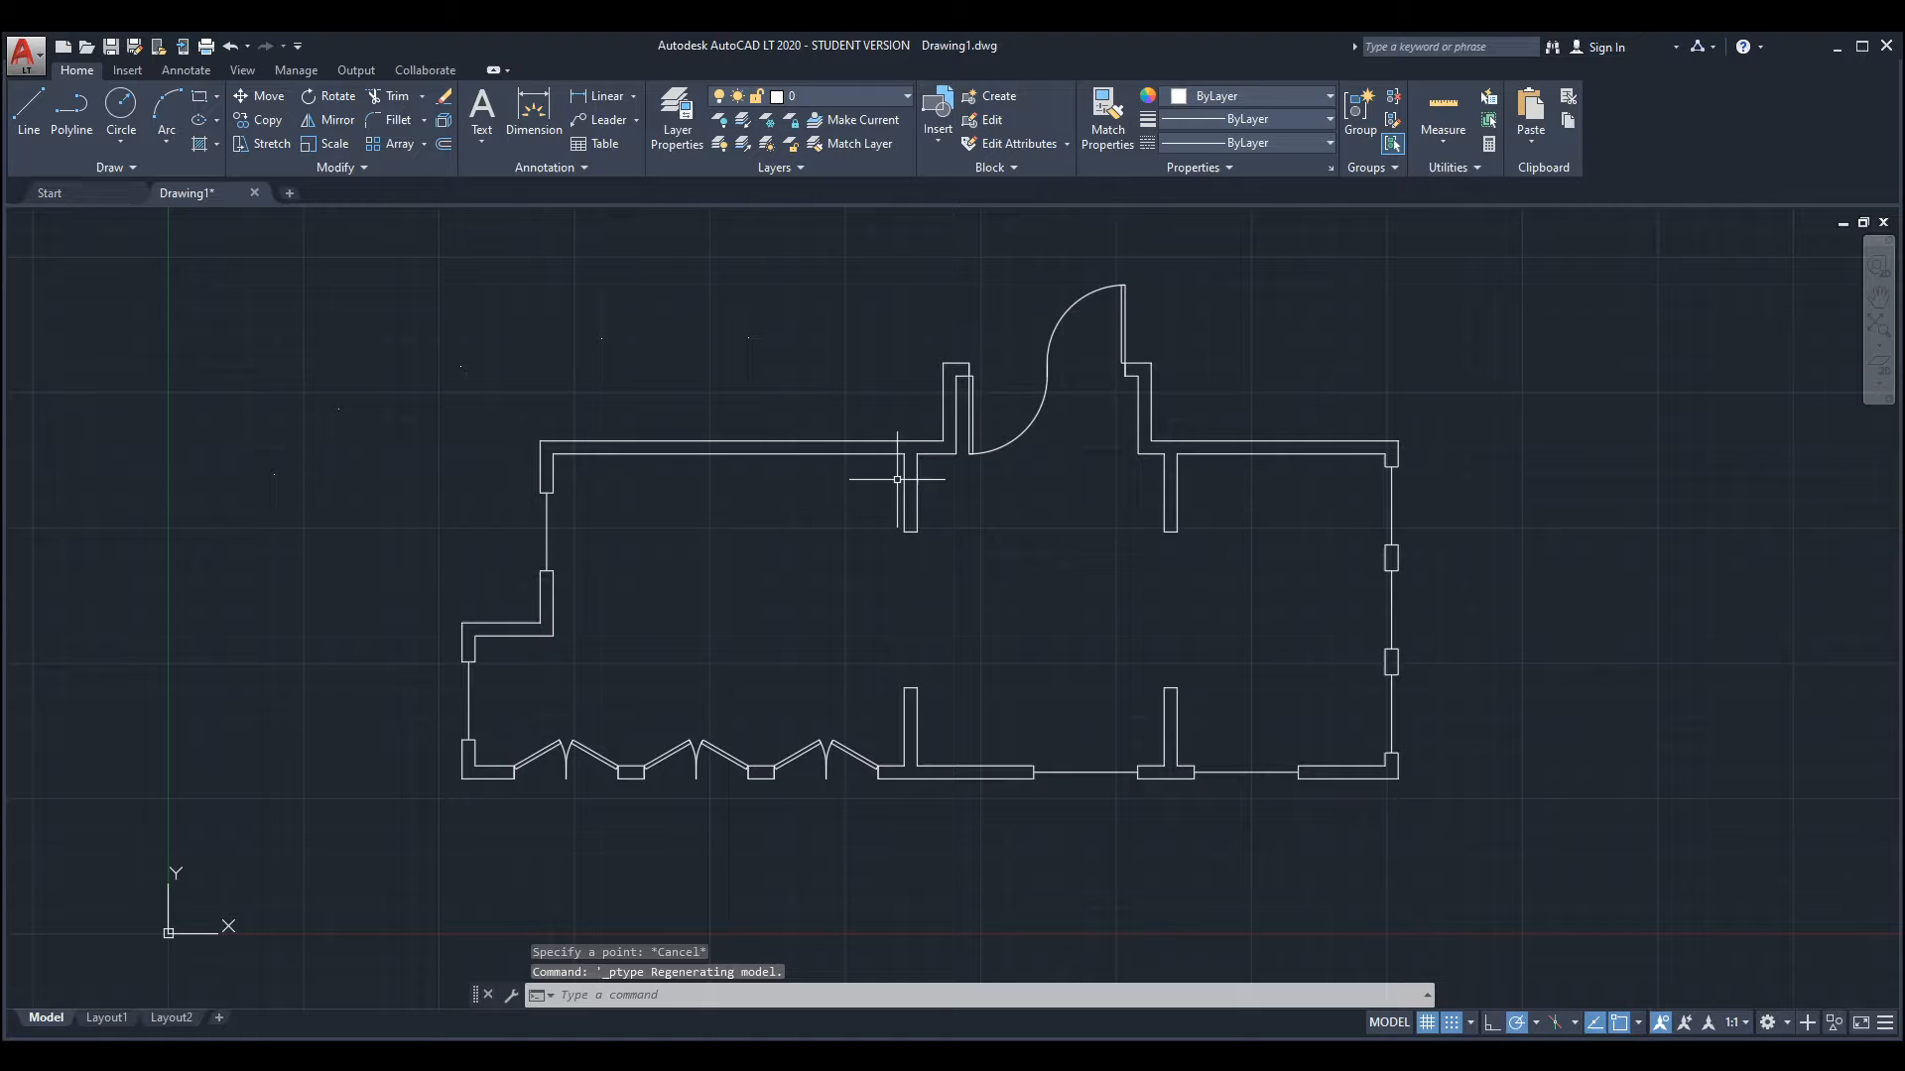
pyautogui.moveTo(1343, 532)
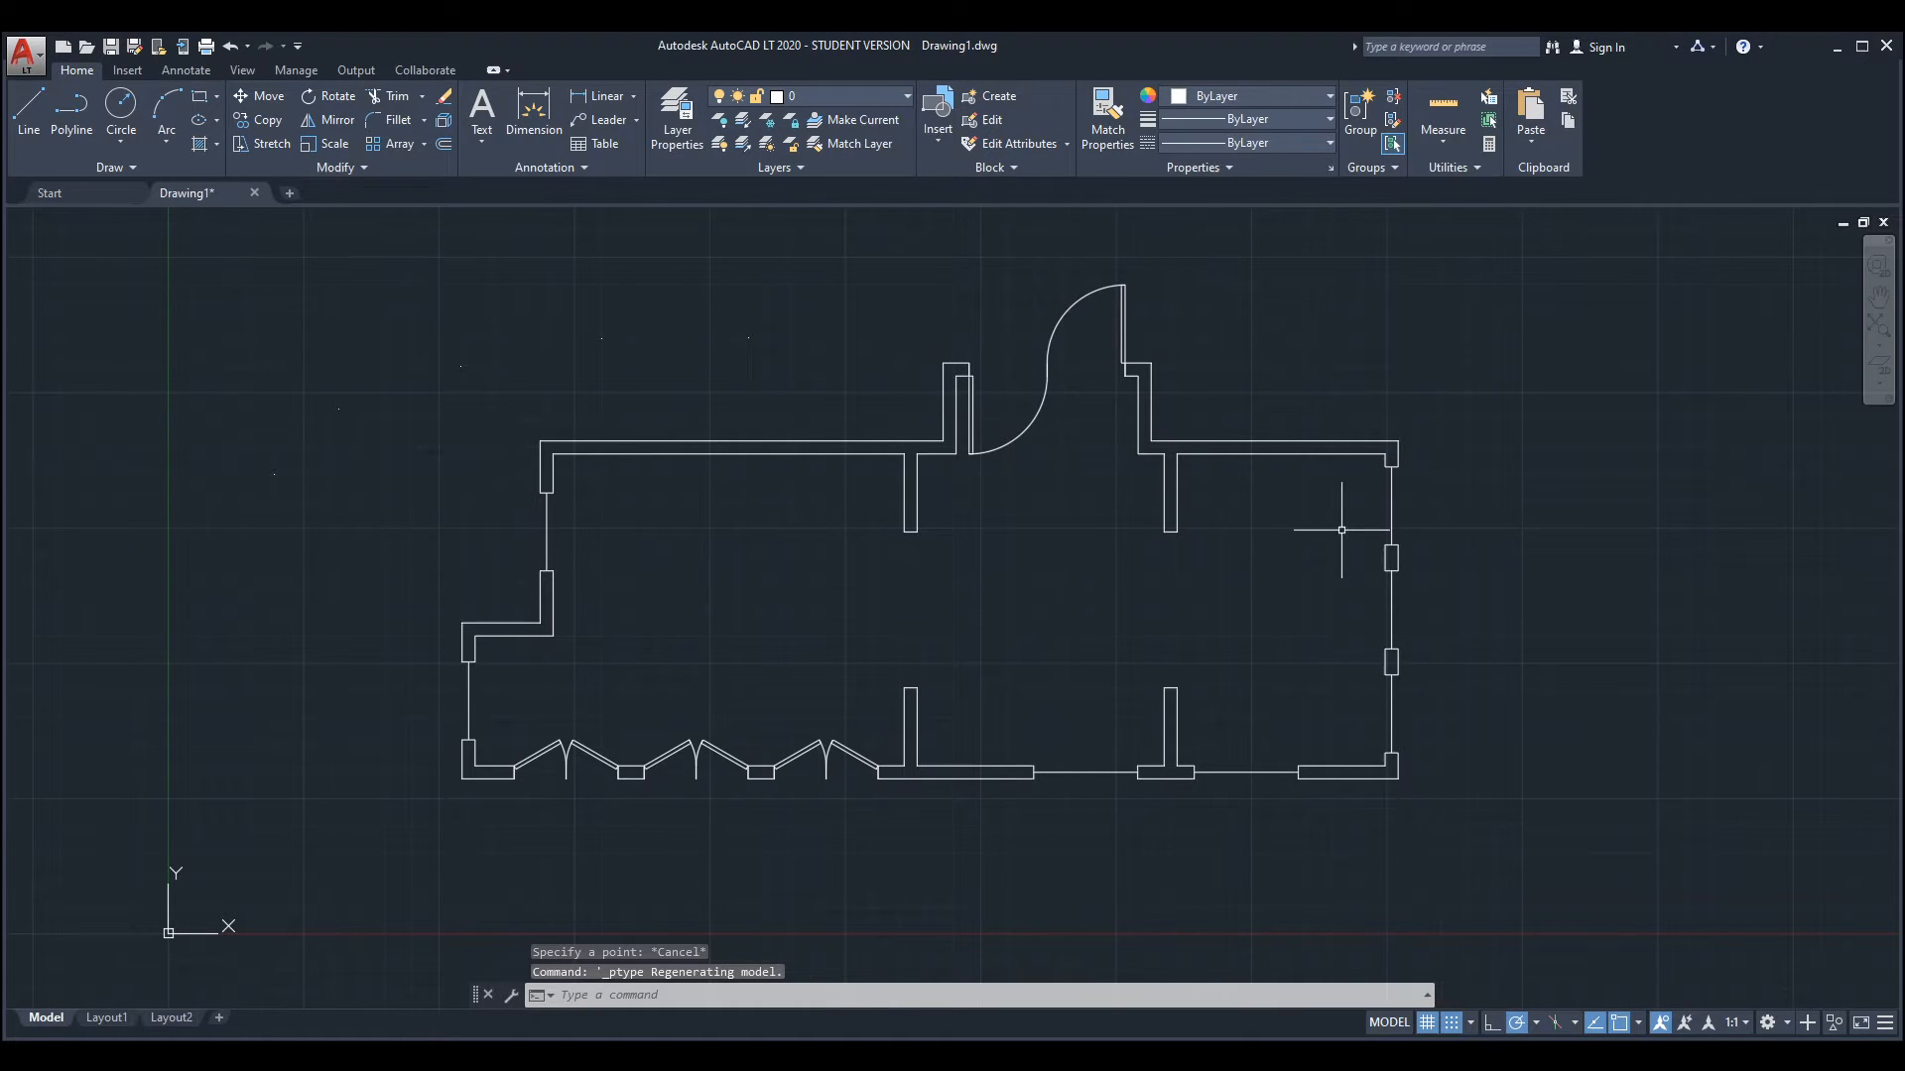
pyautogui.moveTo(294, 464)
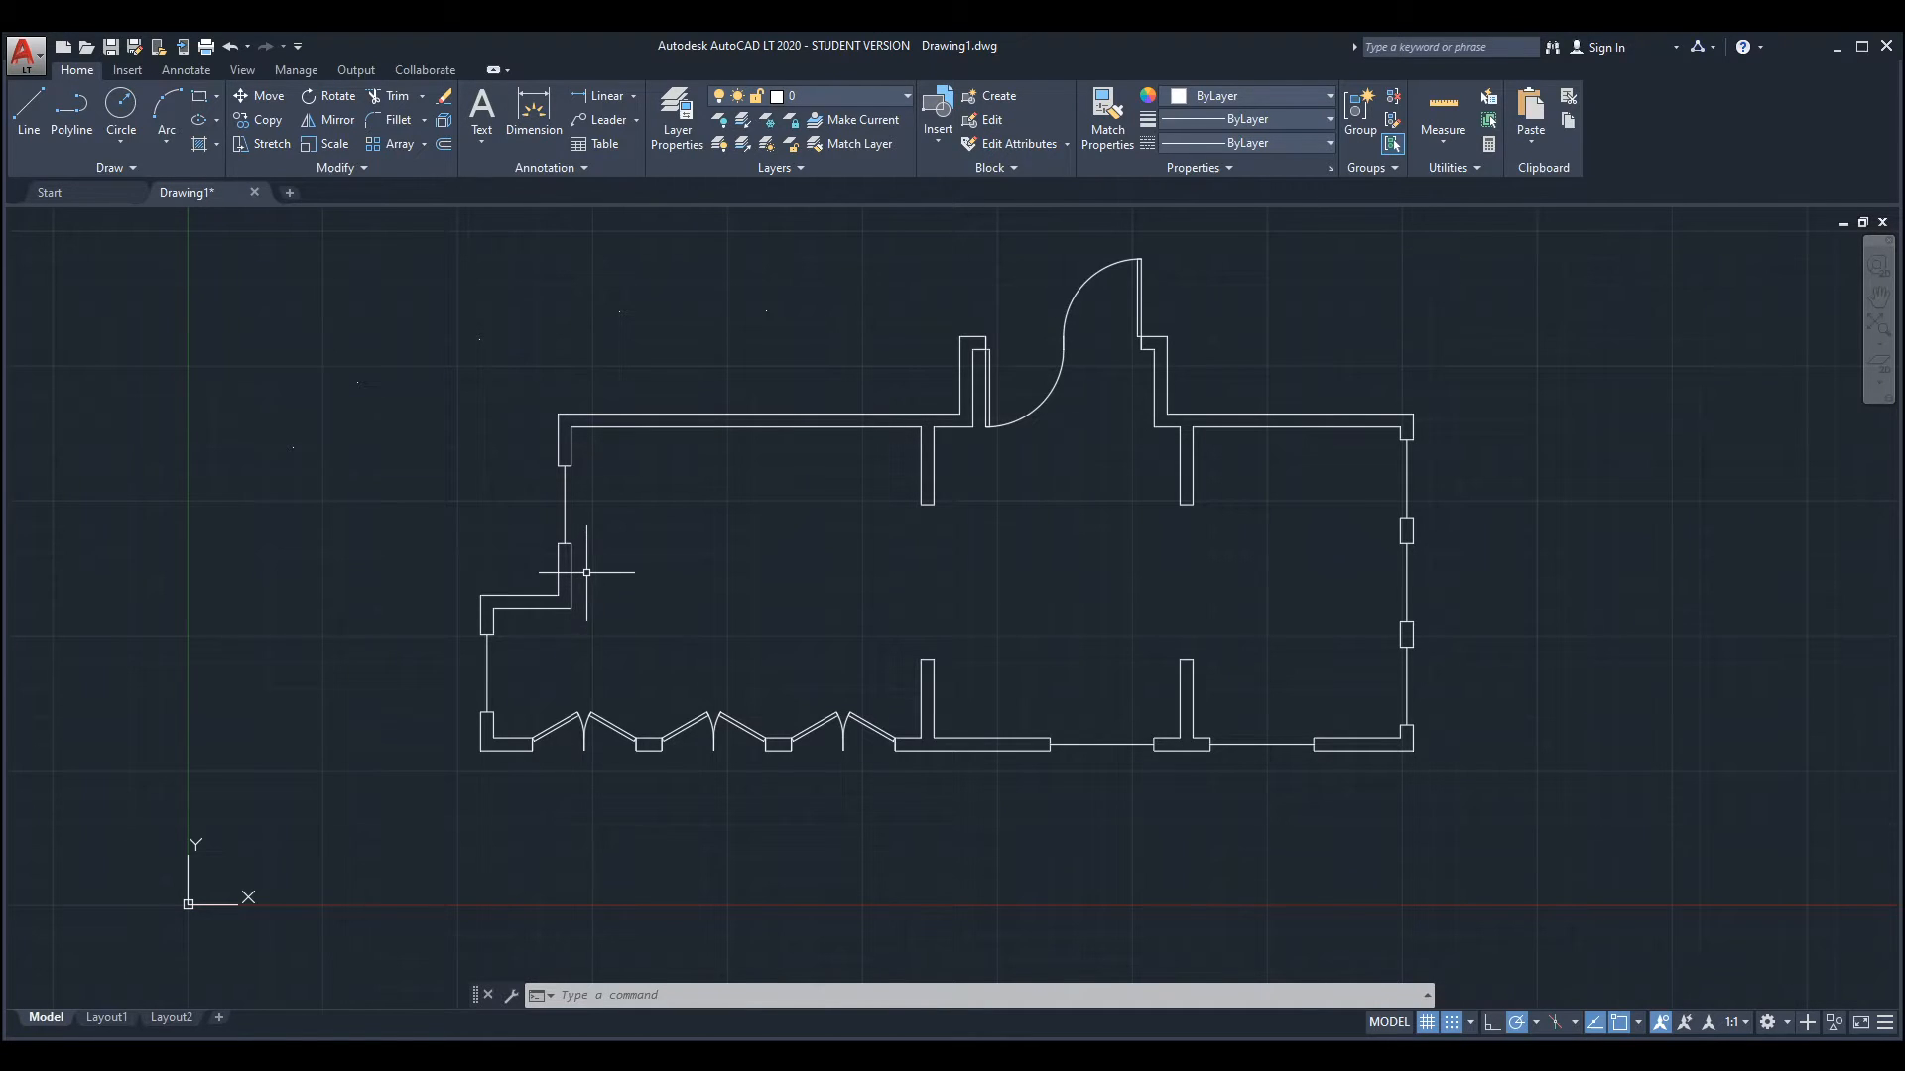
pyautogui.moveTo(867, 518)
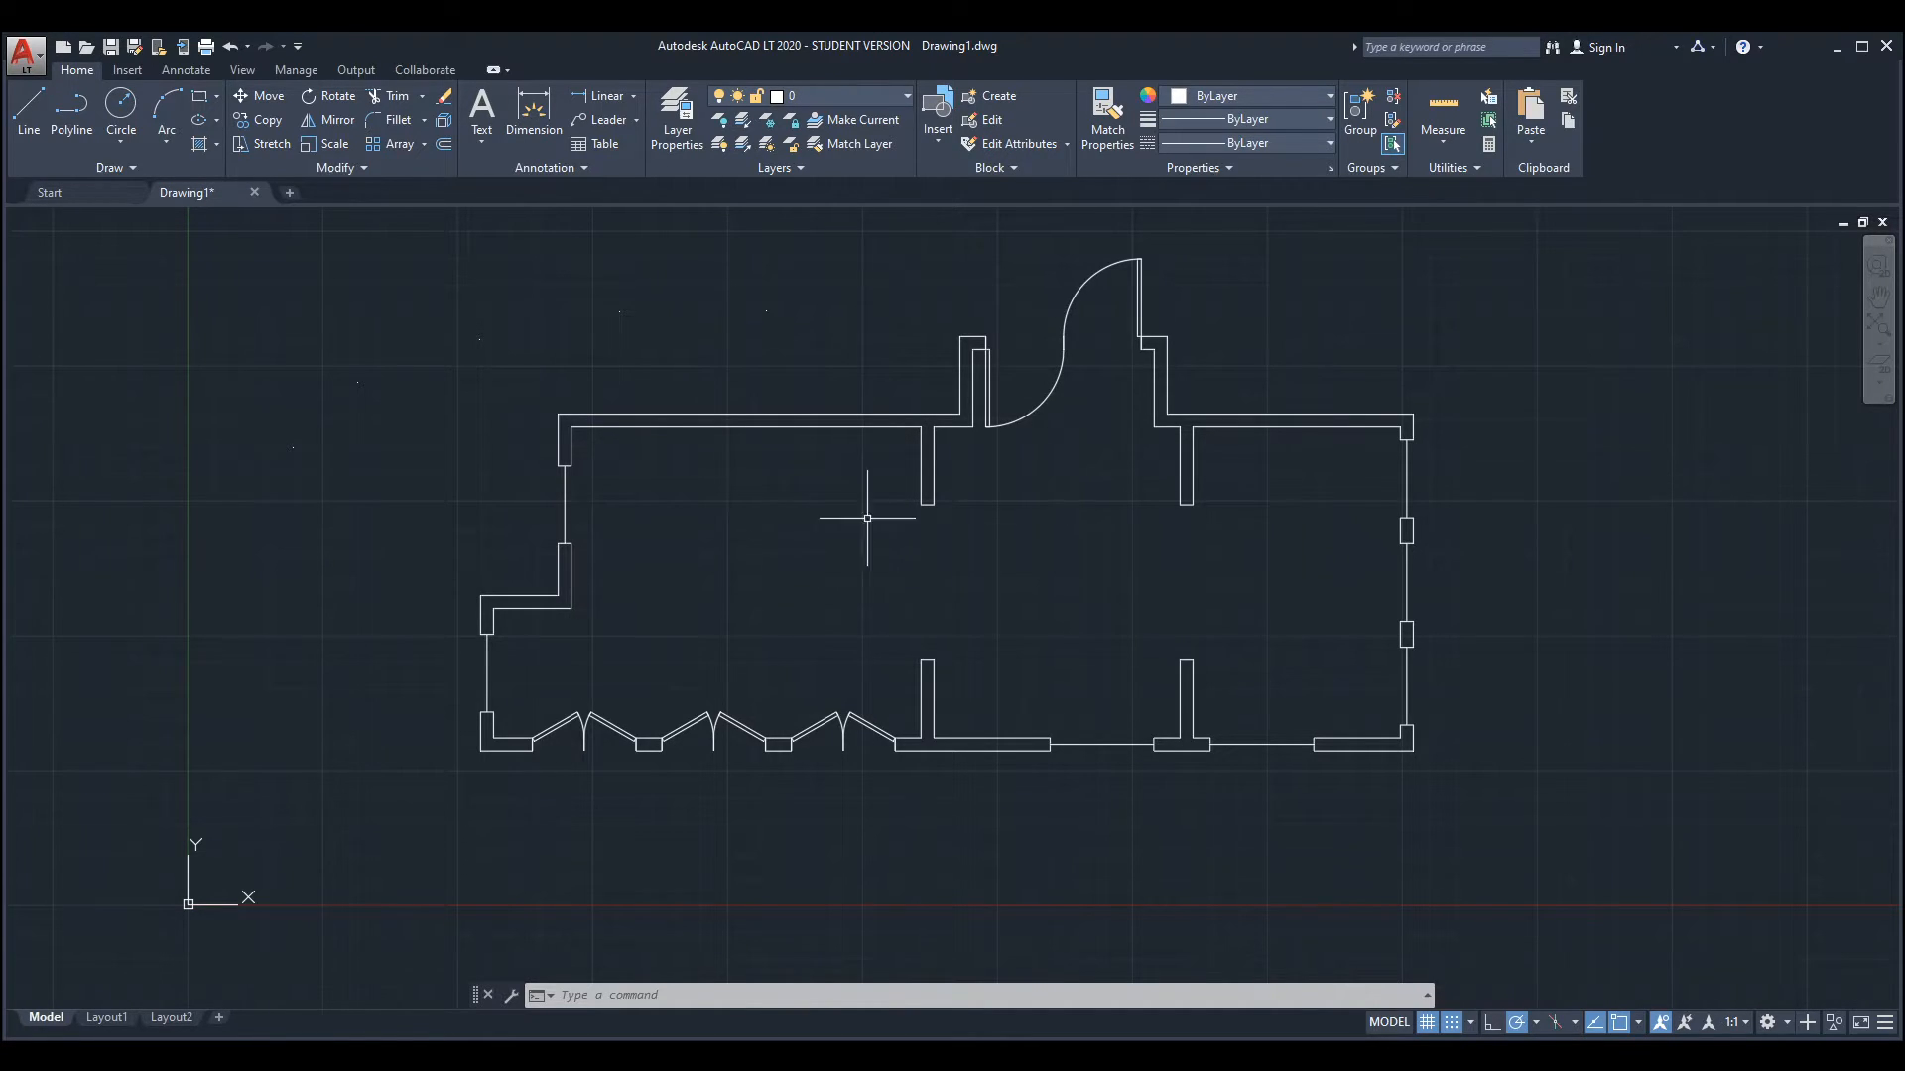
pyautogui.moveTo(881, 573)
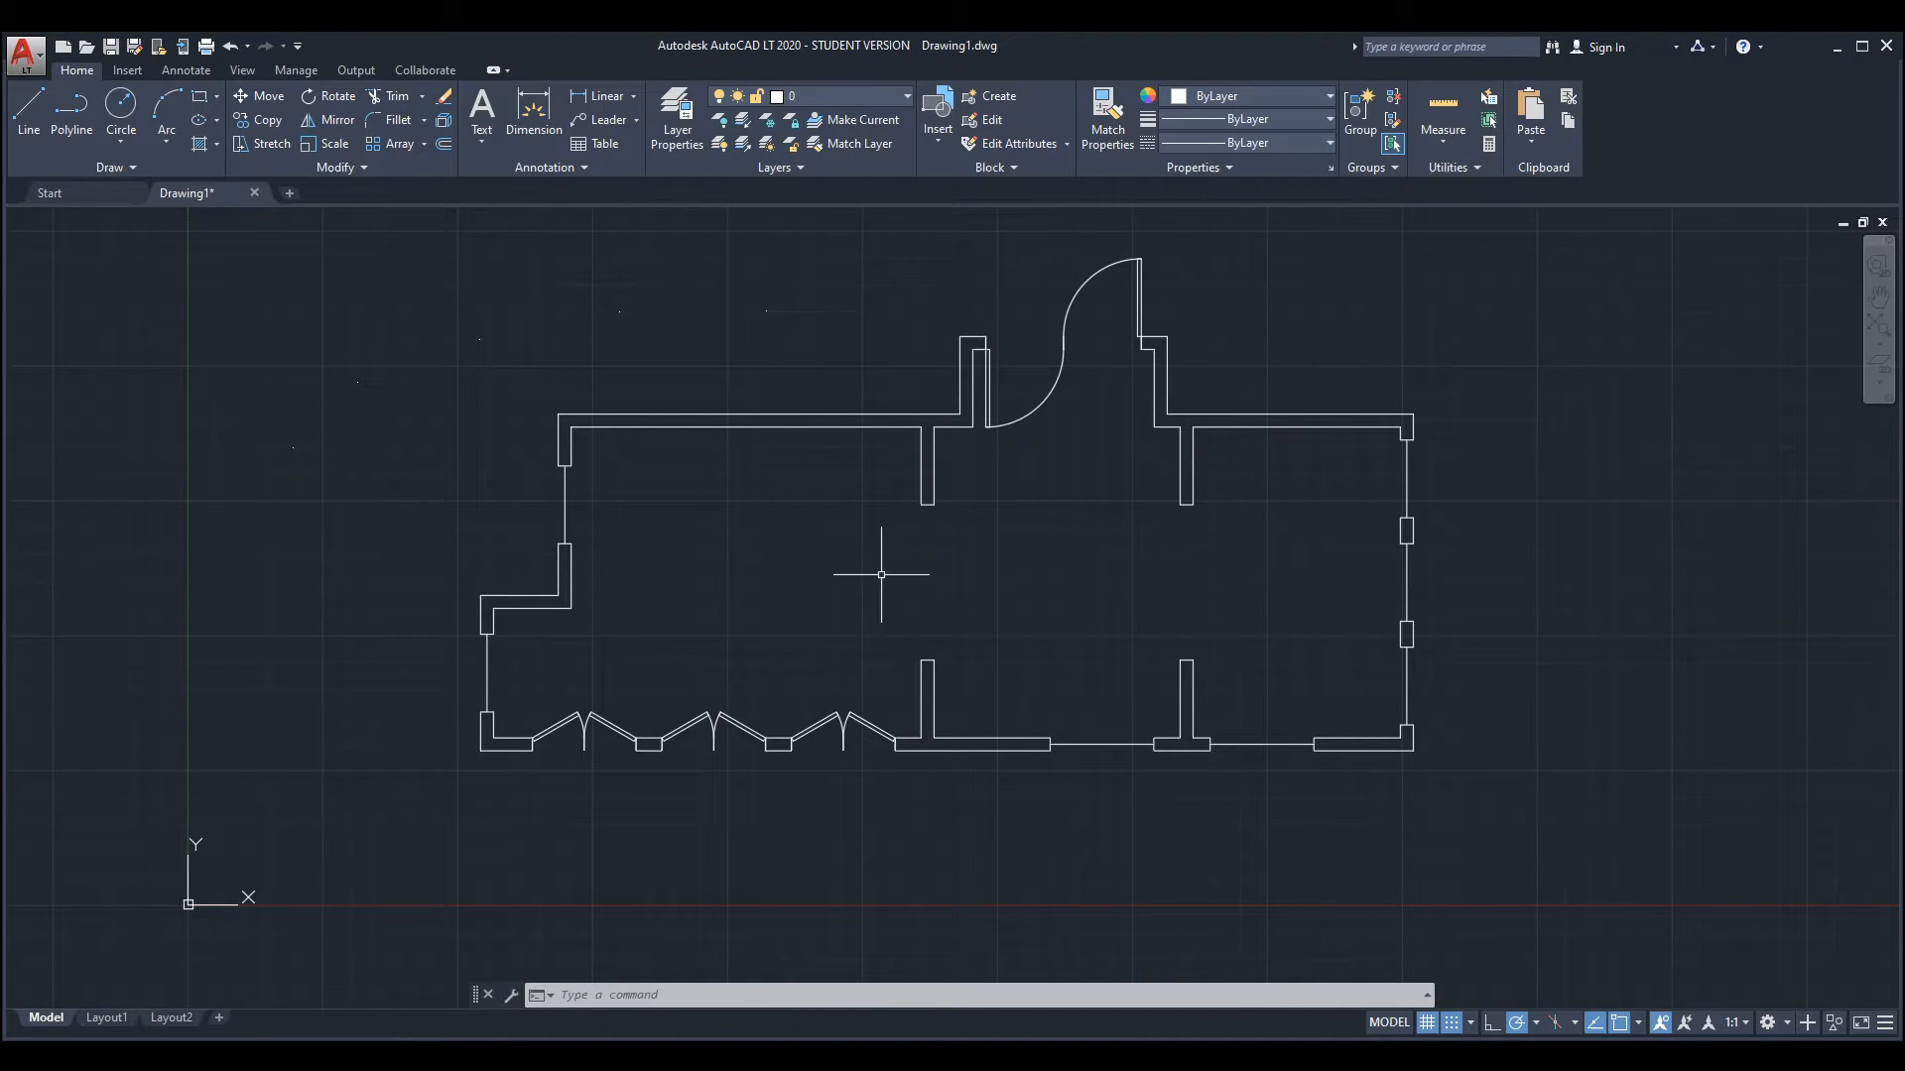
# Step: Size the X point markers in absolute units, first 12 then 24
pyautogui.click(1448, 166)
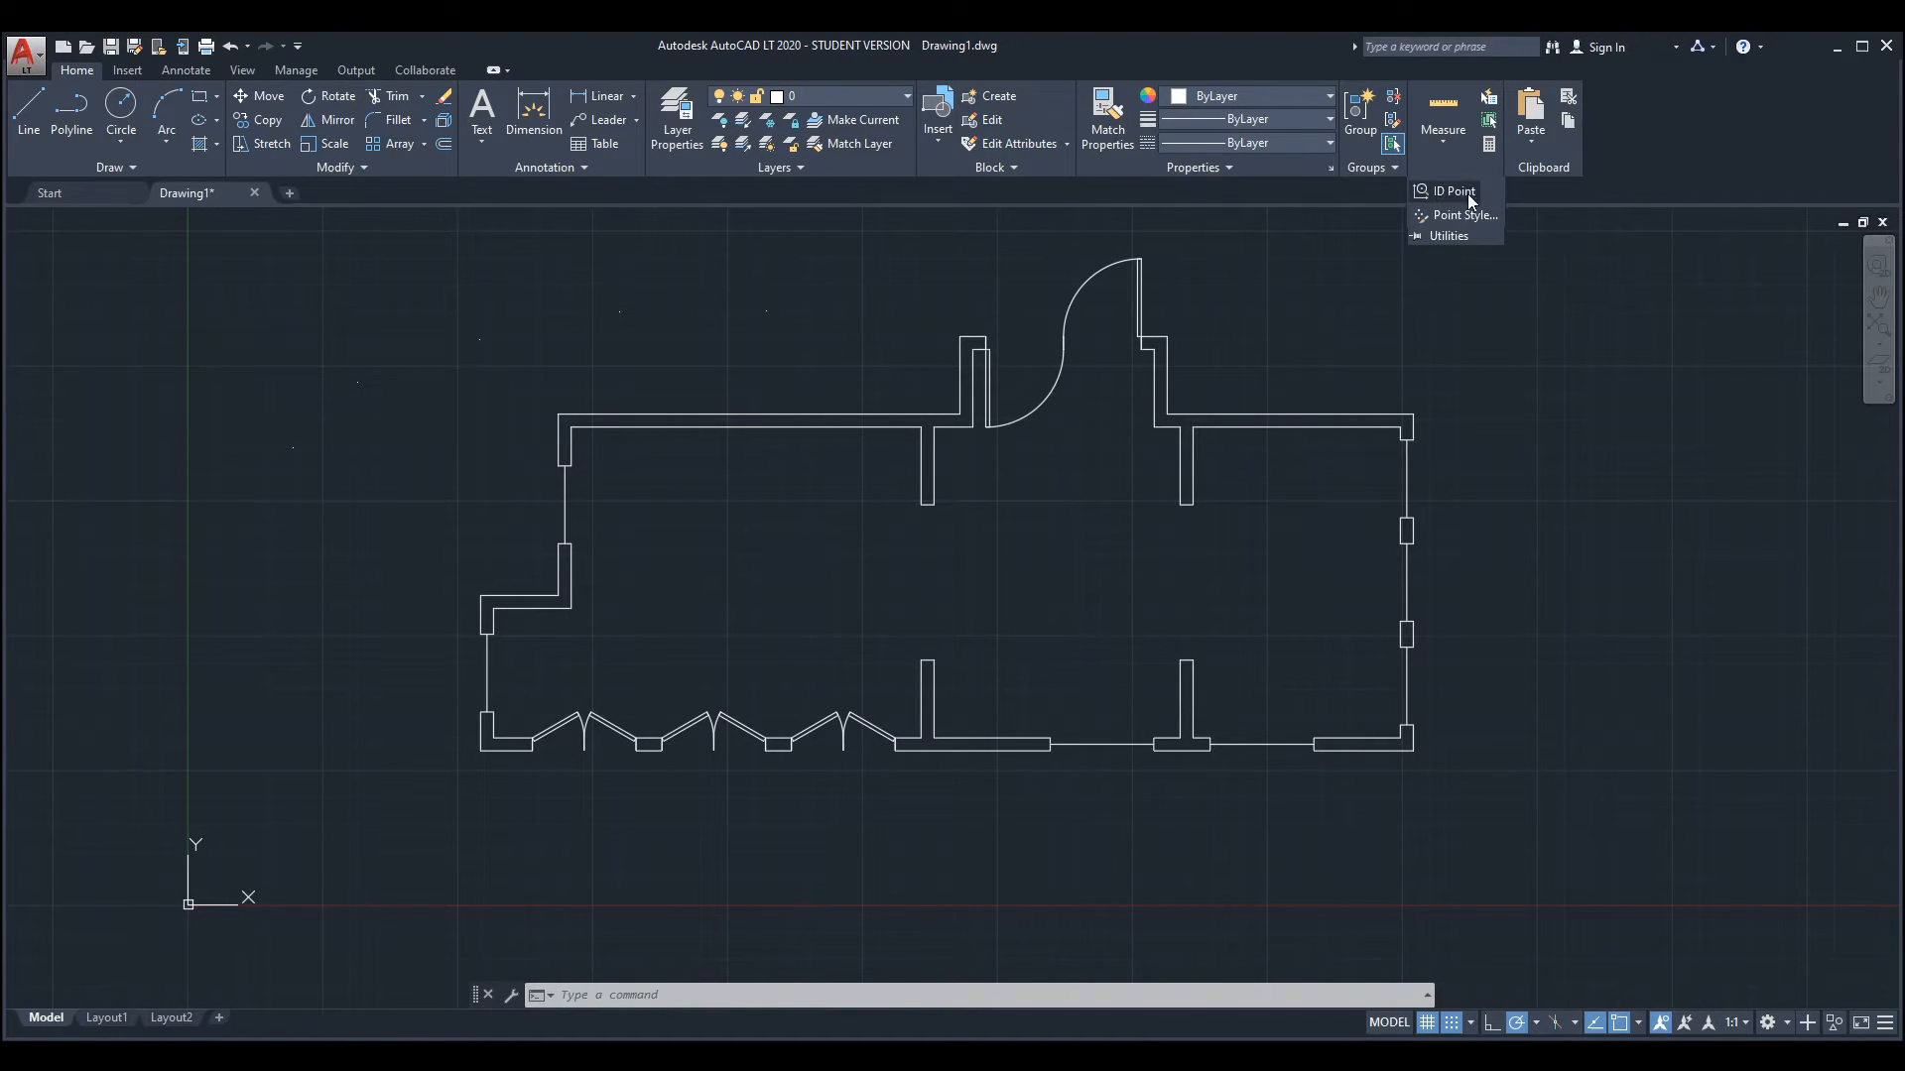
pyautogui.click(1462, 214)
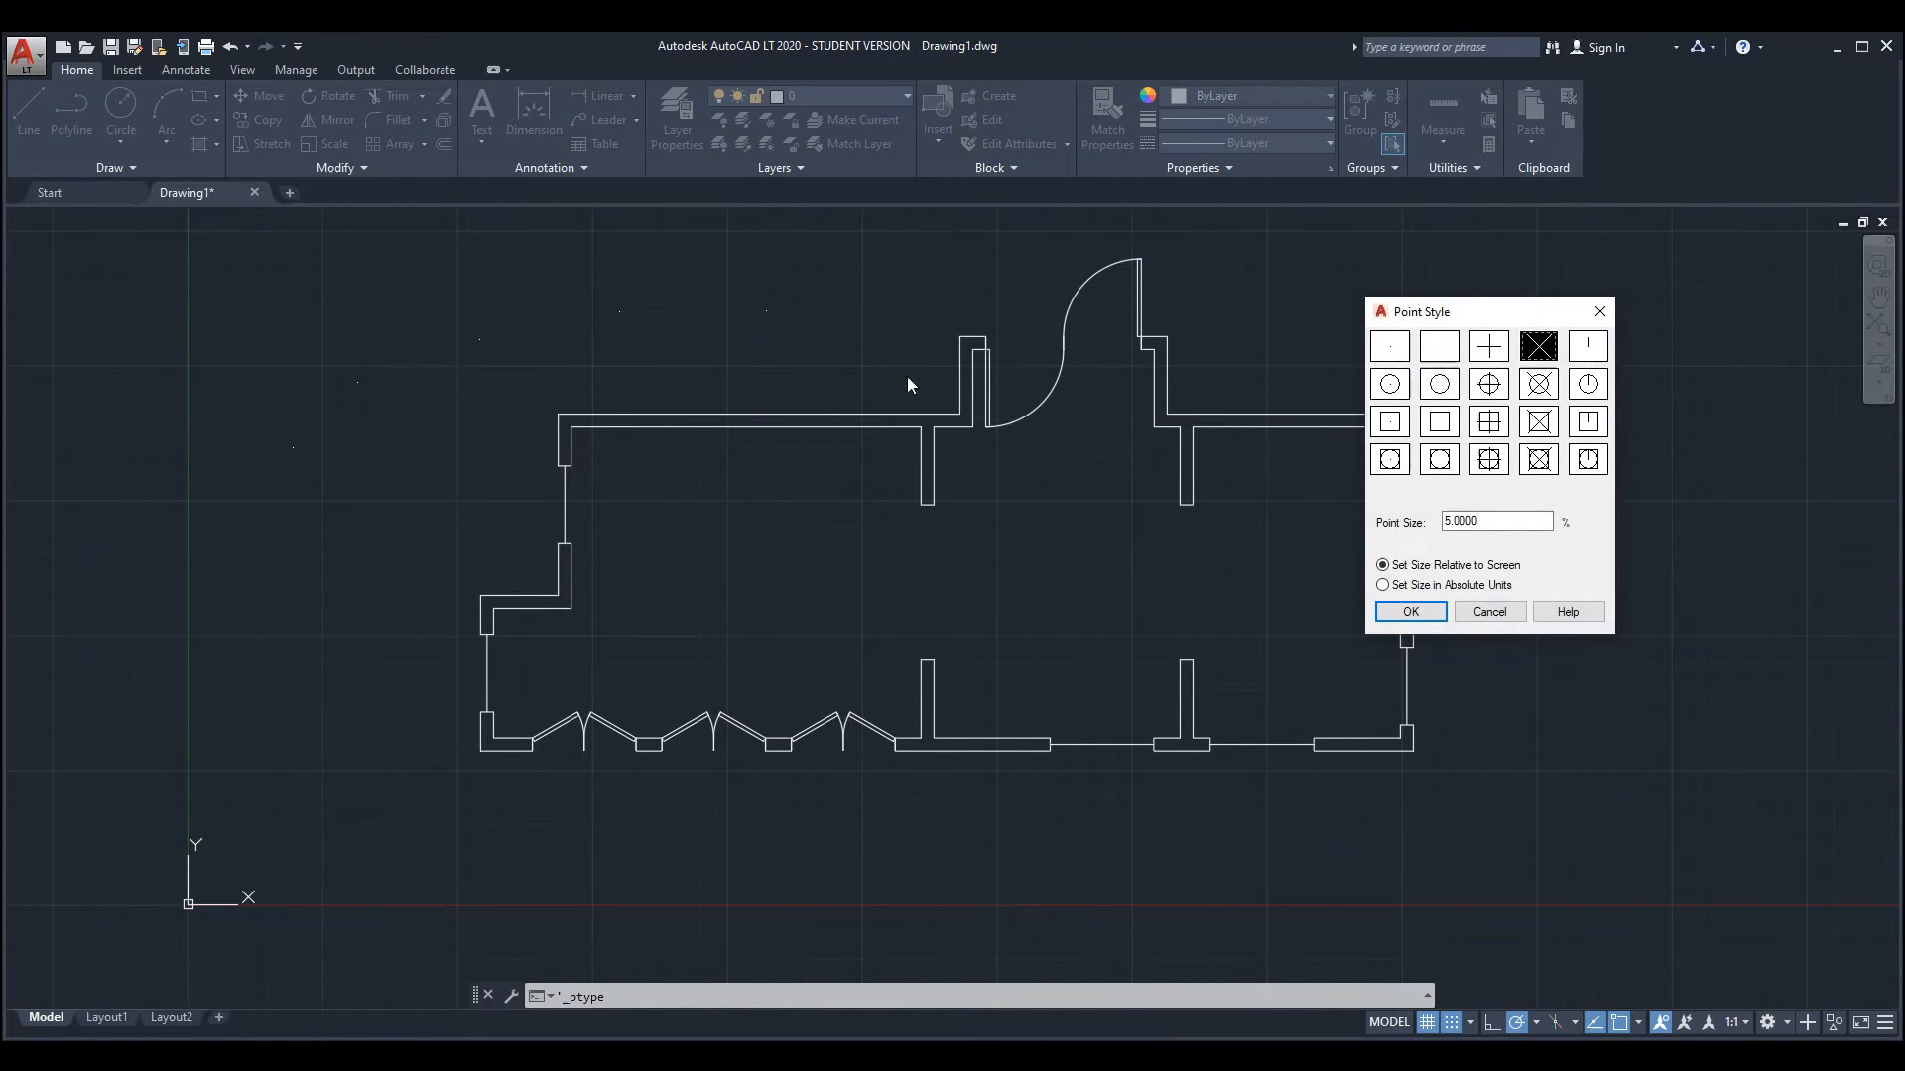
pyautogui.click(1383, 584)
pyautogui.write('12')
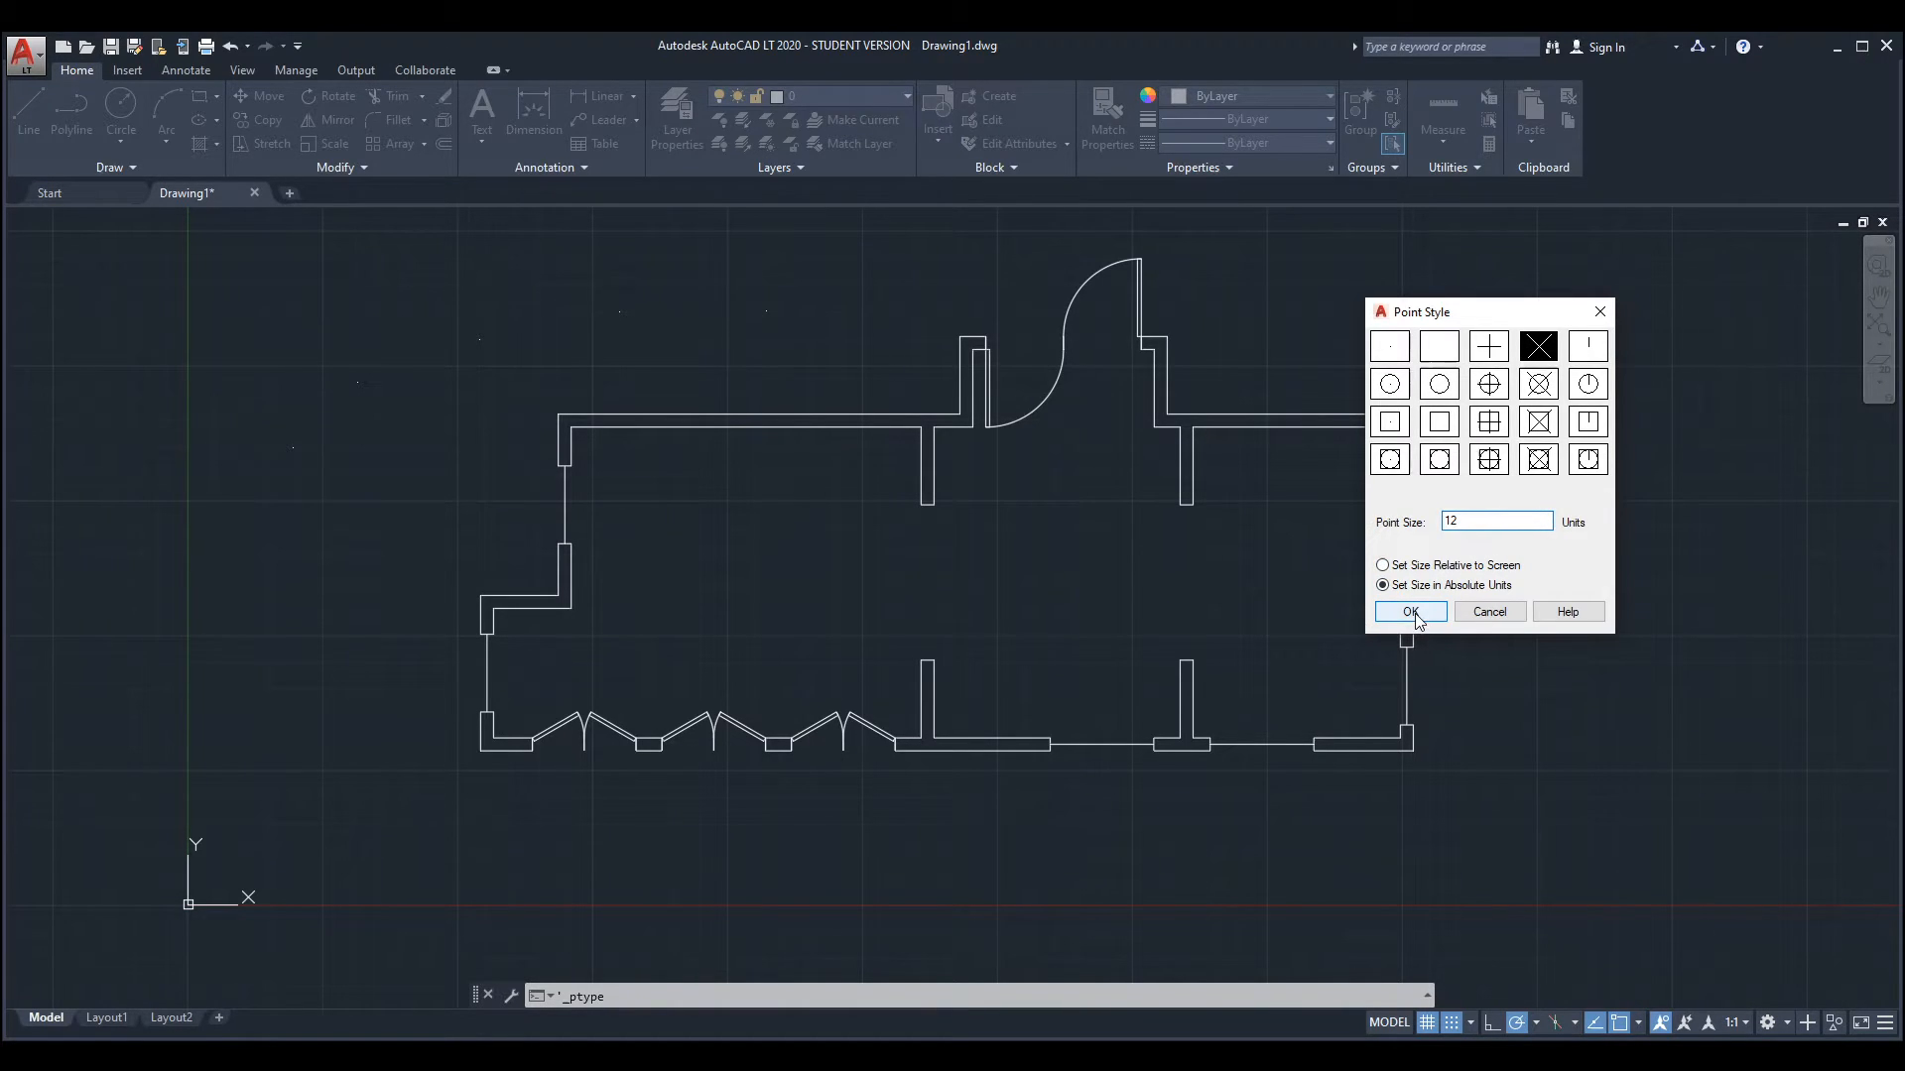
pyautogui.click(1408, 611)
pyautogui.write('24')
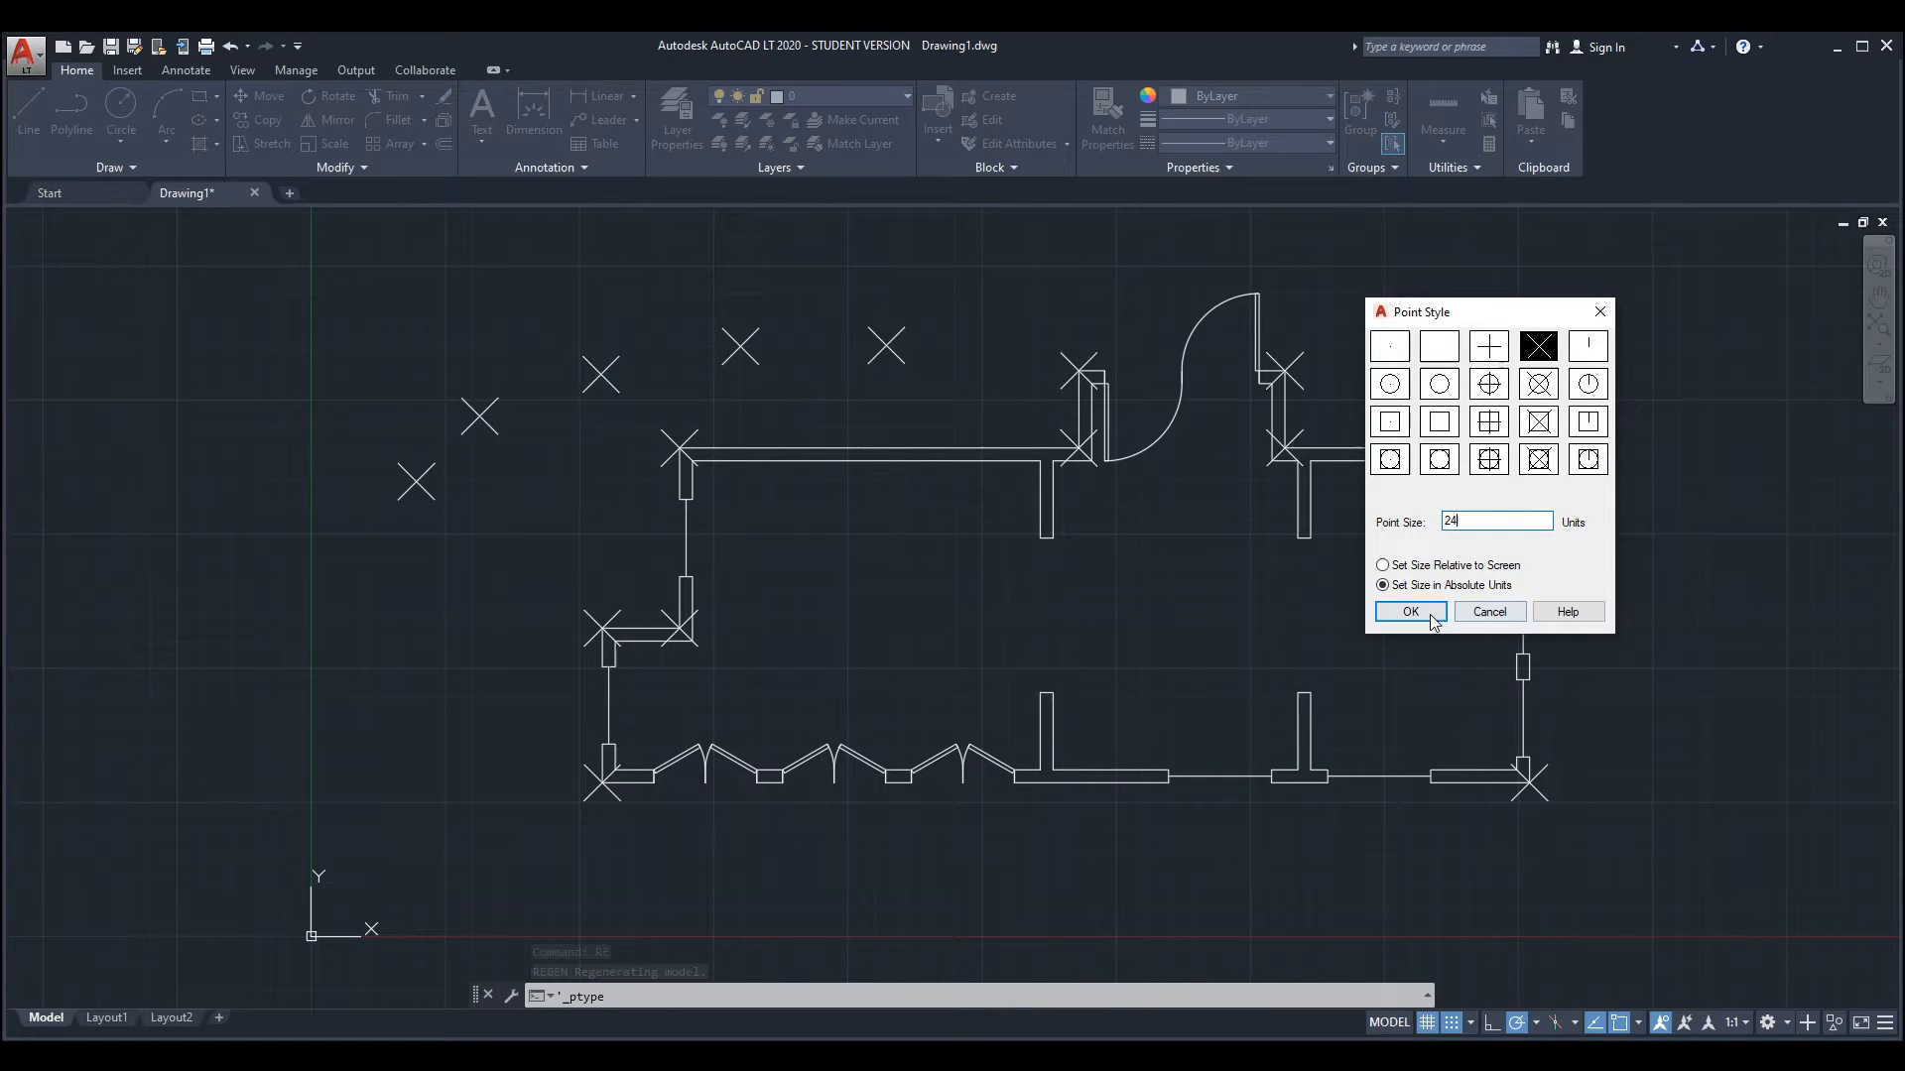
pyautogui.click(1408, 611)
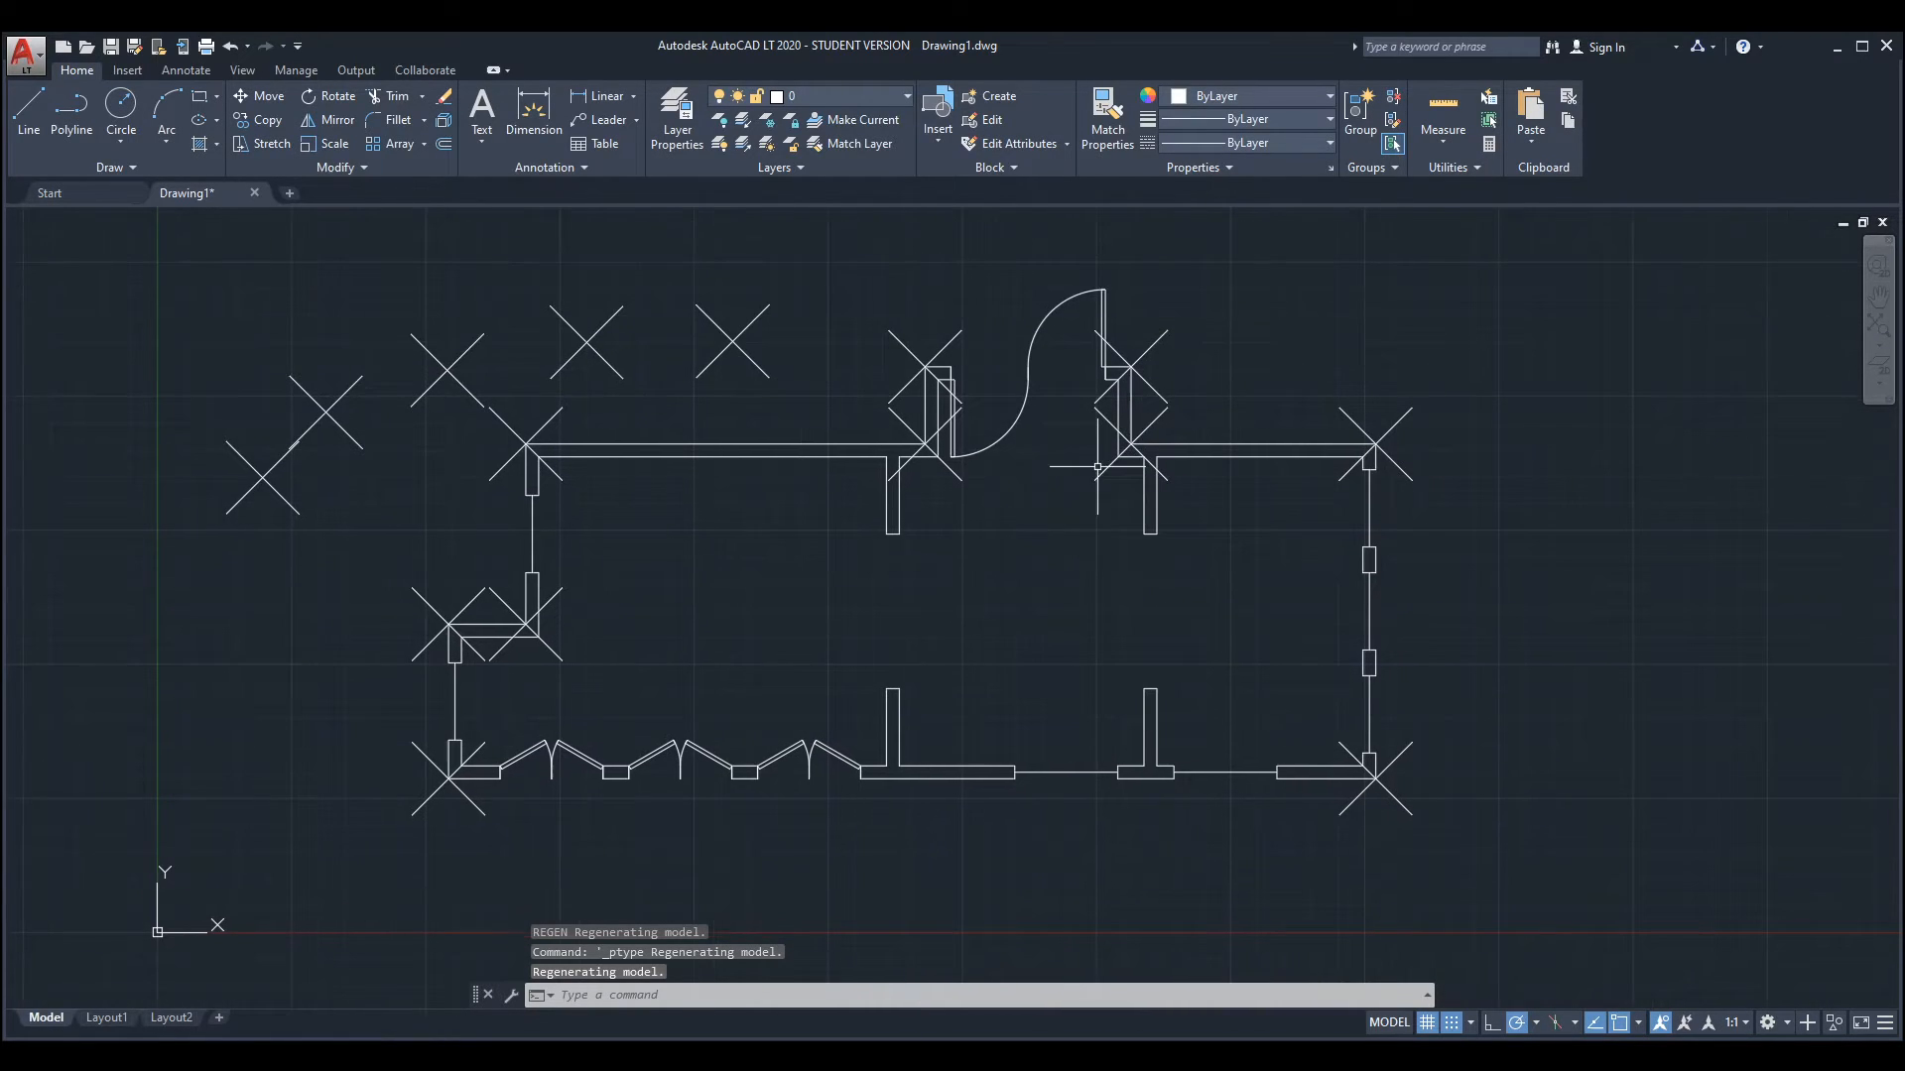
# Step: Back in Point Style, switch sizing to relative to screen at 5
pyautogui.click(1462, 214)
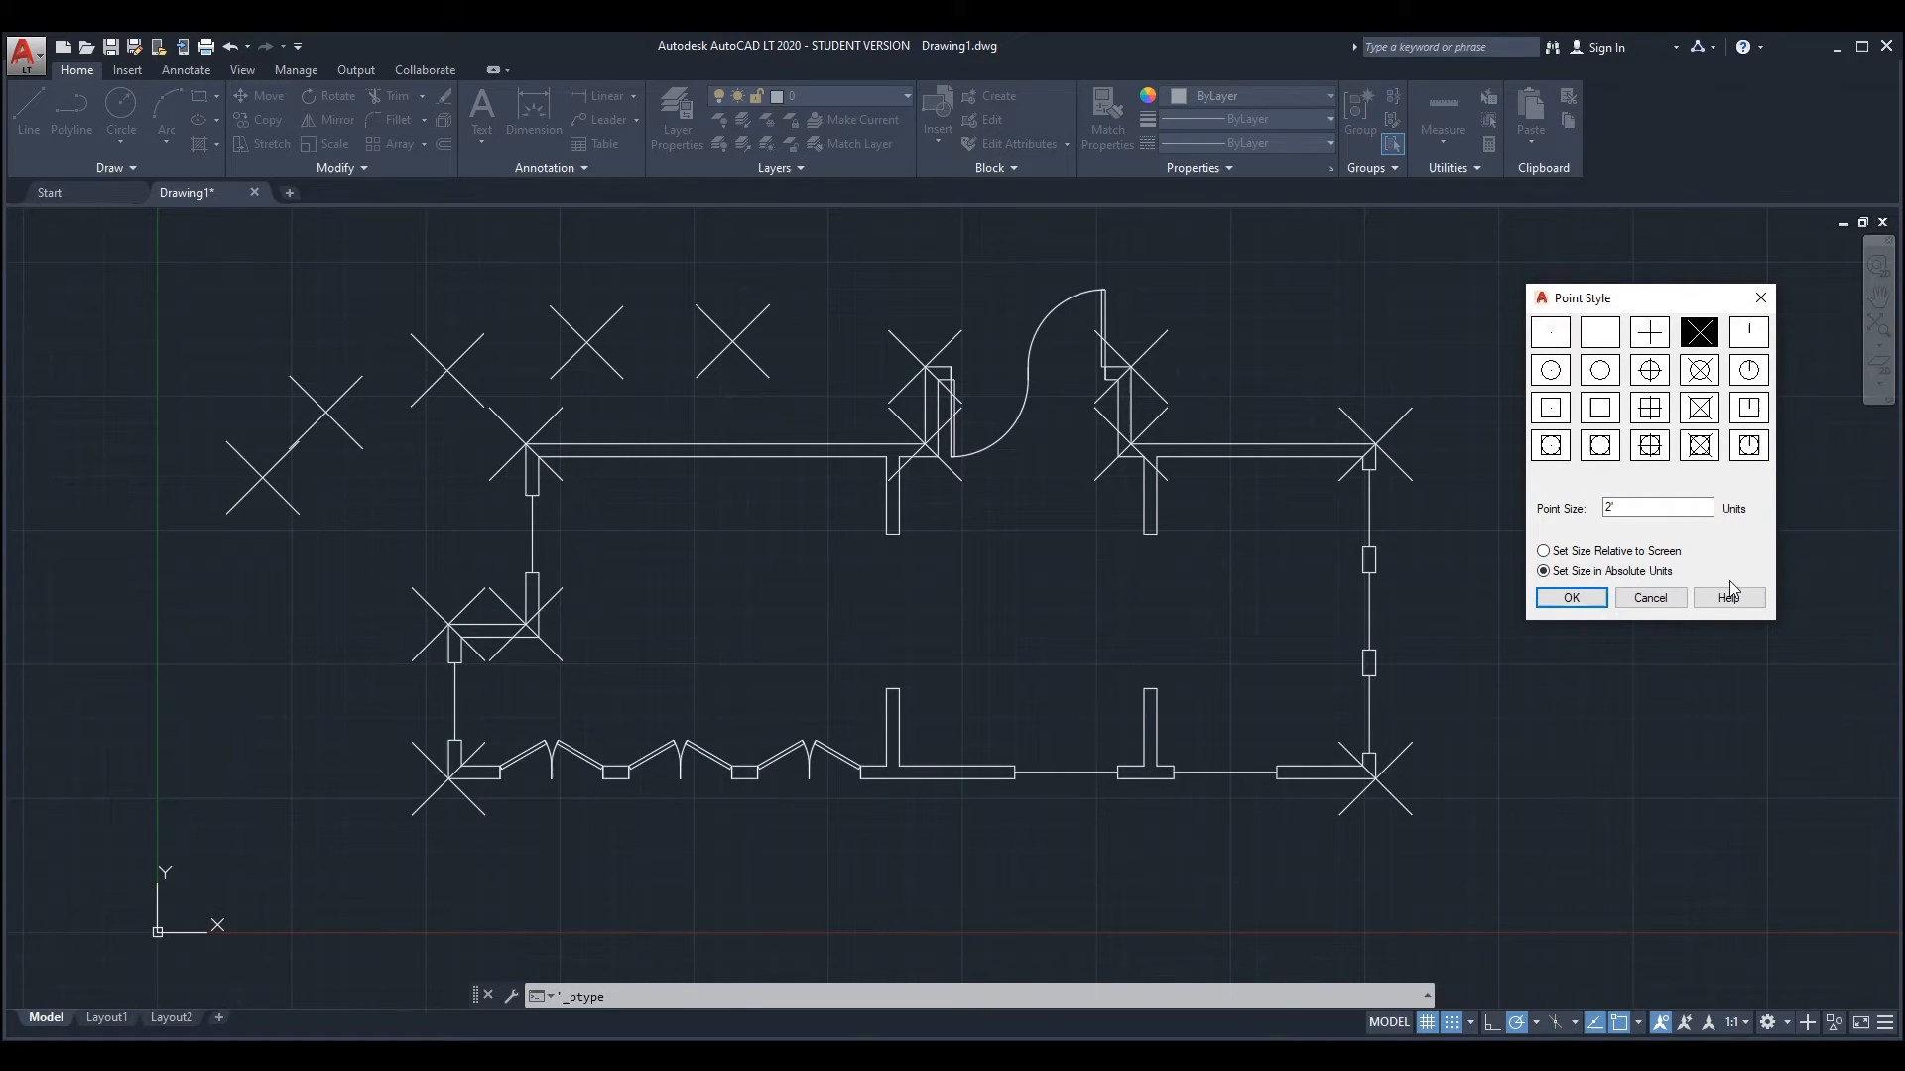
pyautogui.moveTo(768, 540)
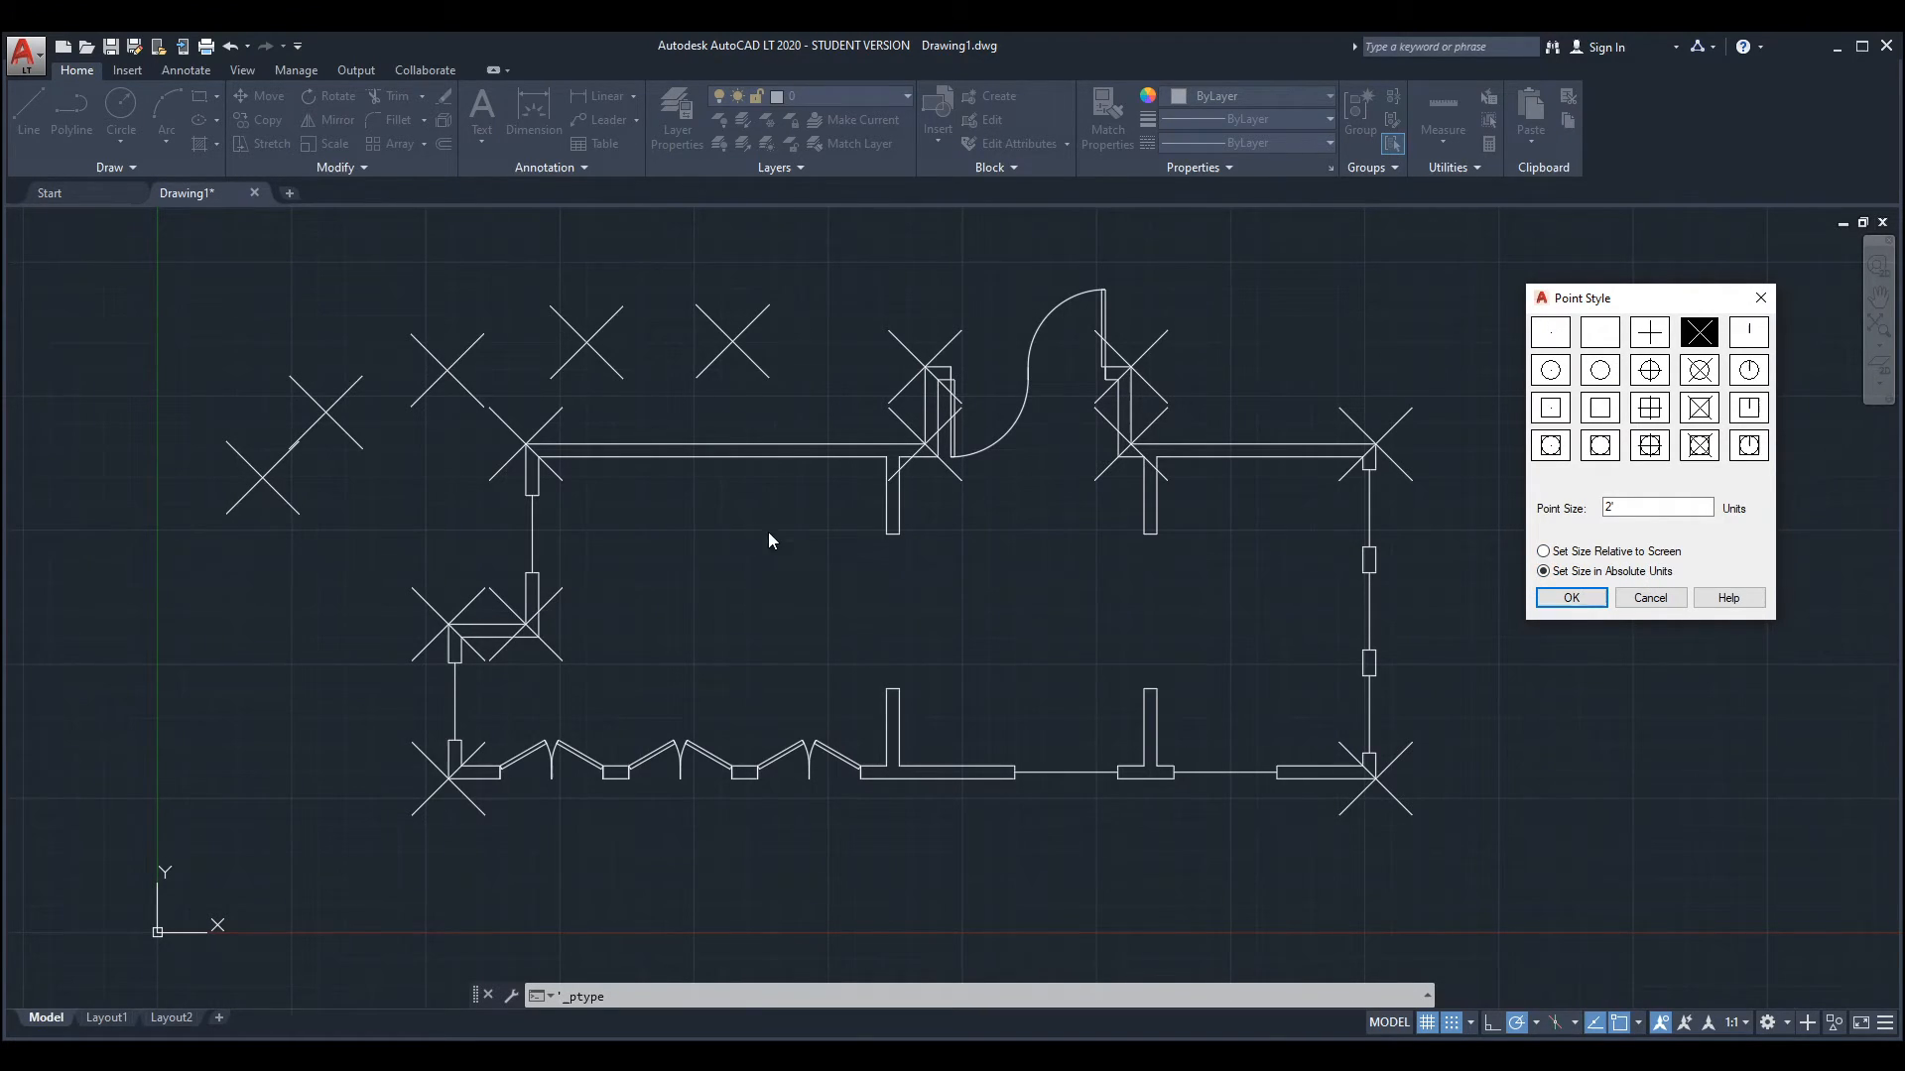
pyautogui.moveTo(762, 434)
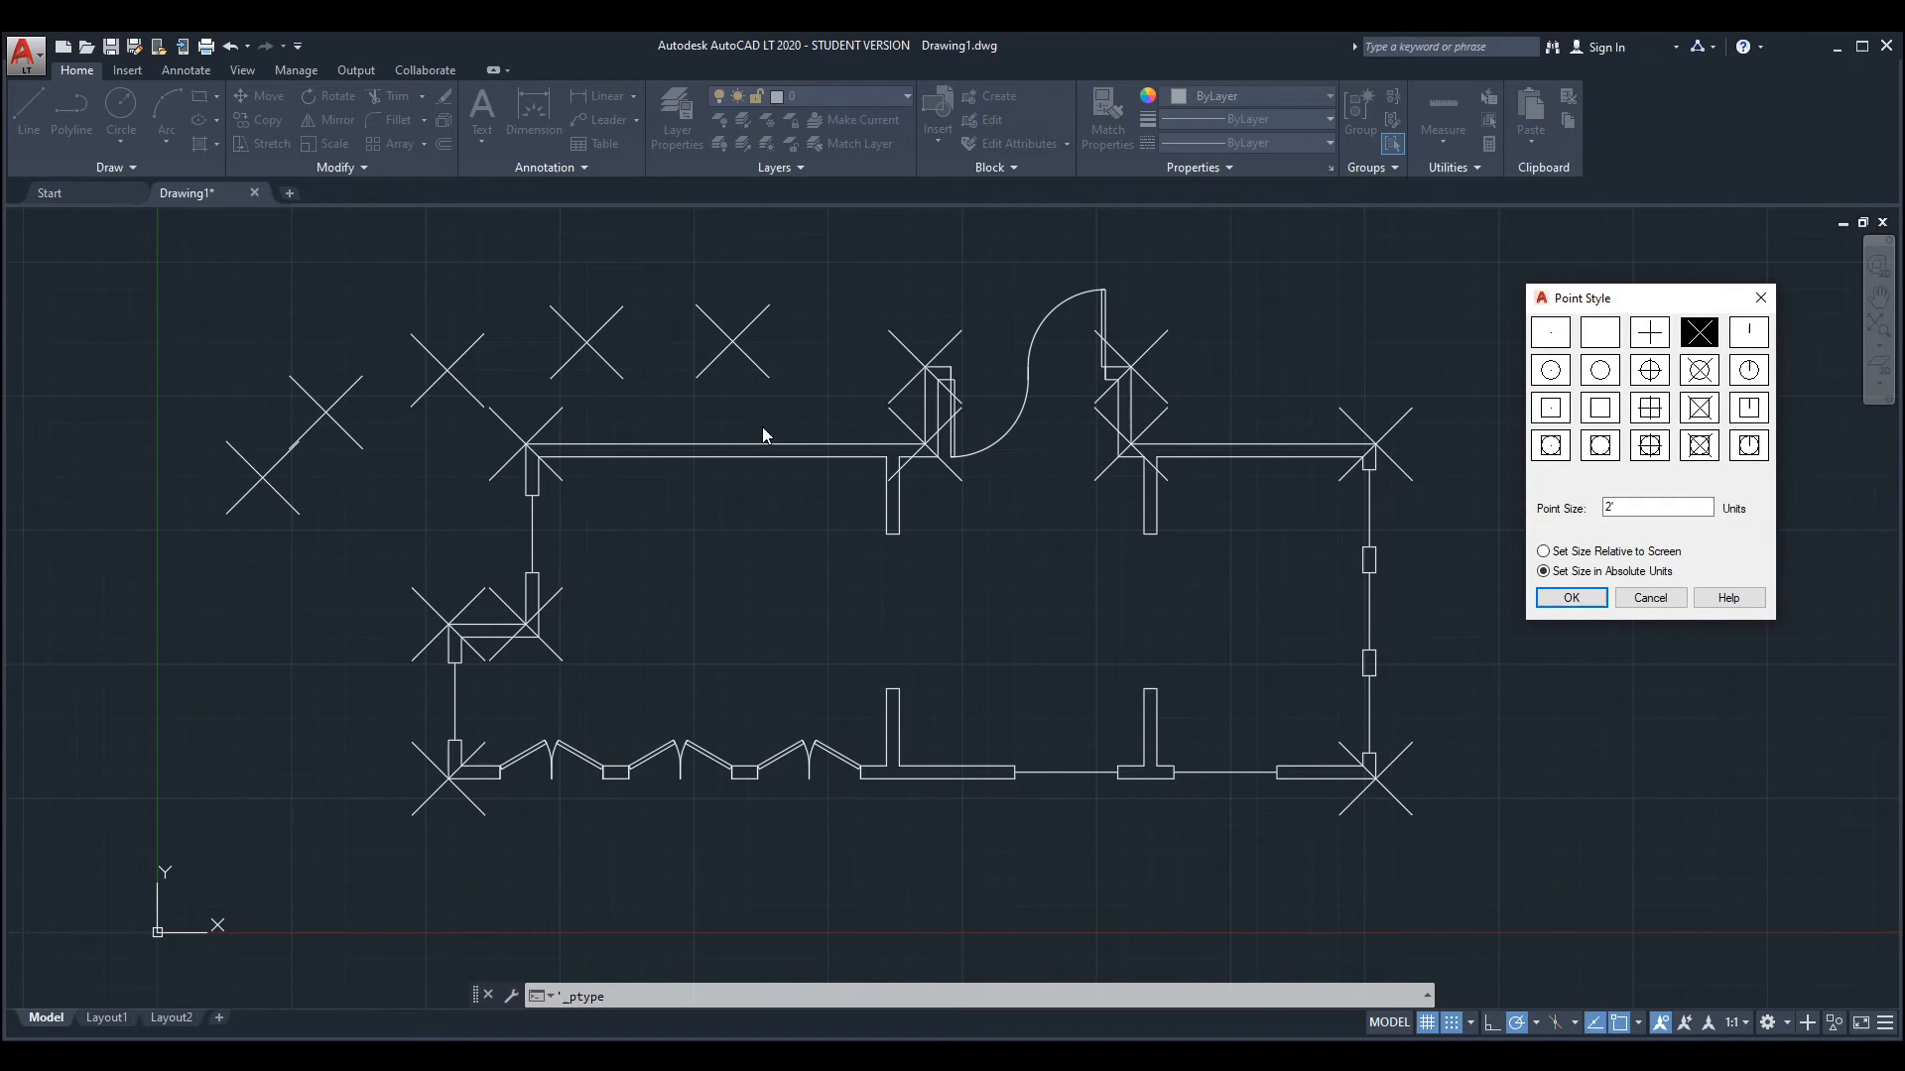
pyautogui.moveTo(1631, 627)
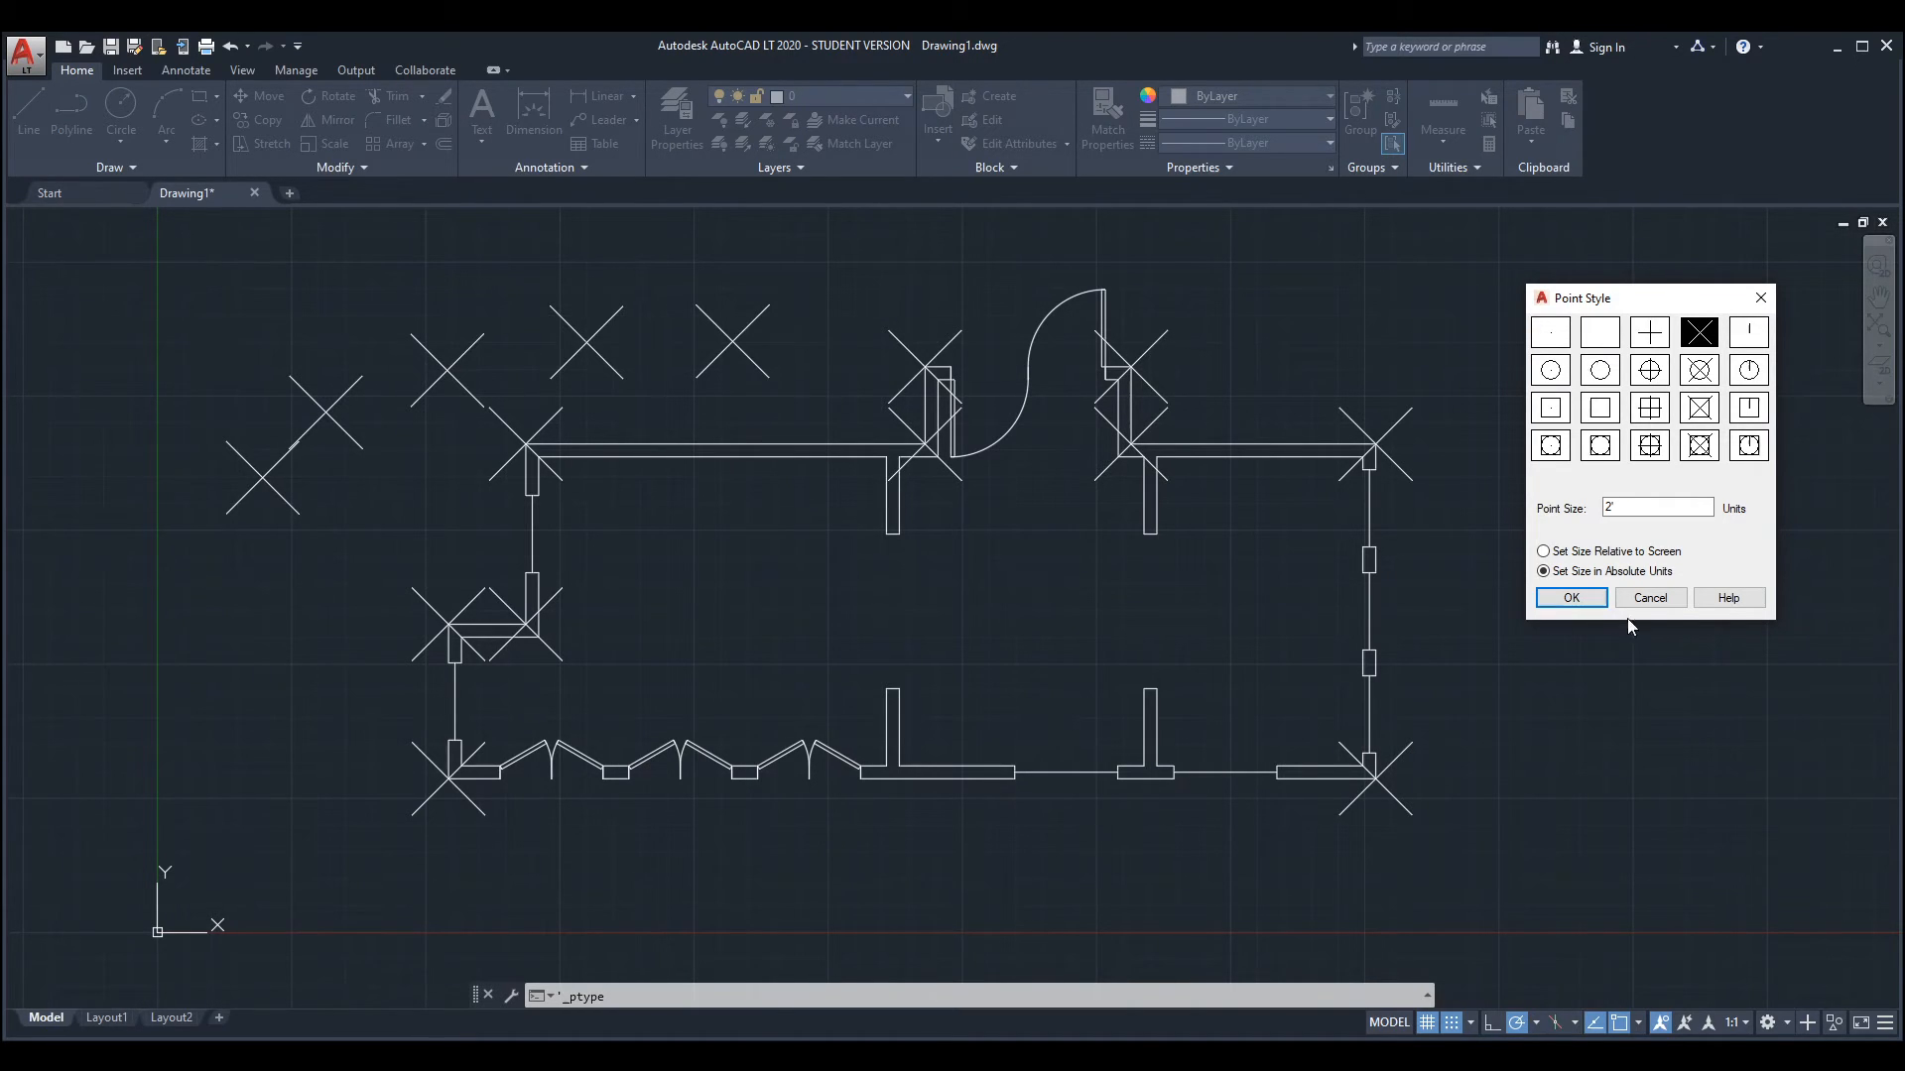
pyautogui.click(1544, 550)
pyautogui.write('5')
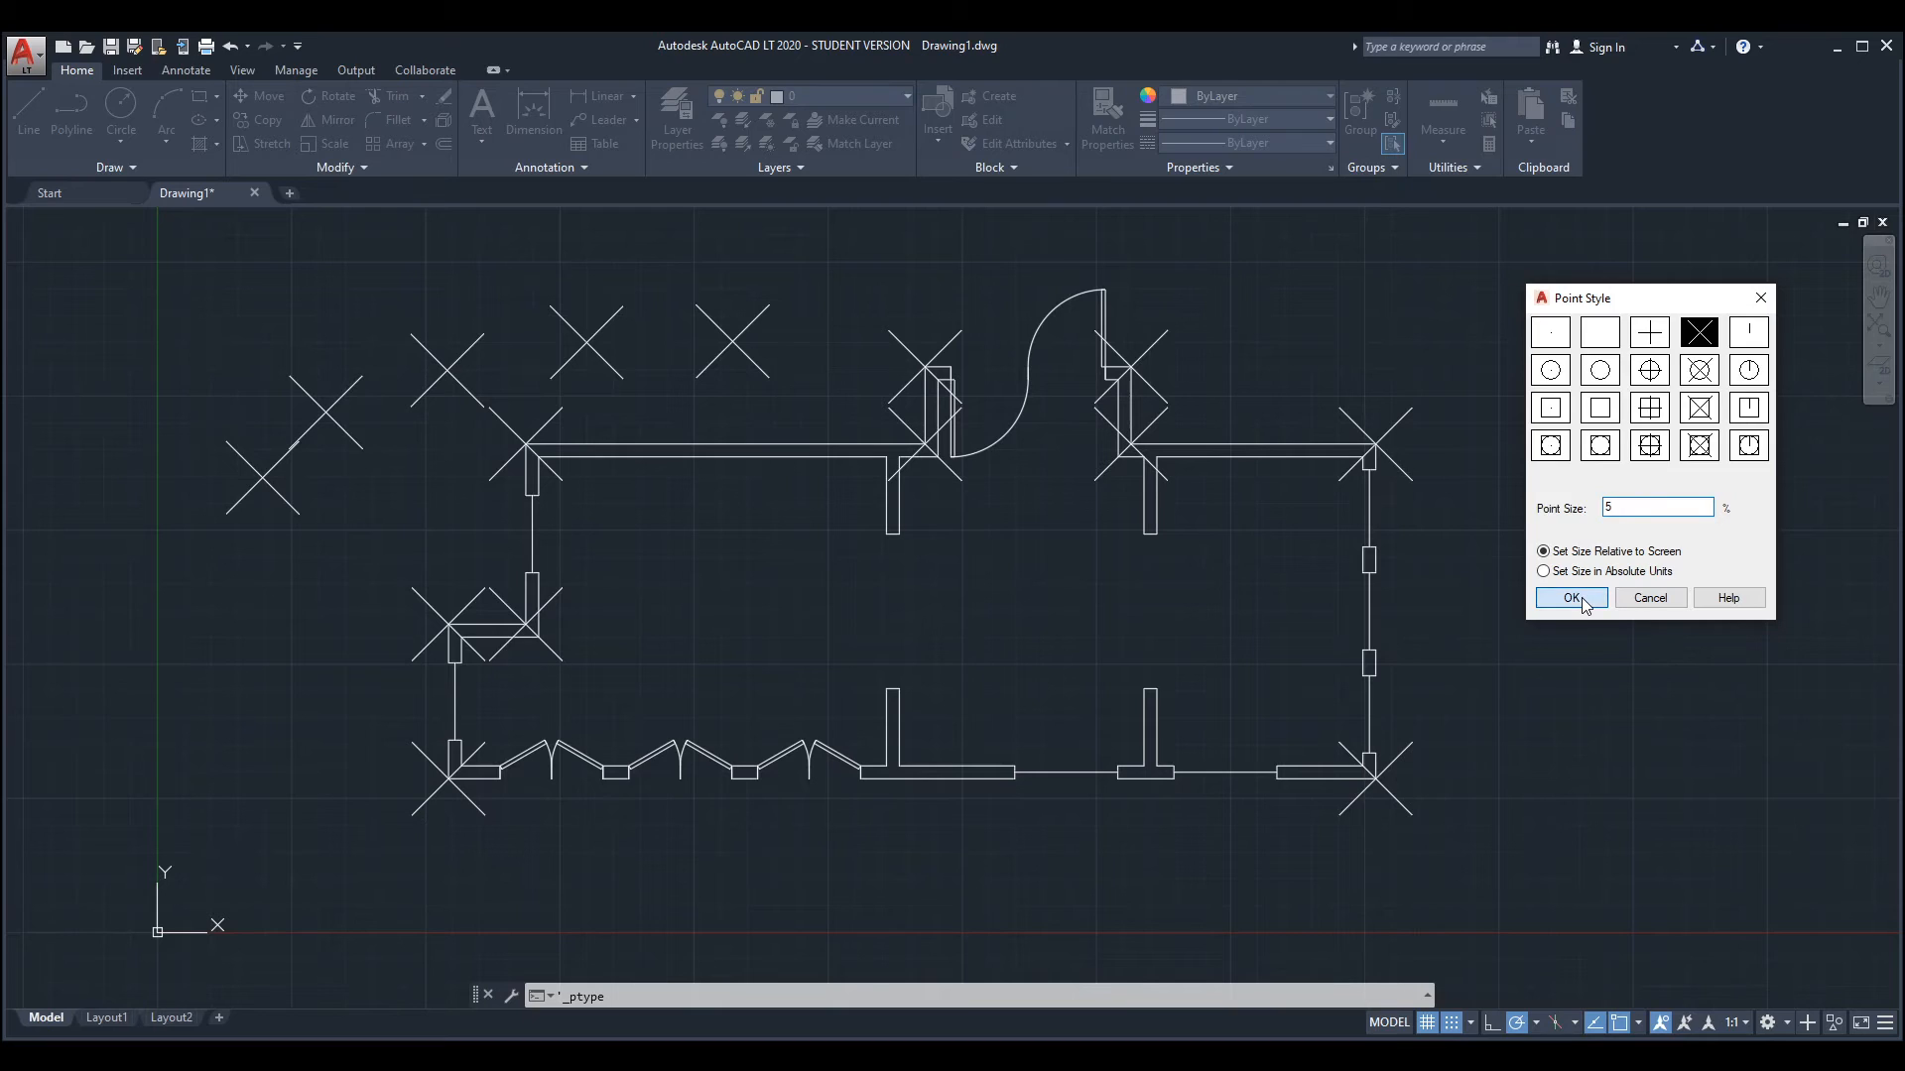
# Step: Apply the 5% screen-relative point size and regenerate the drawing with RE
pyautogui.click(1568, 597)
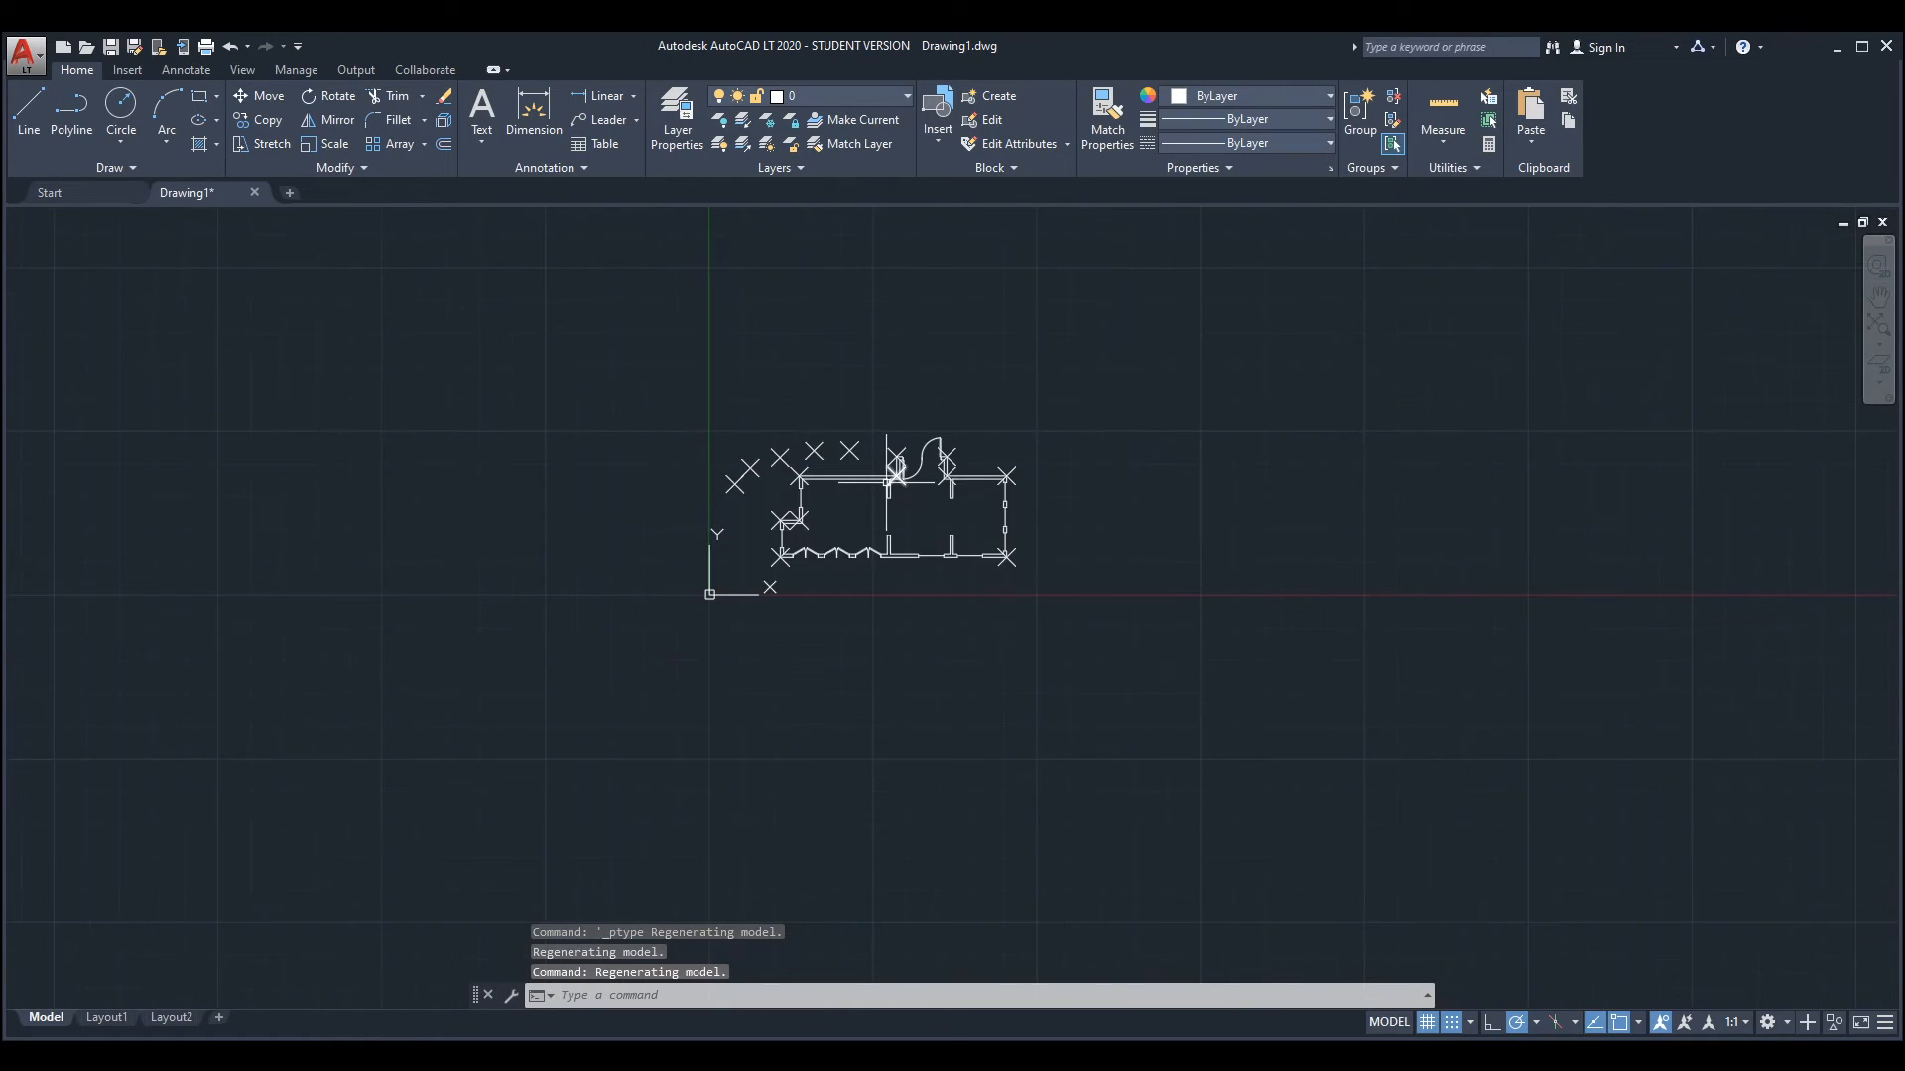
pyautogui.write('RE')
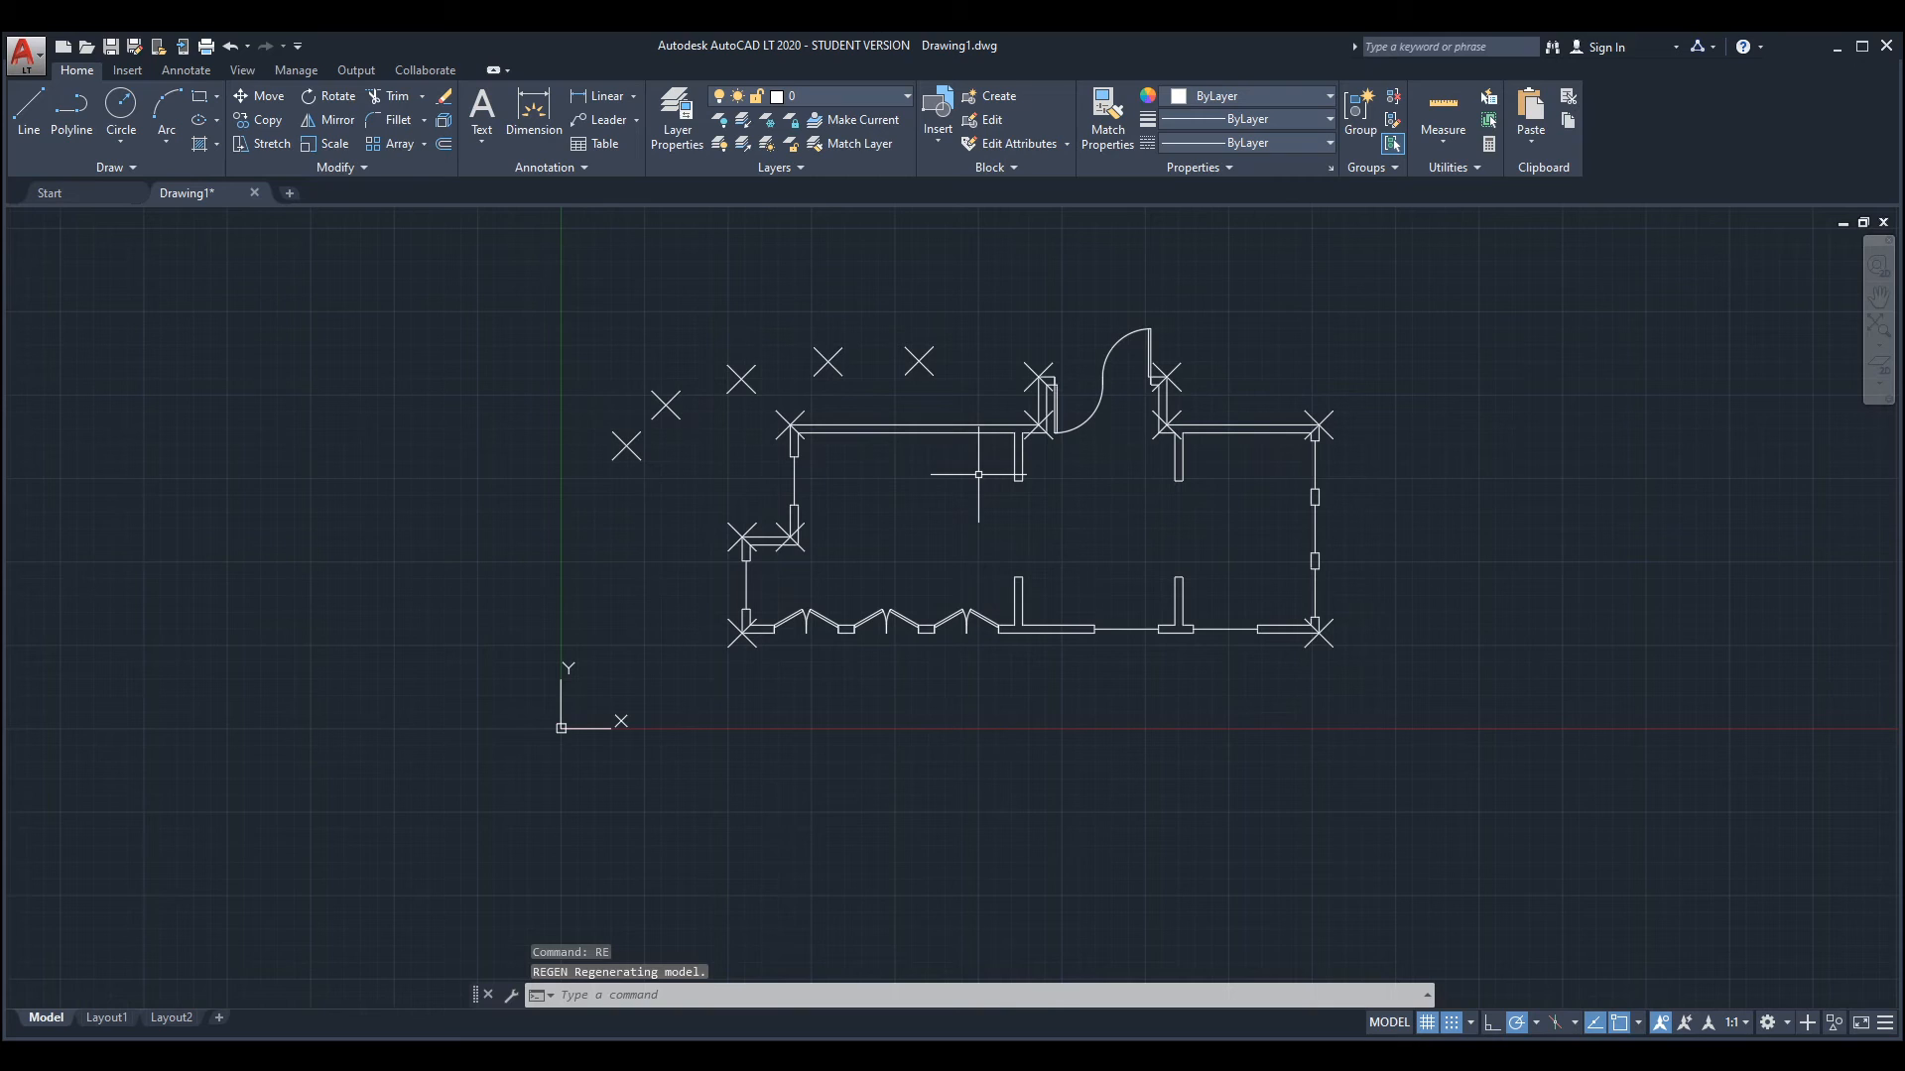
# Step: Change the Point Style back to the plain dot for a clean floor plan
pyautogui.click(1453, 167)
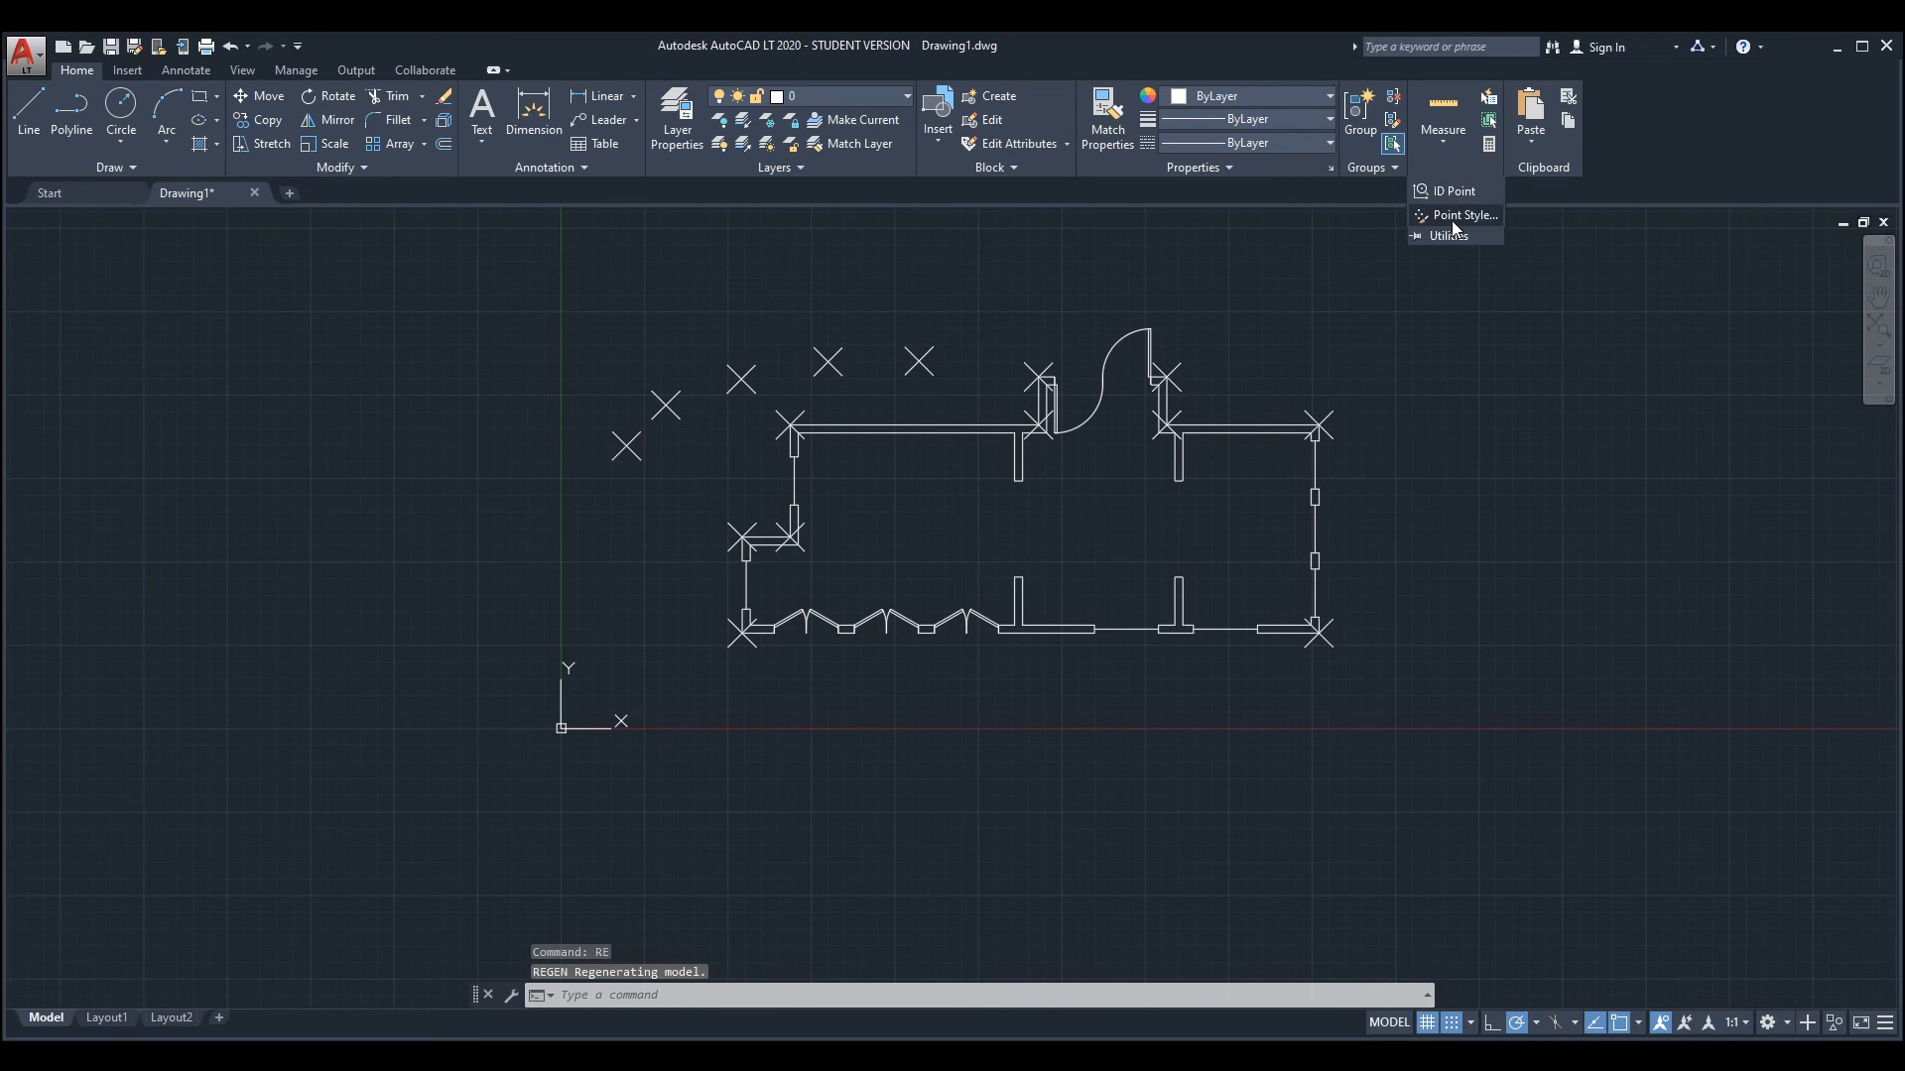
pyautogui.click(1465, 214)
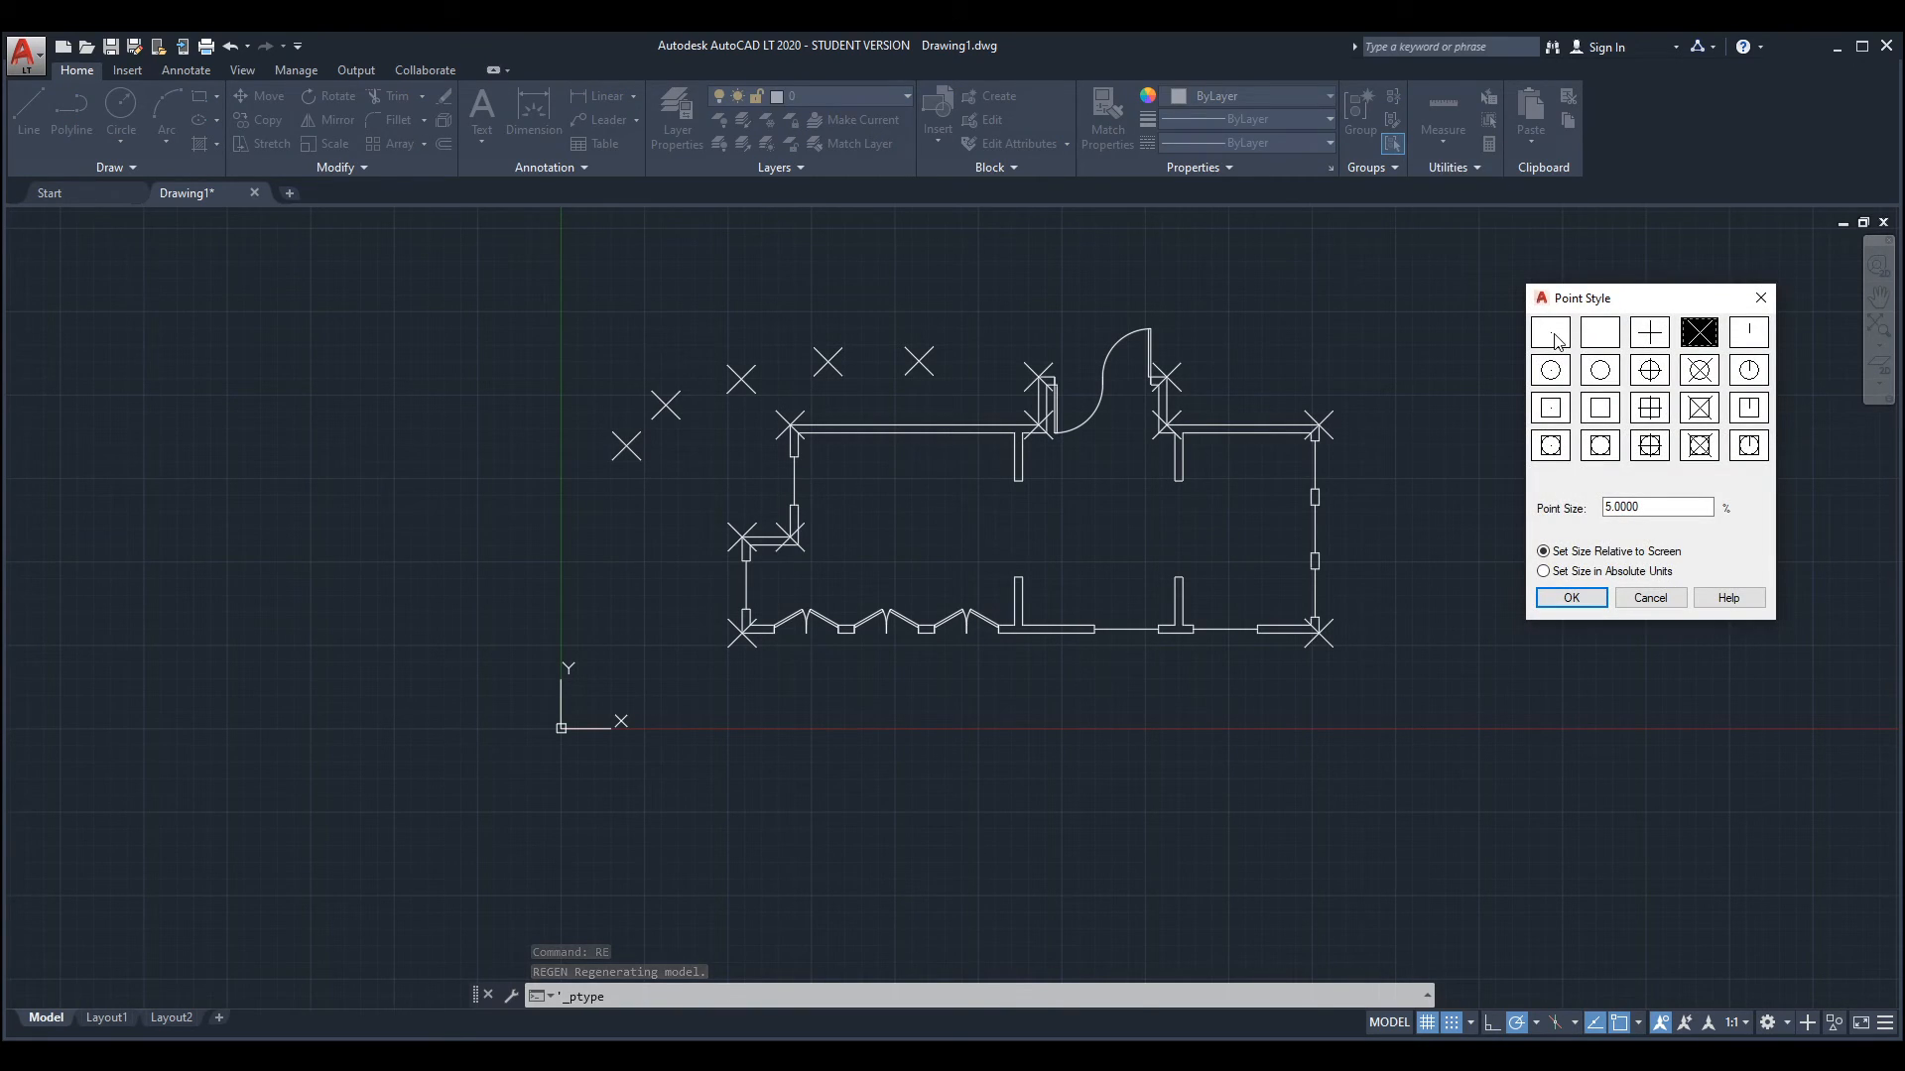
pyautogui.click(1550, 332)
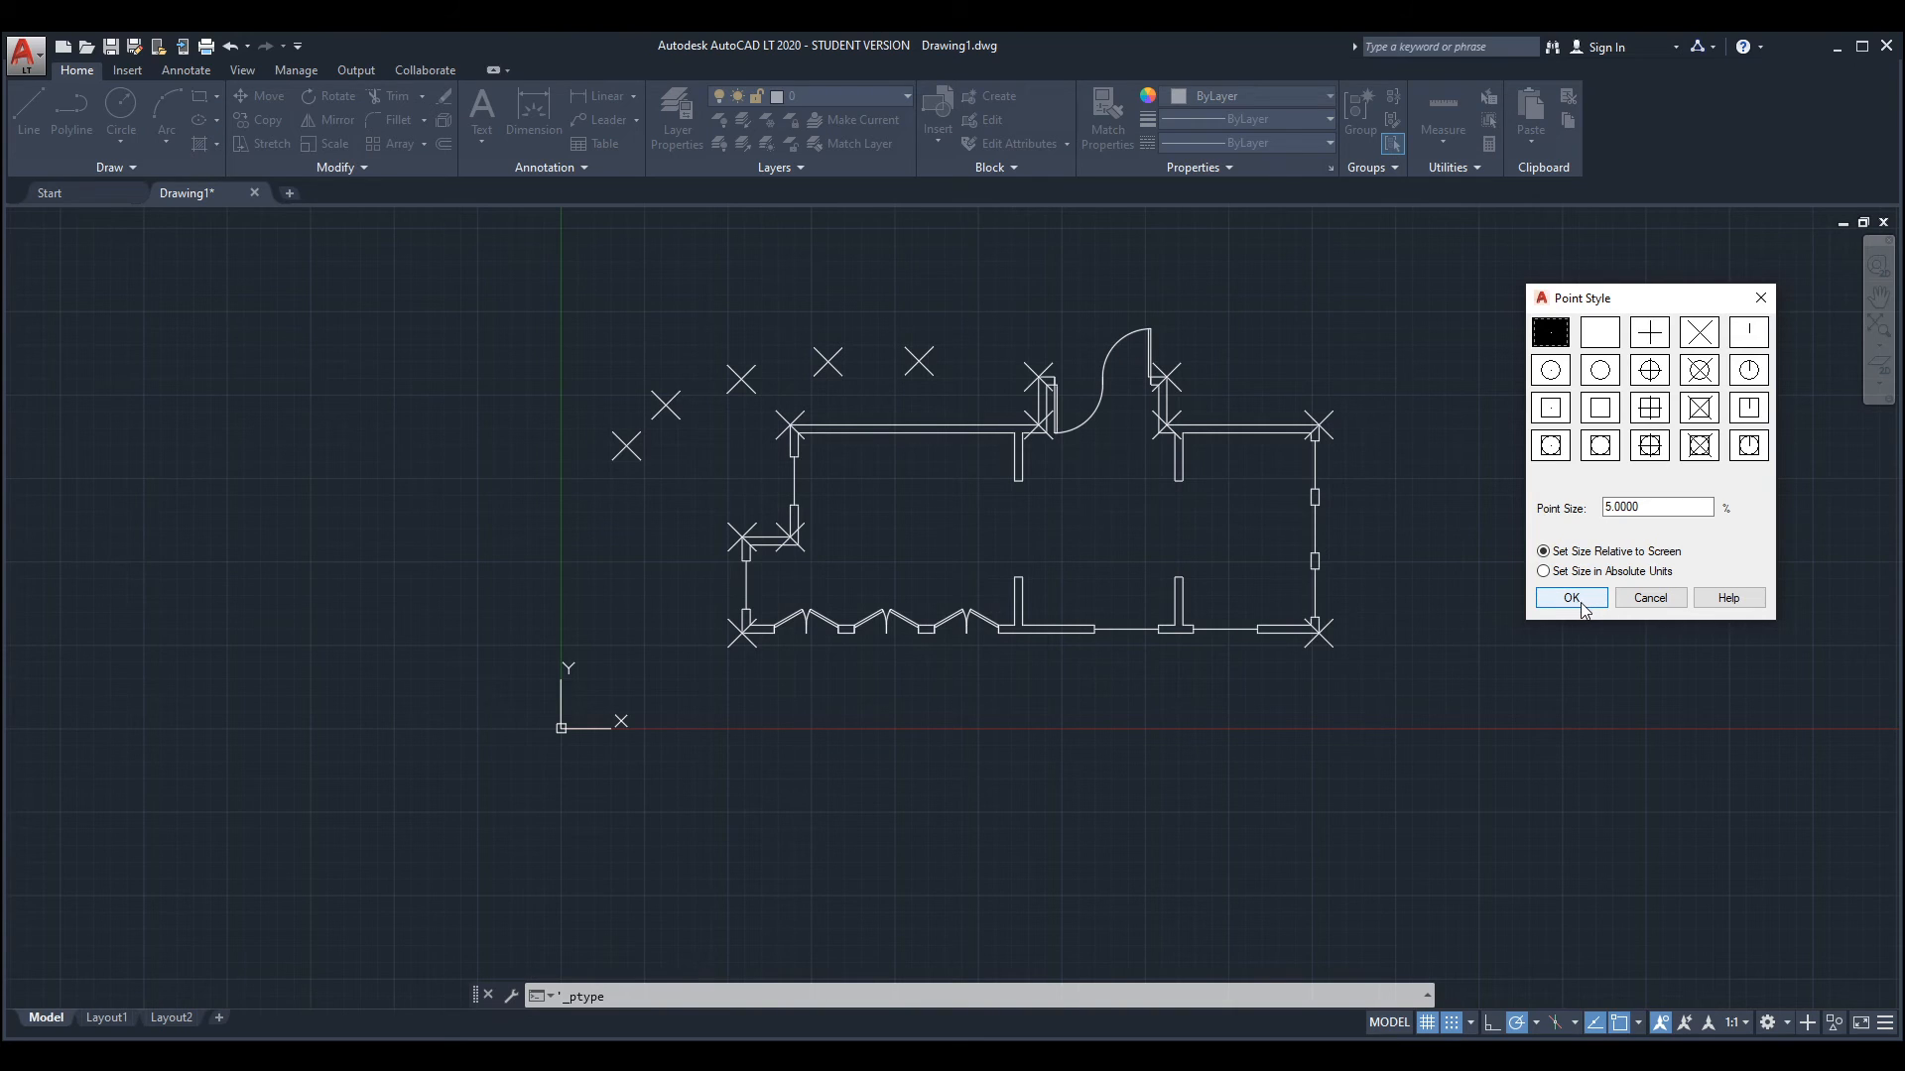
pyautogui.click(1569, 597)
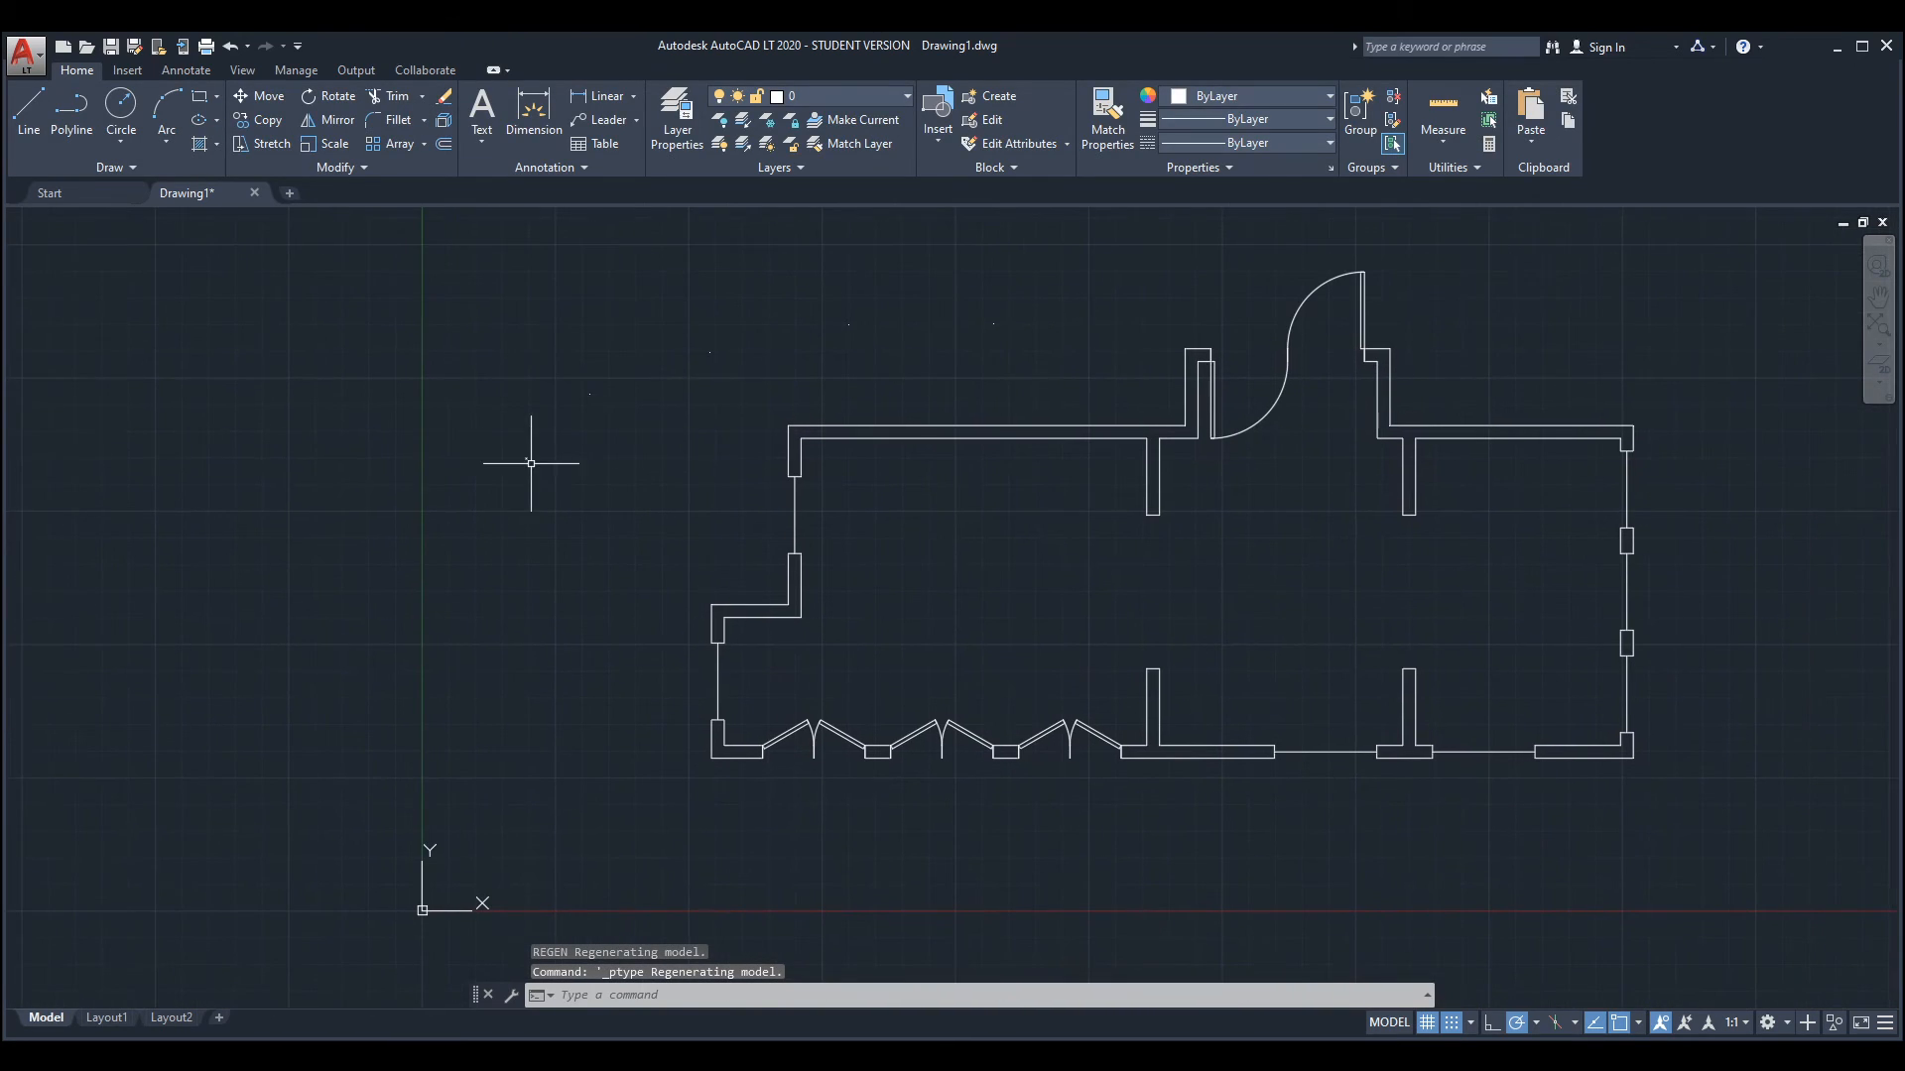
# Step: Use Select Similar on one point to select every point object in the plan
pyautogui.rightClick(528, 462)
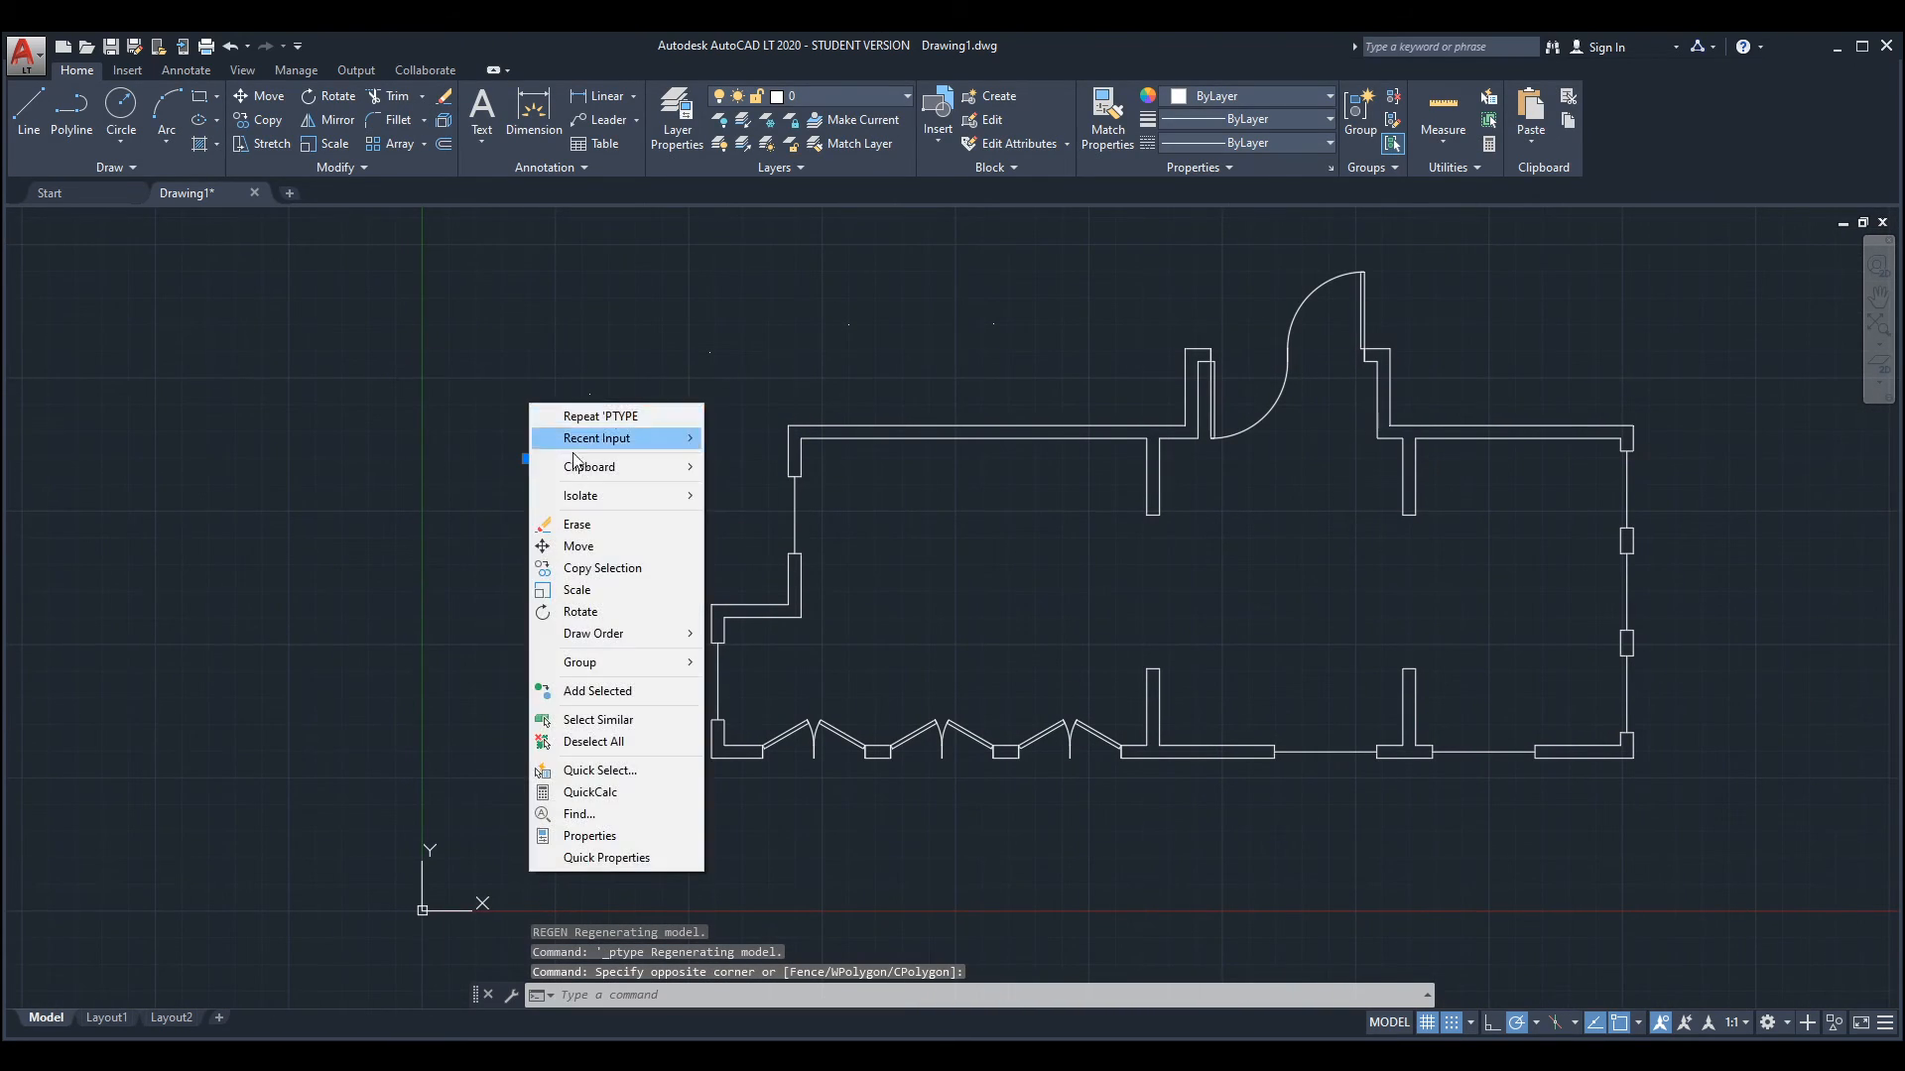
pyautogui.moveTo(597, 718)
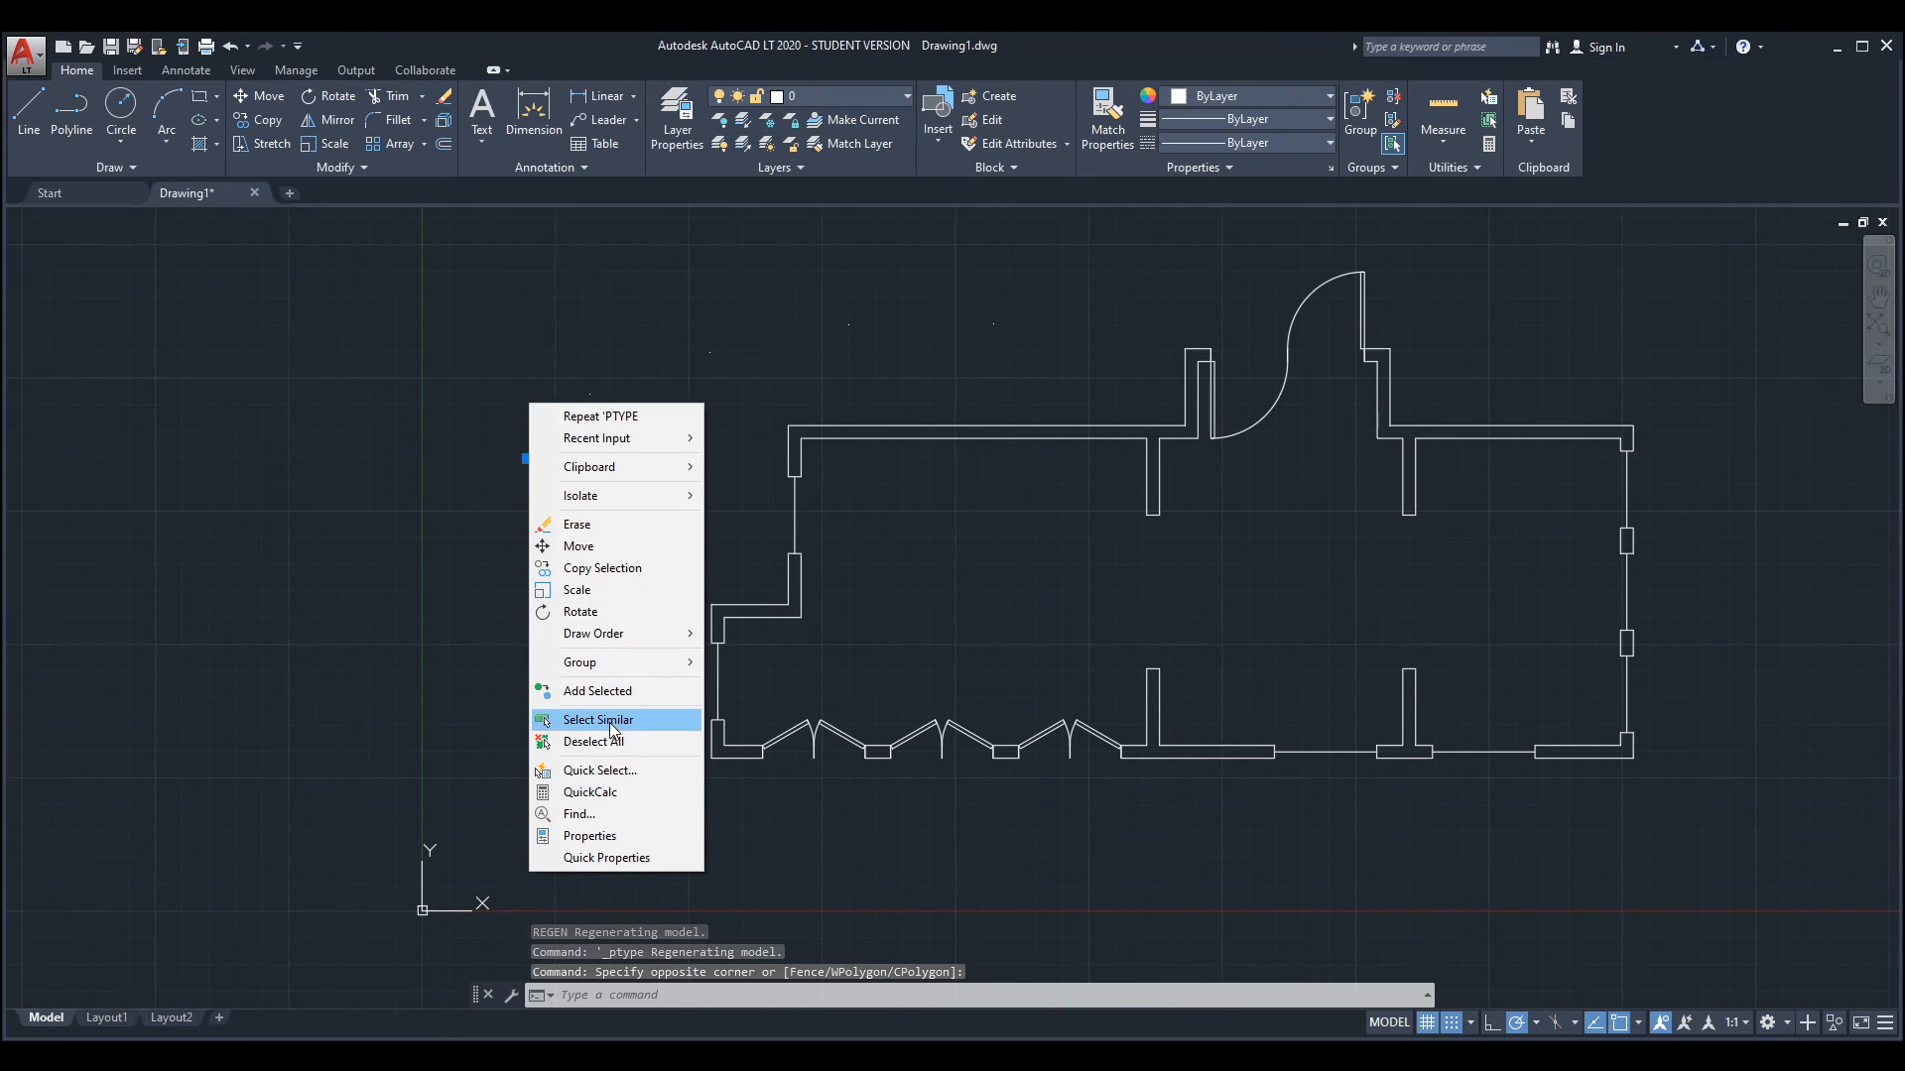
pyautogui.click(597, 718)
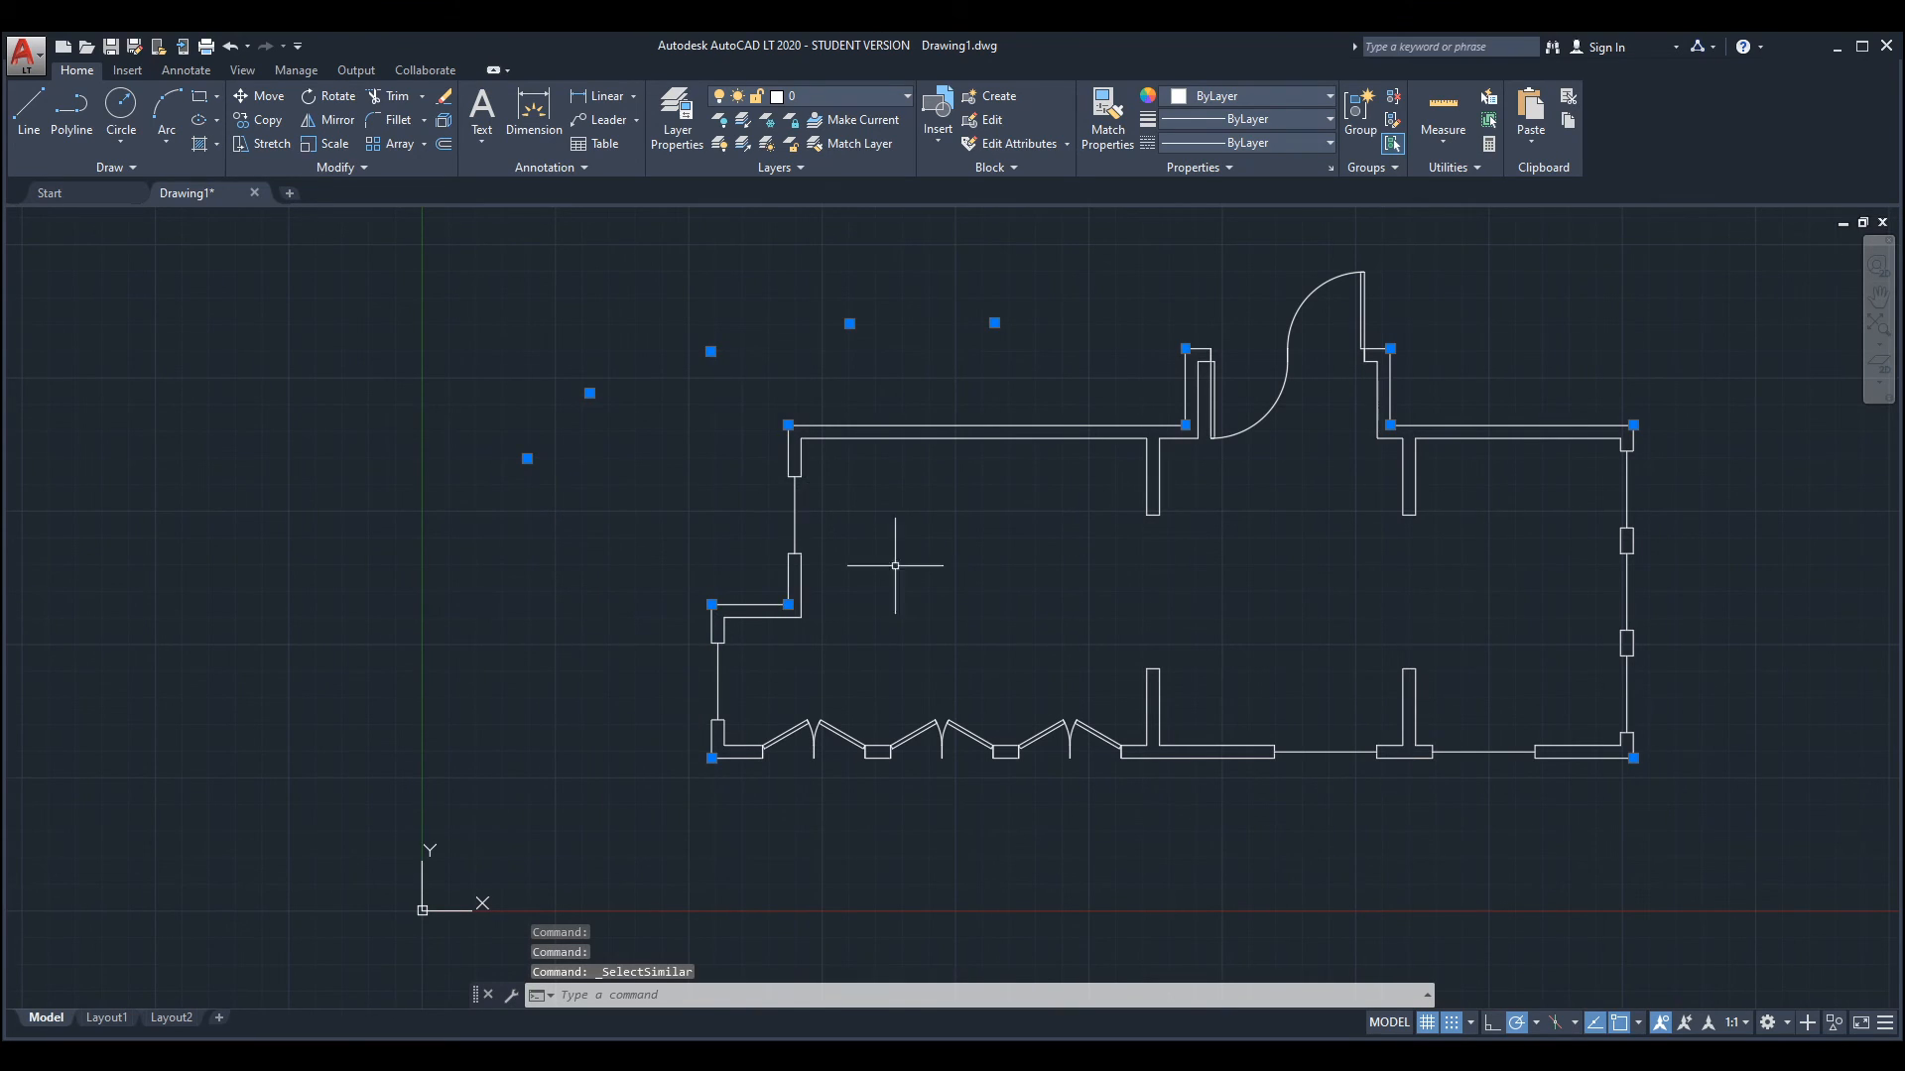